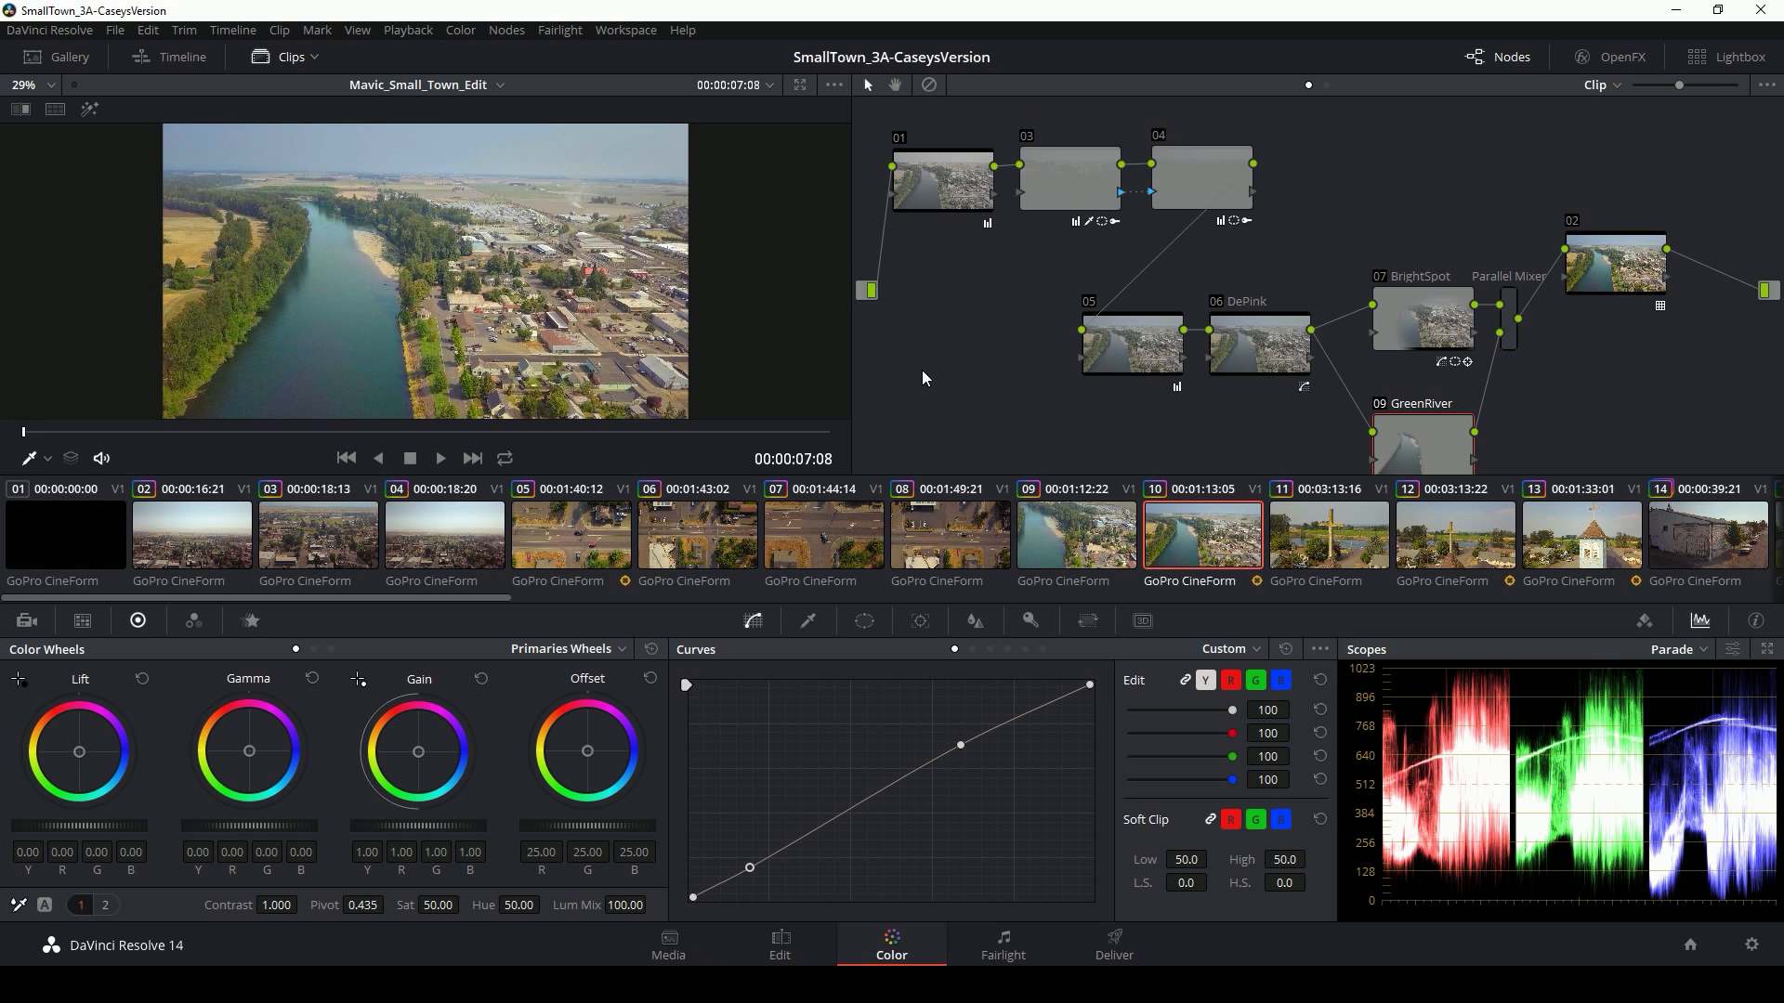
Inspect the grades on the railroad, aerial street, cross and aerial road shots in the graded project.
left_click(748, 535)
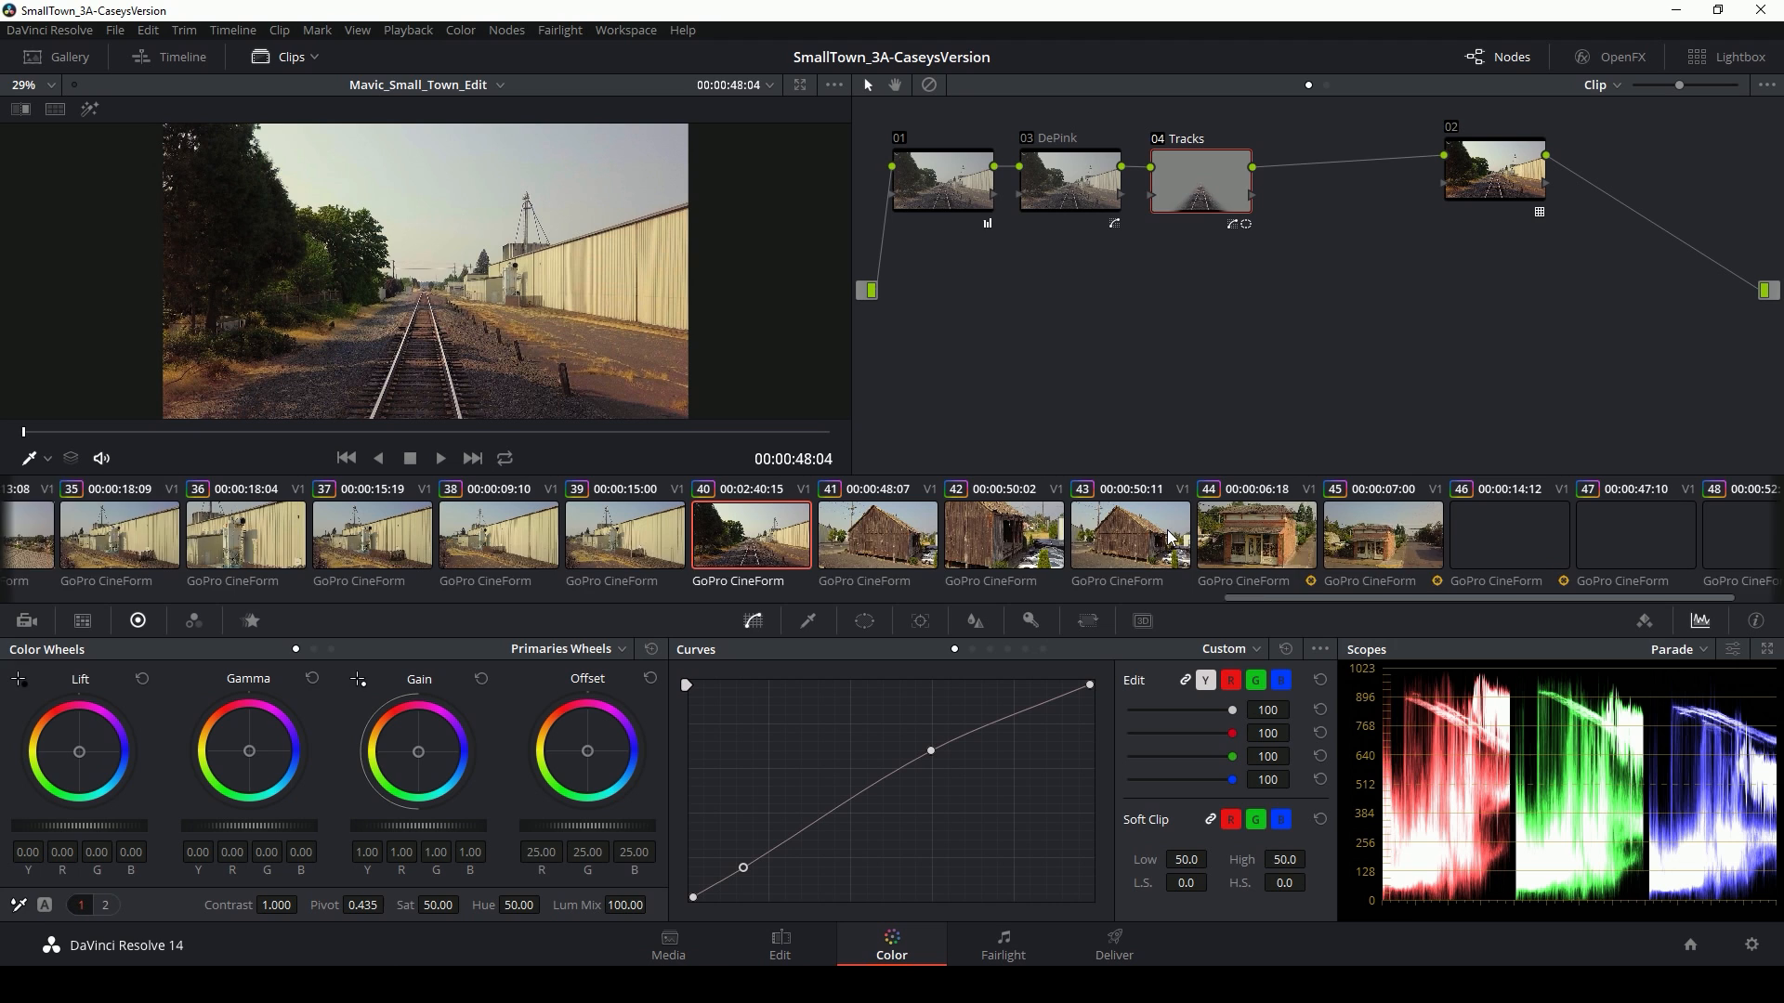
left_click(1215, 535)
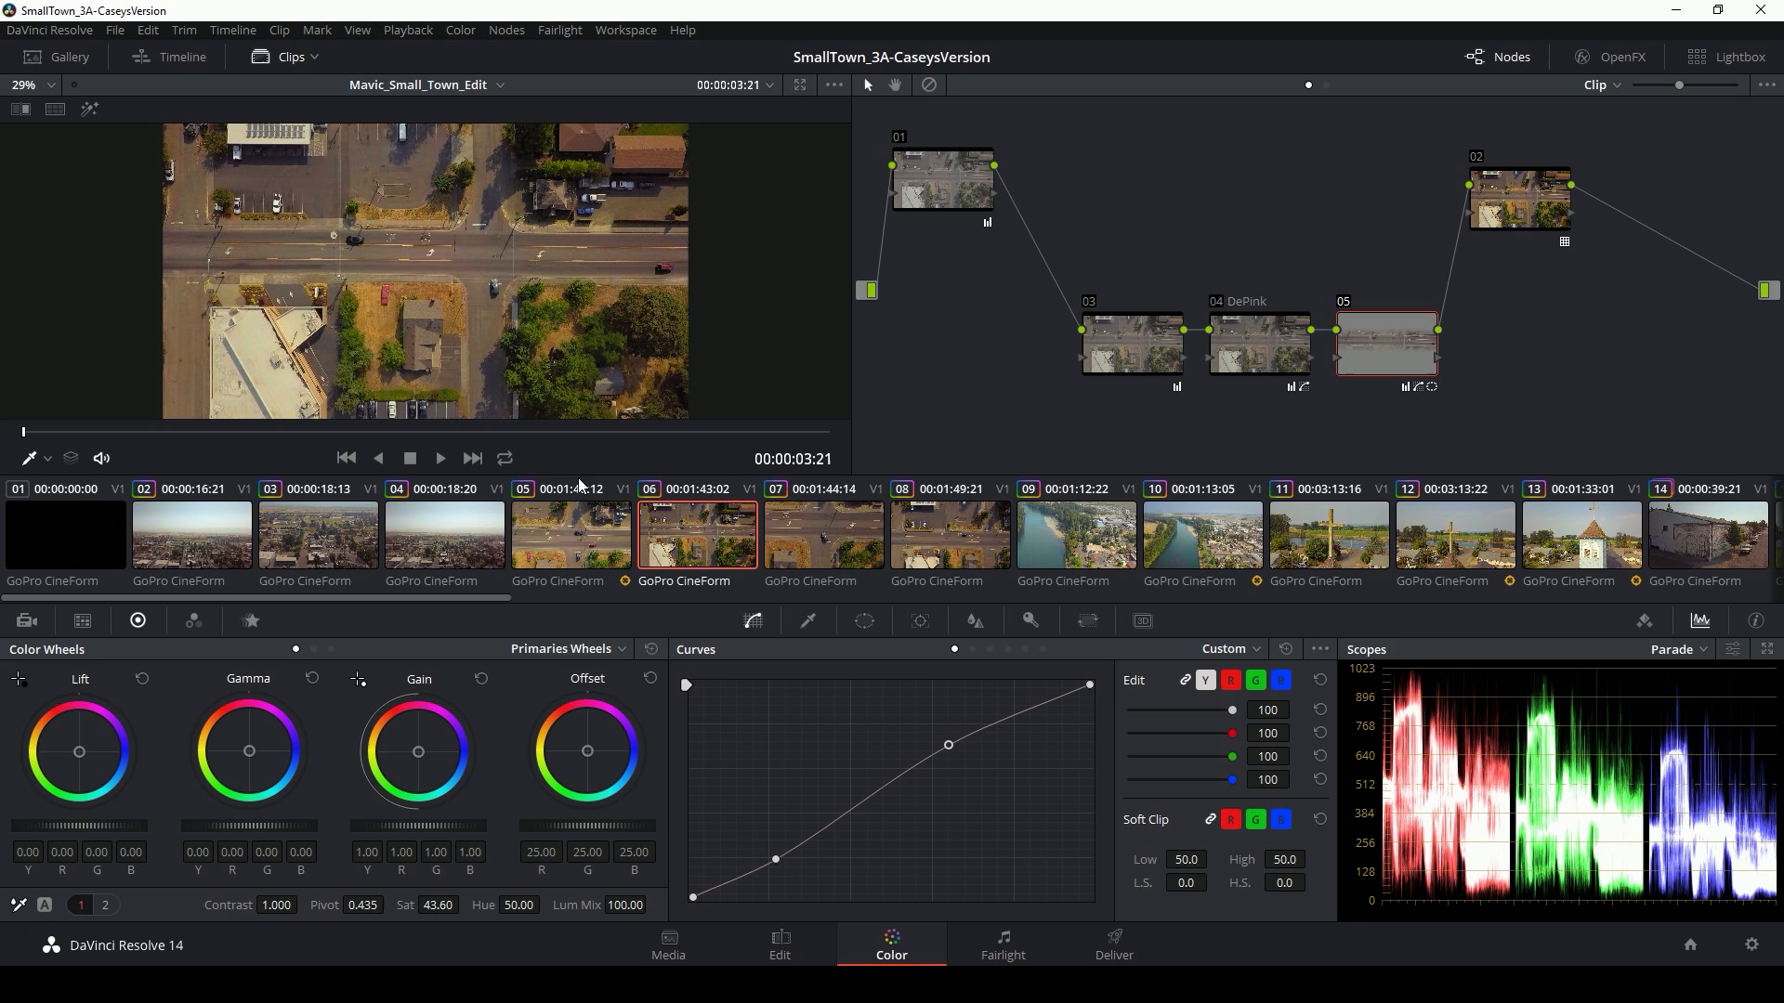
left_click(1327, 536)
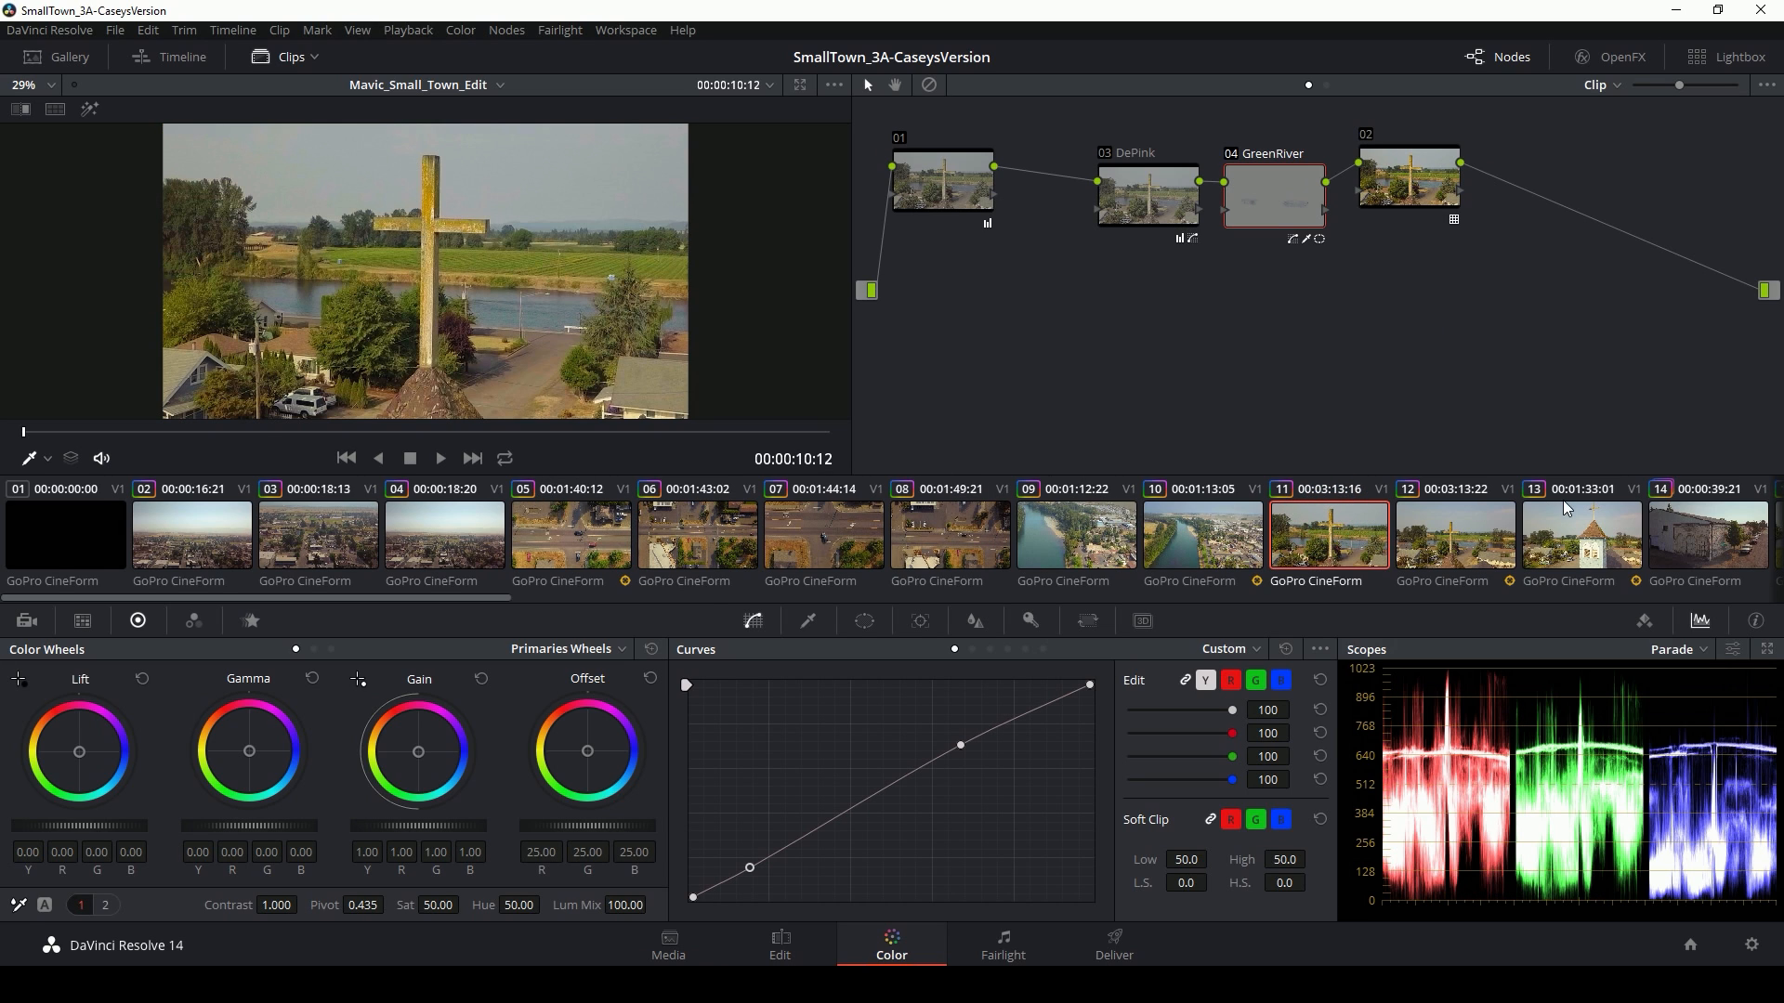
left_click(823, 535)
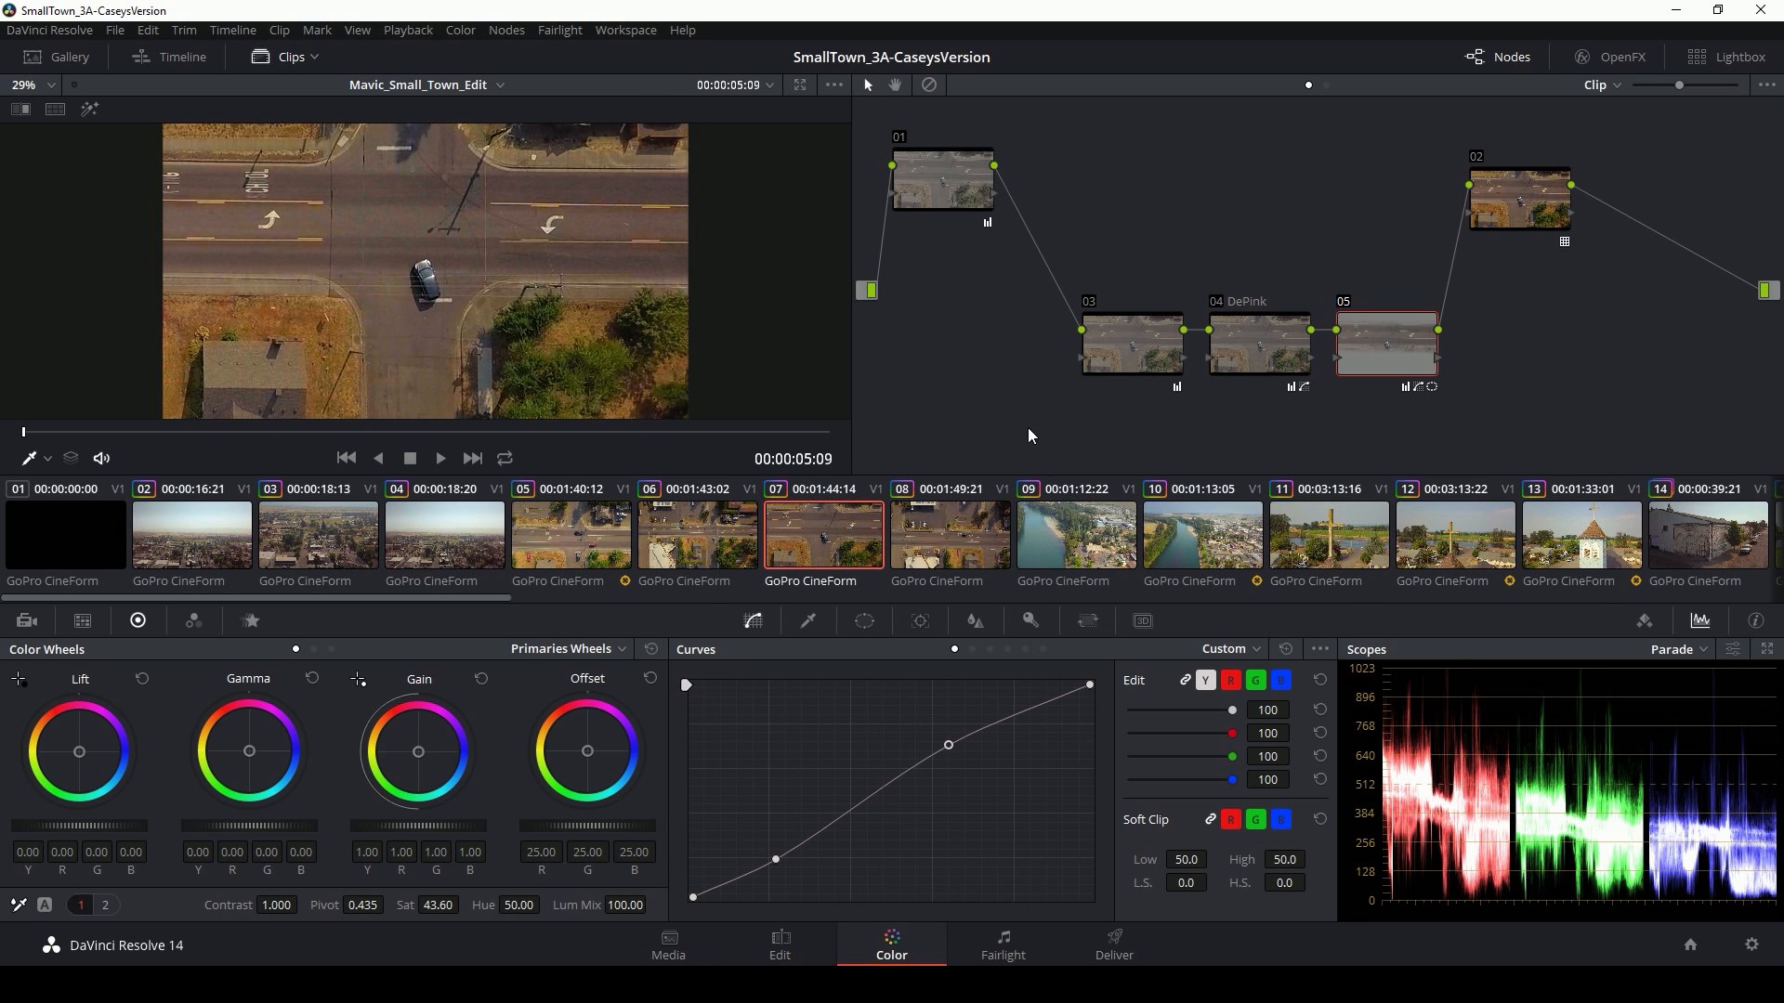
left_click(778, 944)
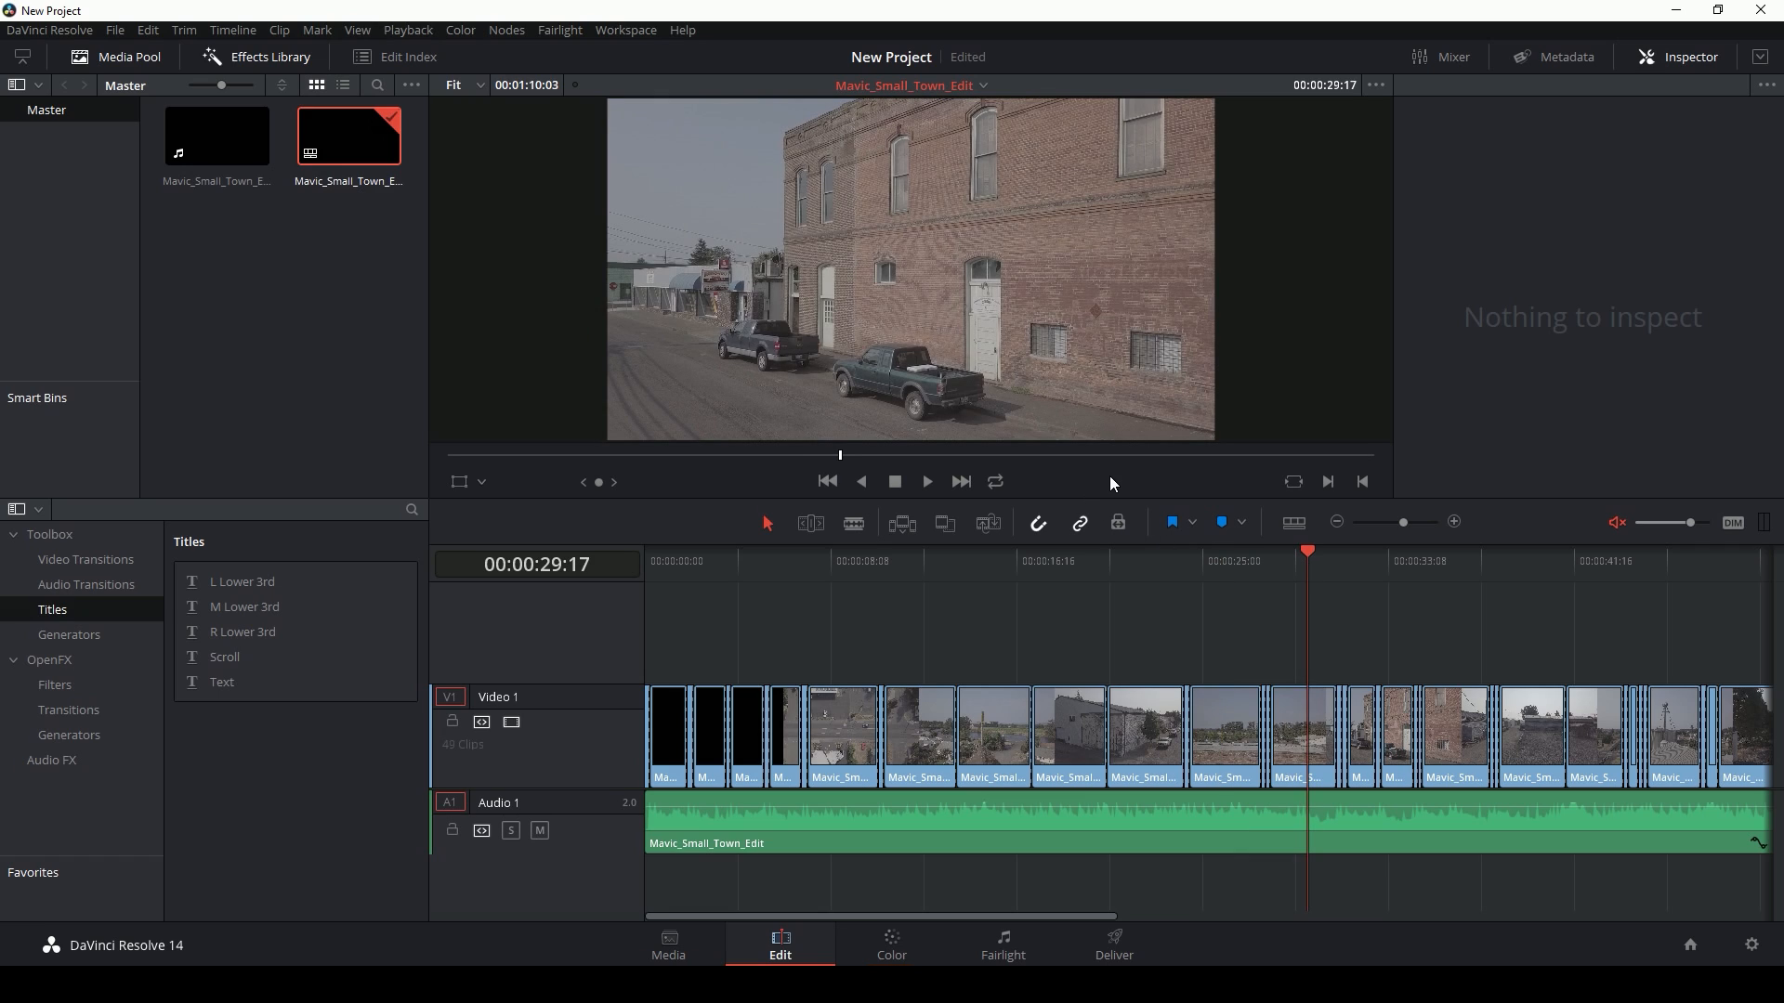
Load the new project and bring its Mavic_Small_Town_Edit timeline onto the Color page.
left_click(1414, 559)
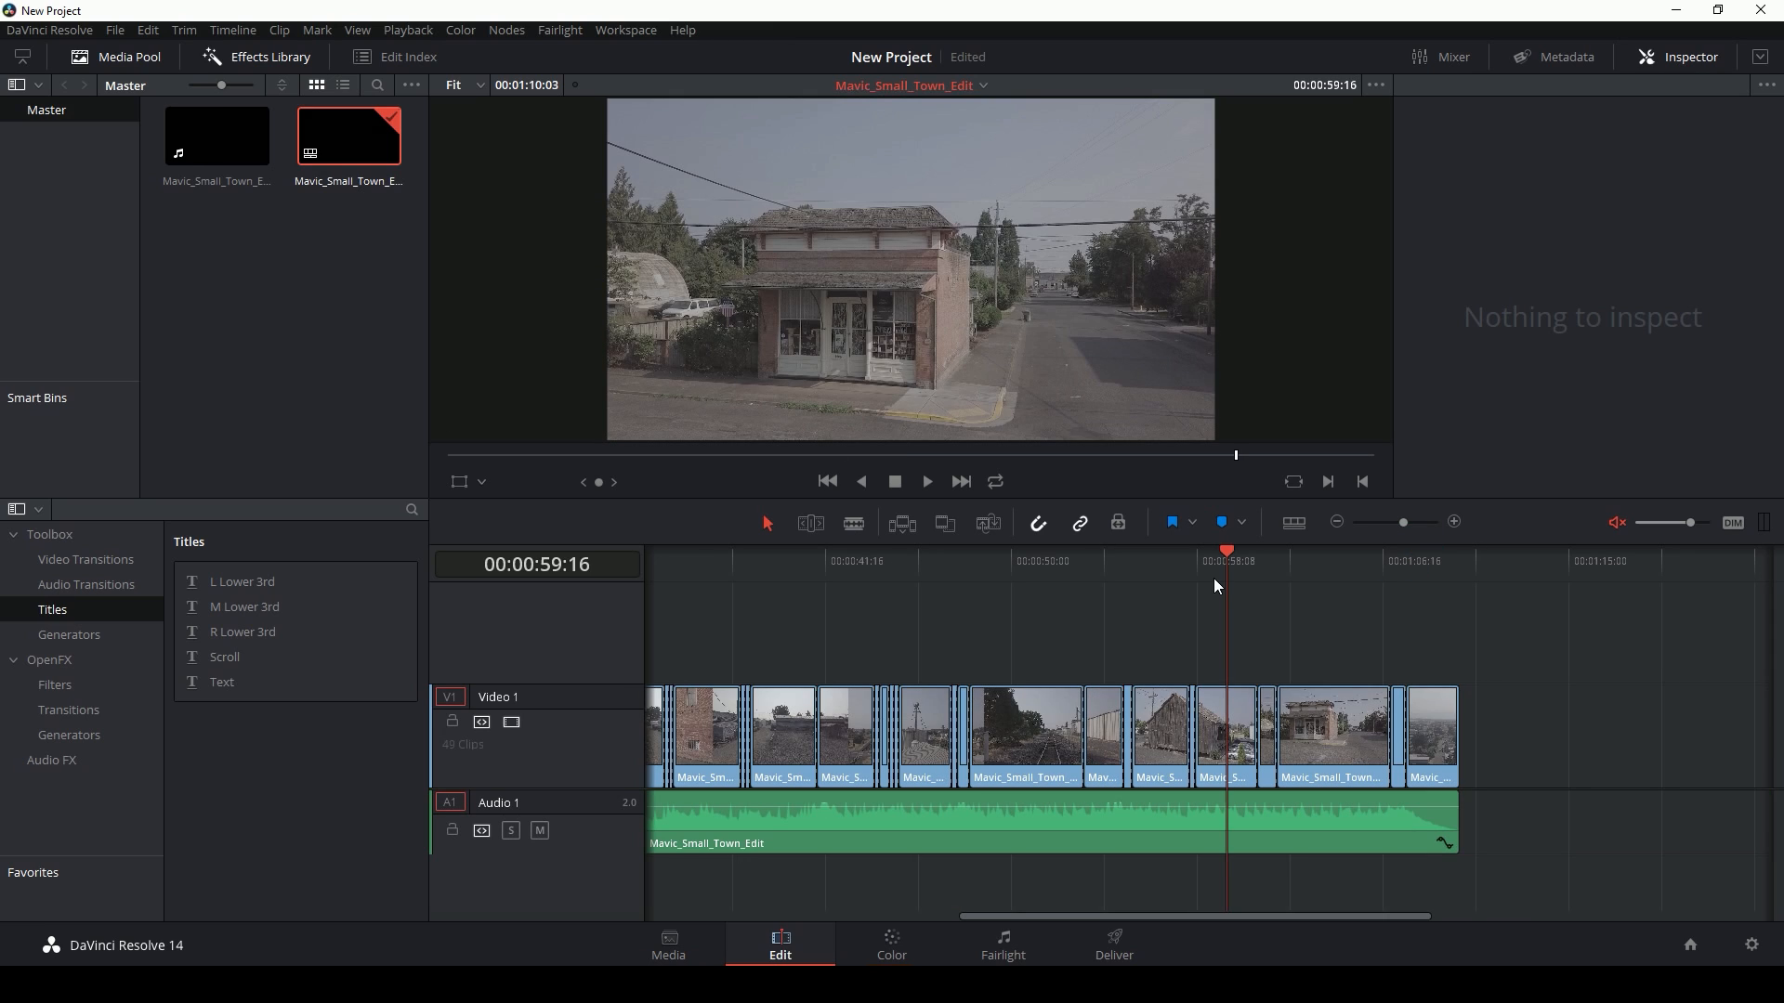
mouse_move(1190, 626)
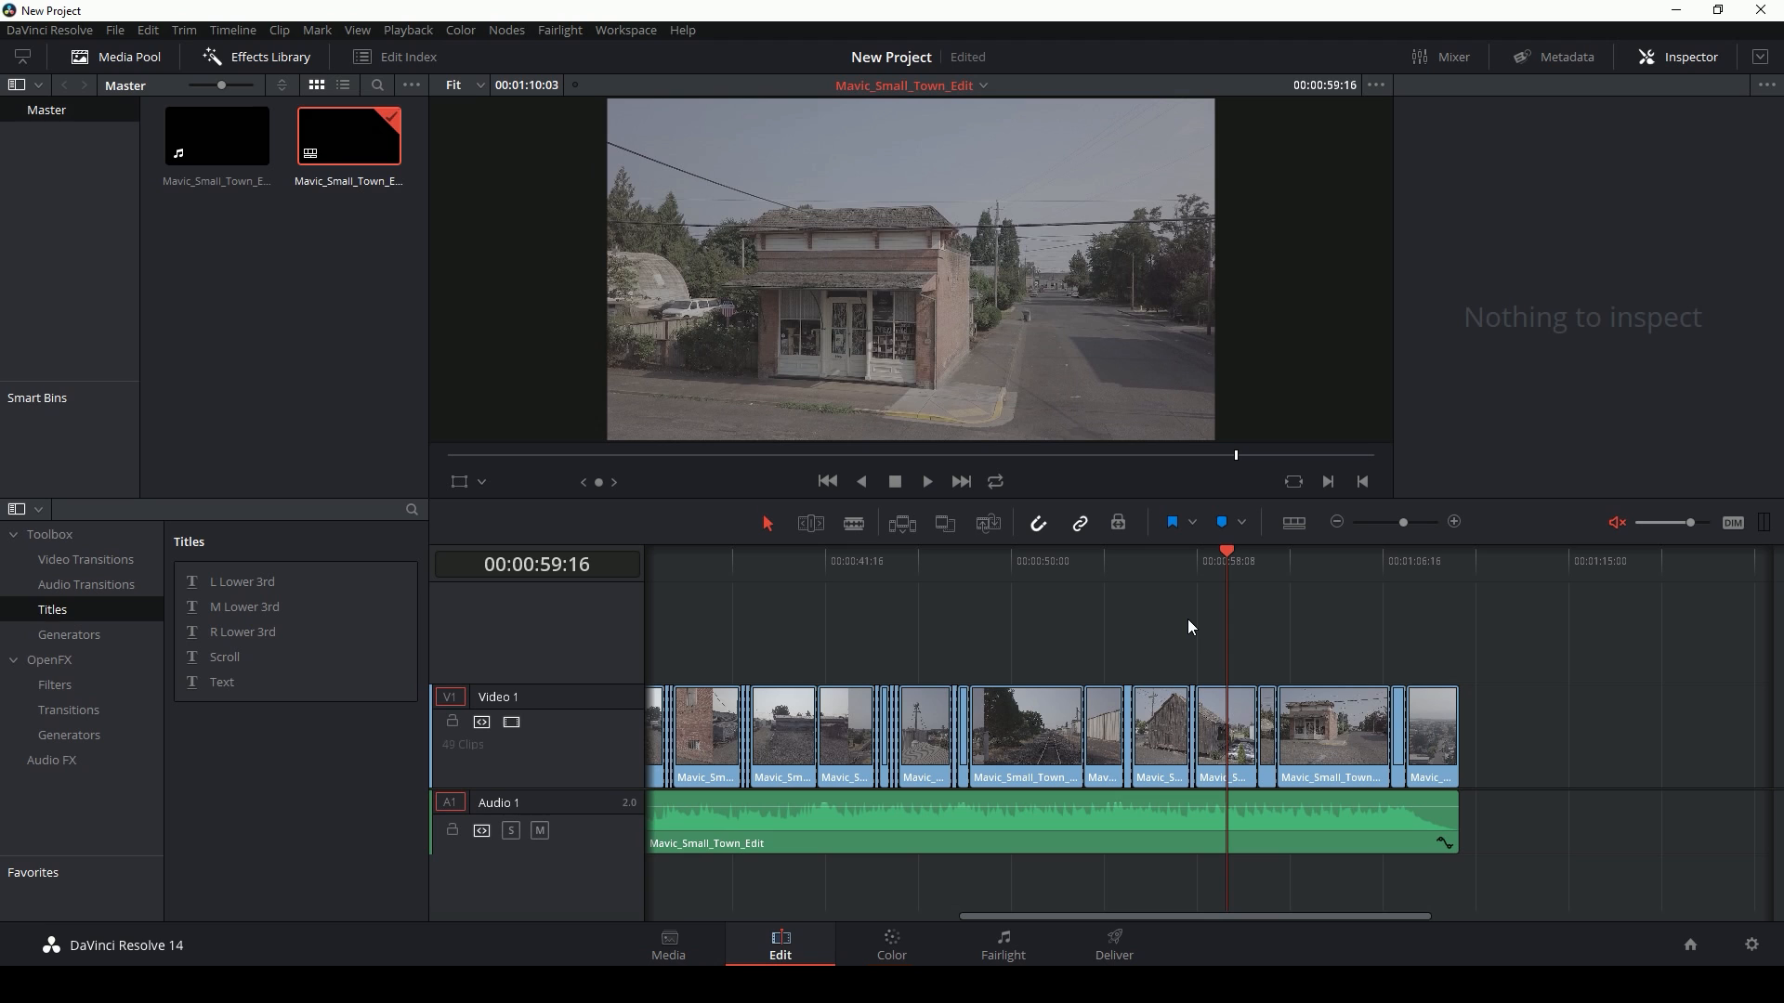
left_click(890, 944)
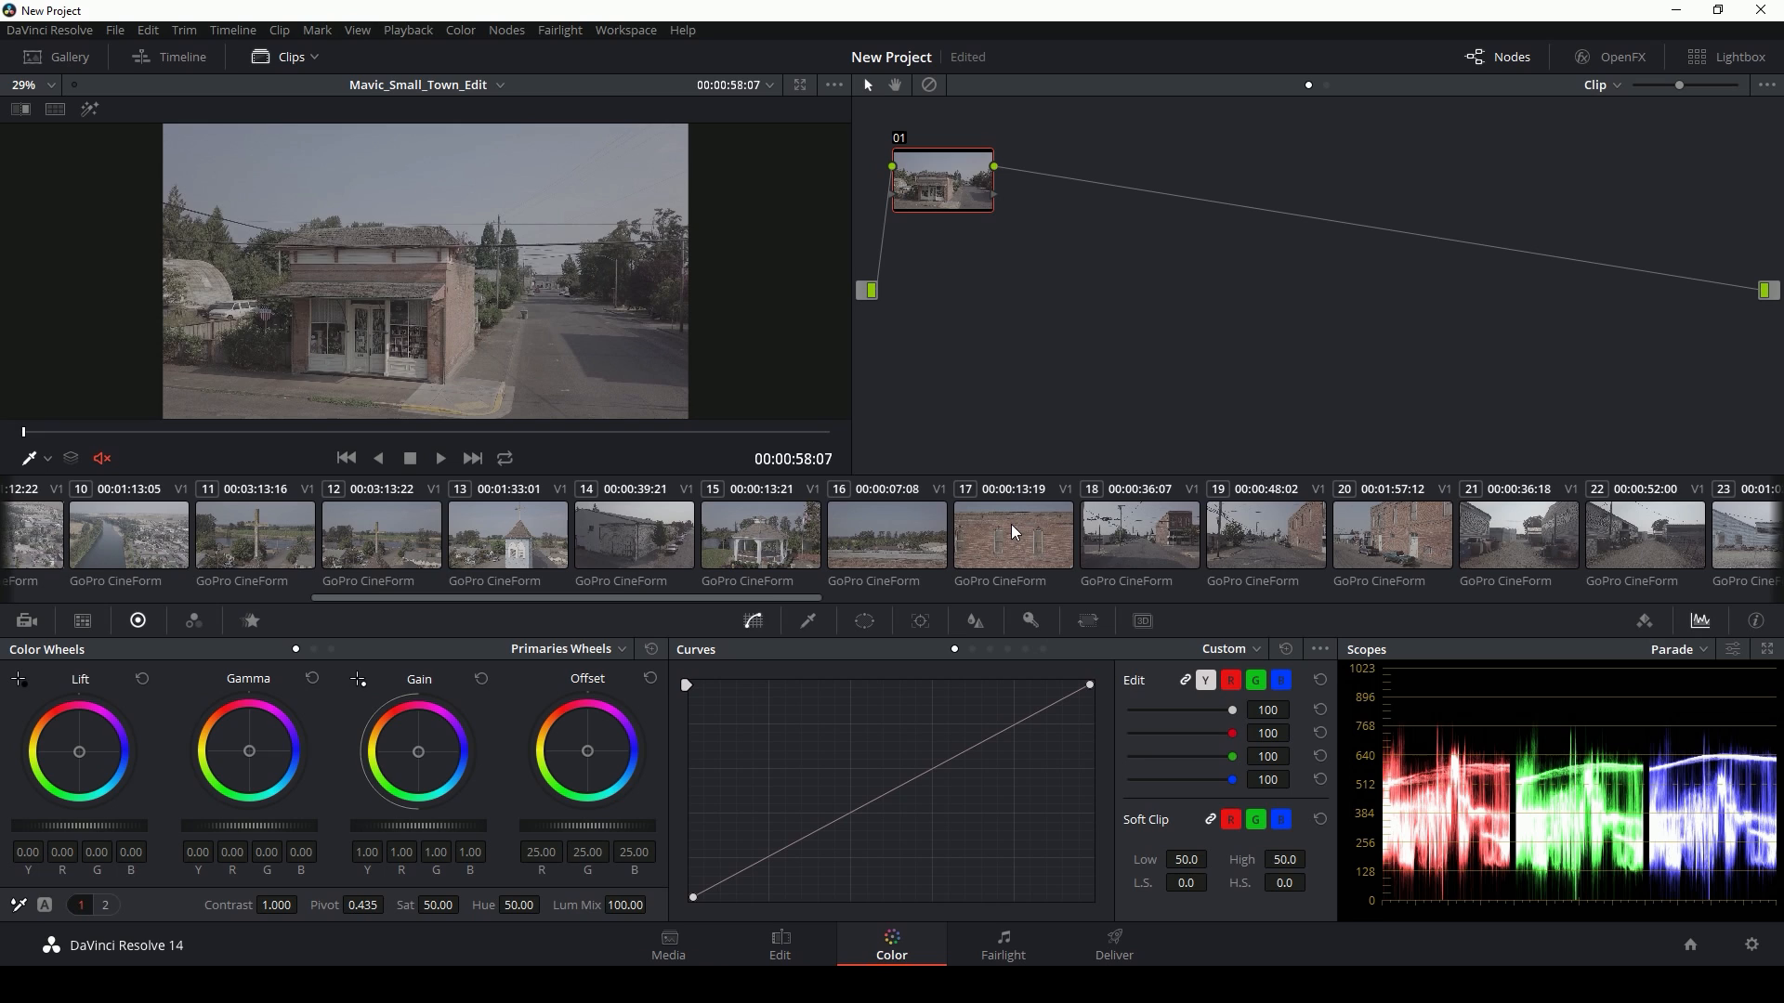
Confirm the street shot has no grade, then return to the Edit page.
left_click(1137, 535)
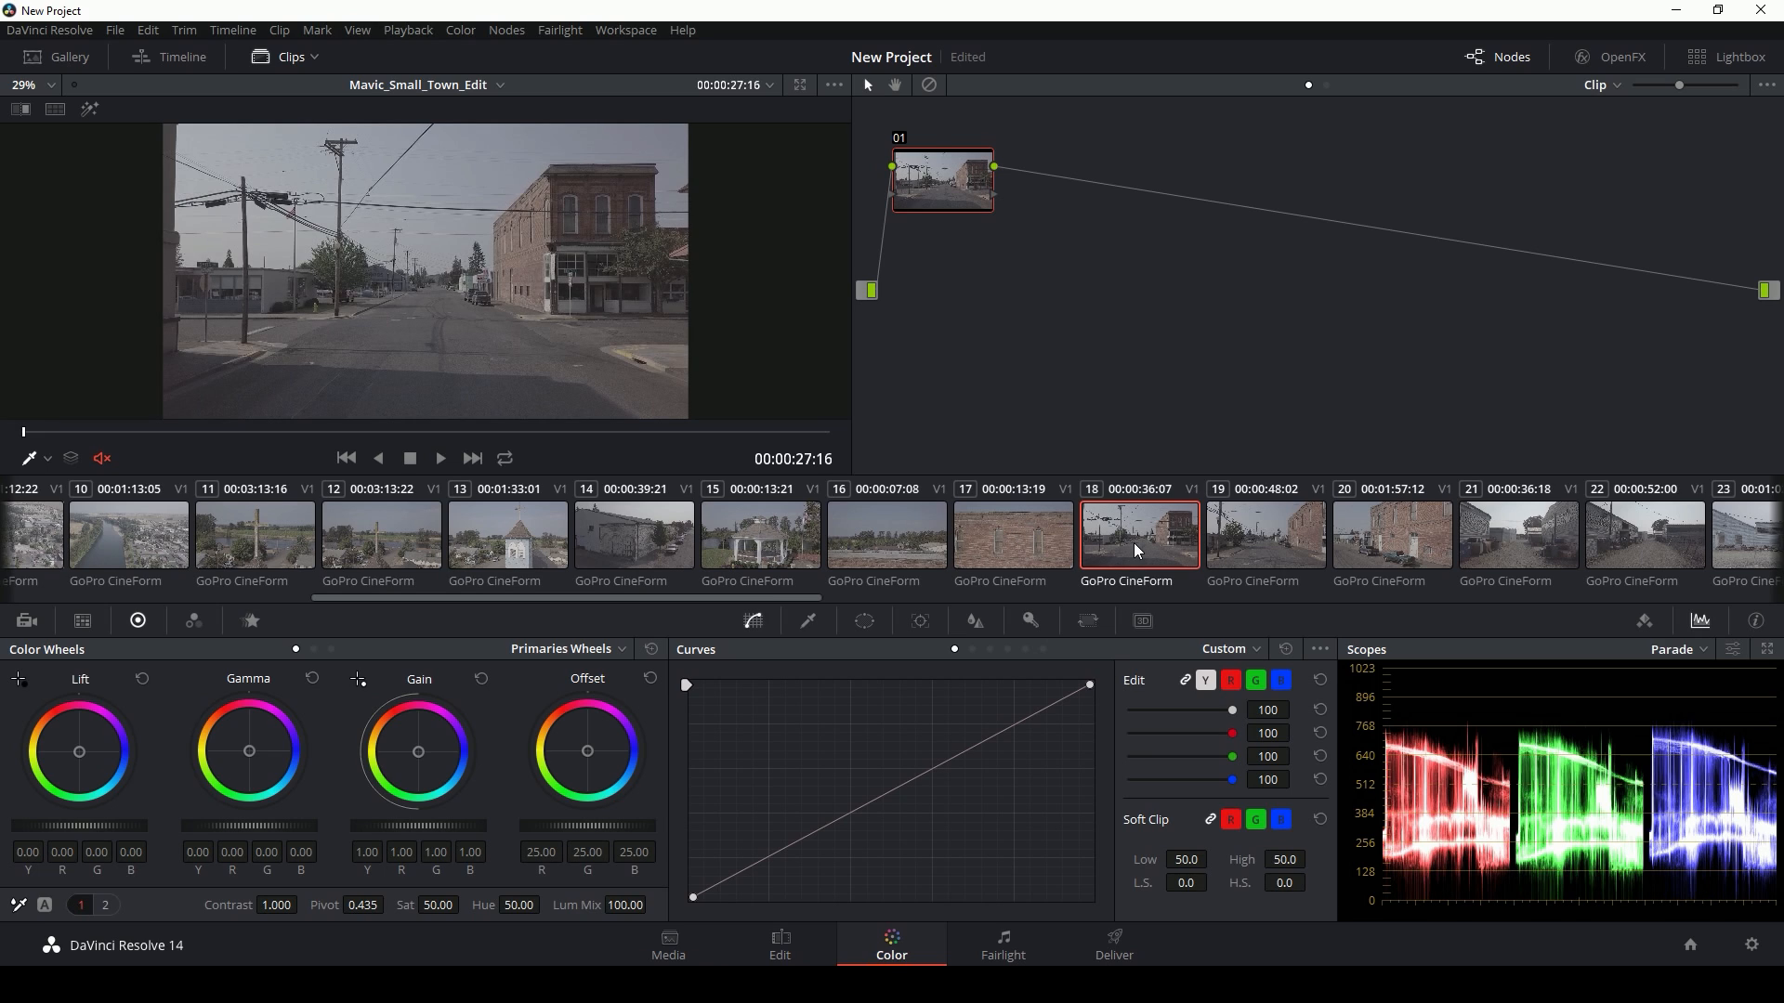
mouse_move(1132, 550)
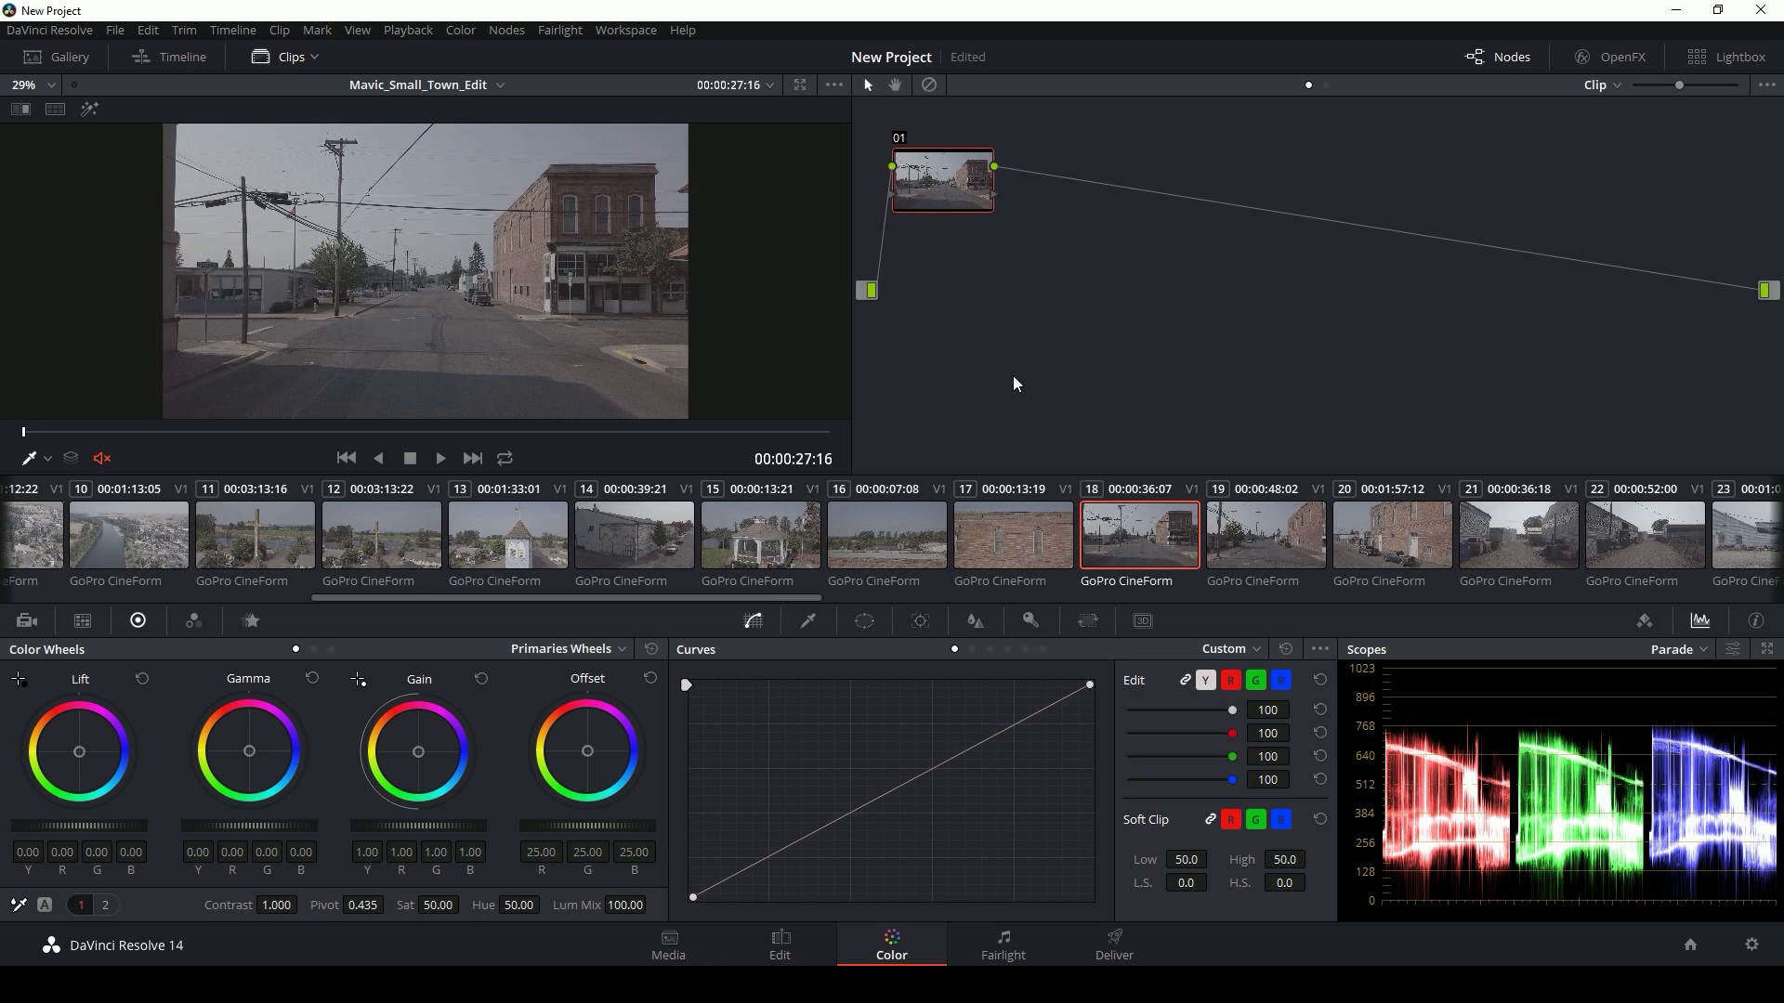
left_click(779, 944)
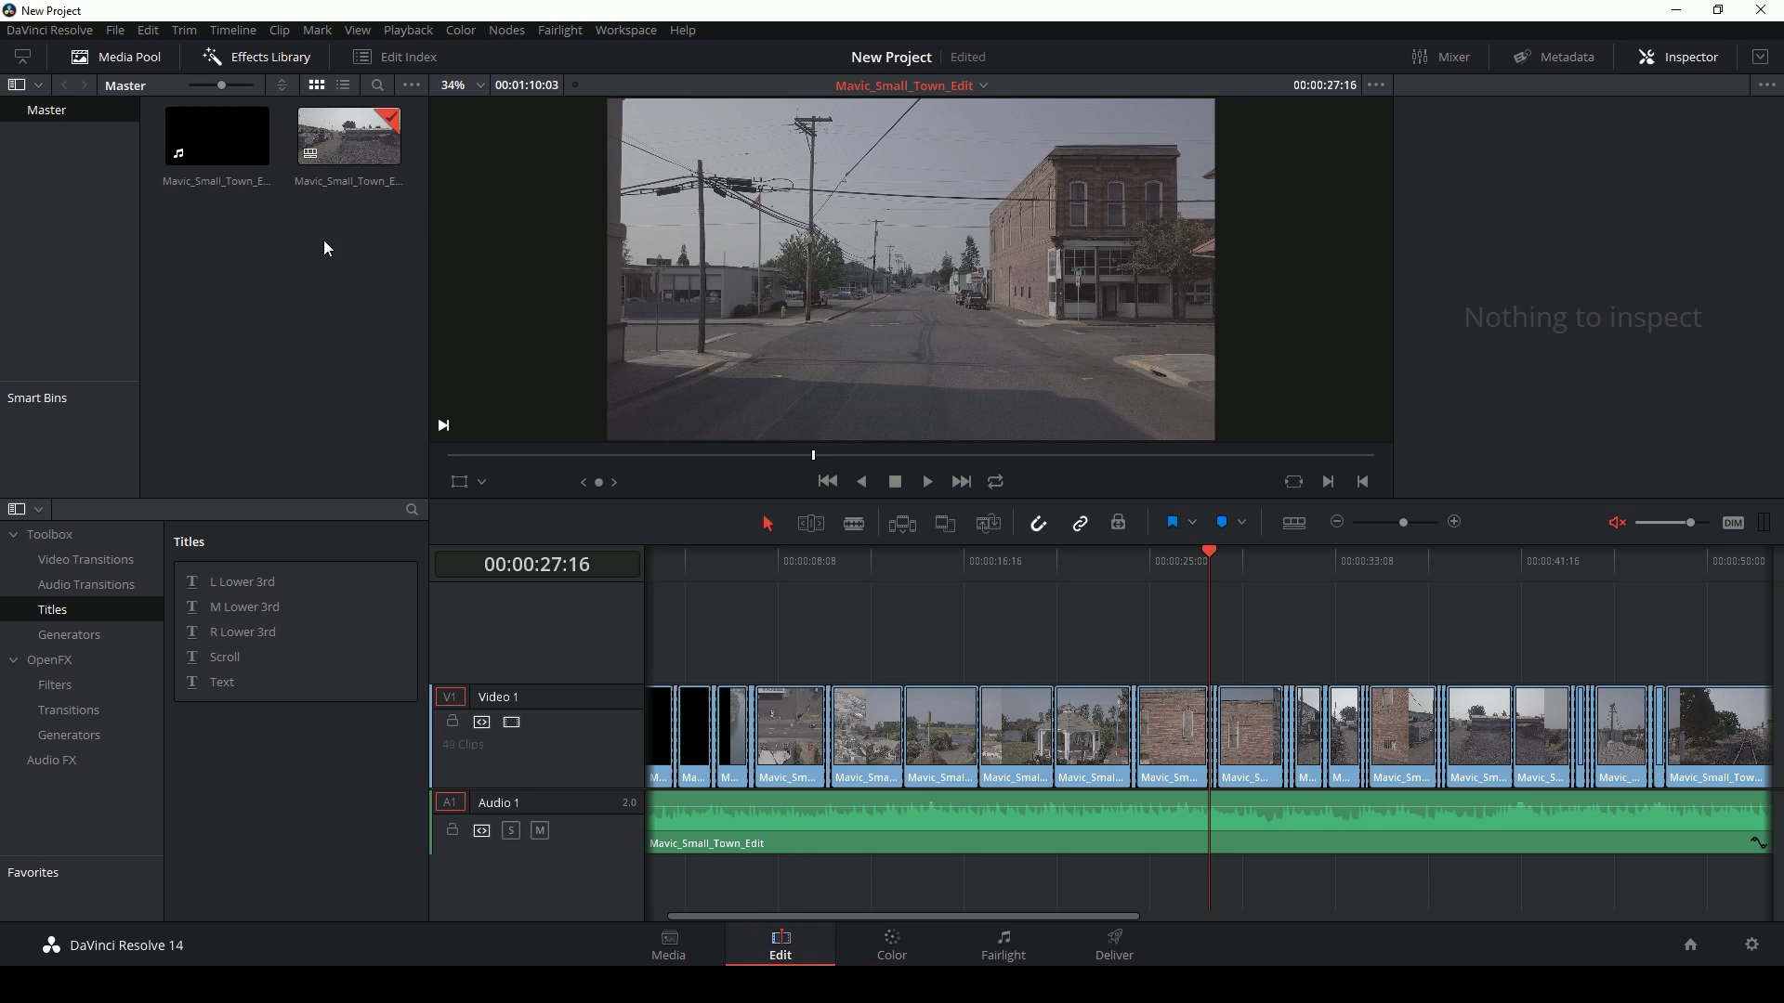
Start ColorTrace from Timeline with SmallTown_3A-CaseysVersion's Mavic_Small_Town_Edit timeline as the source.
right_click(348, 136)
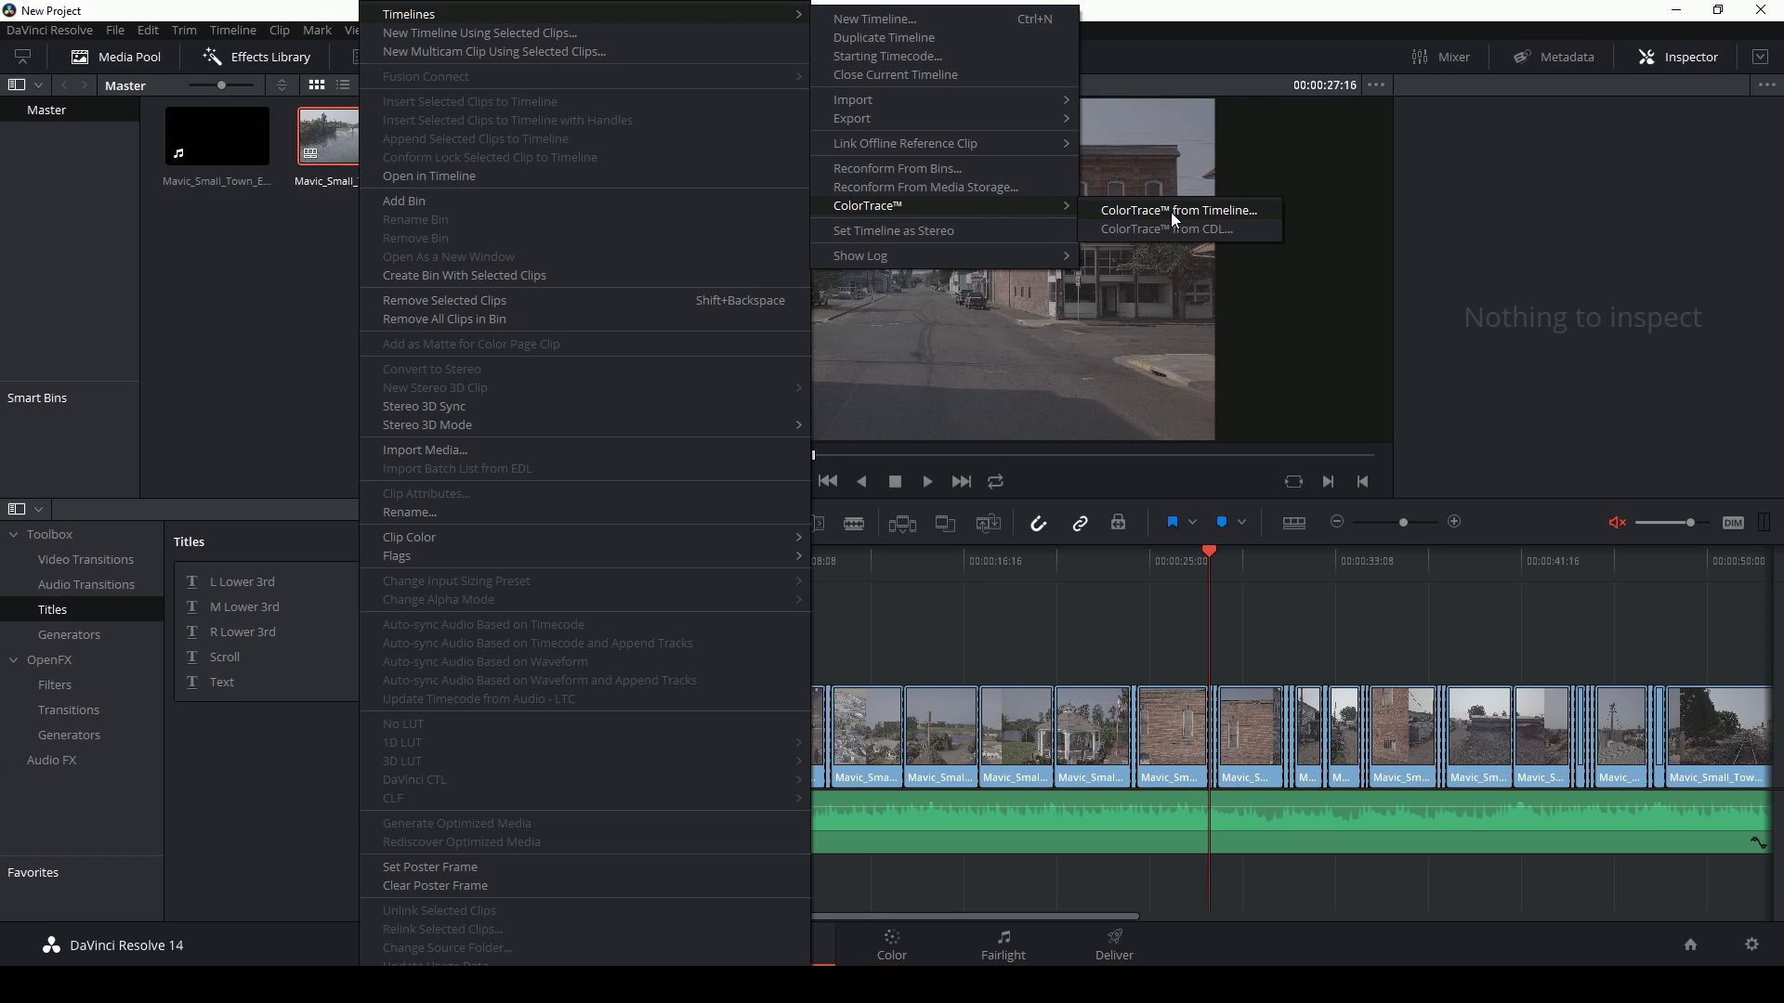
left_click(1180, 210)
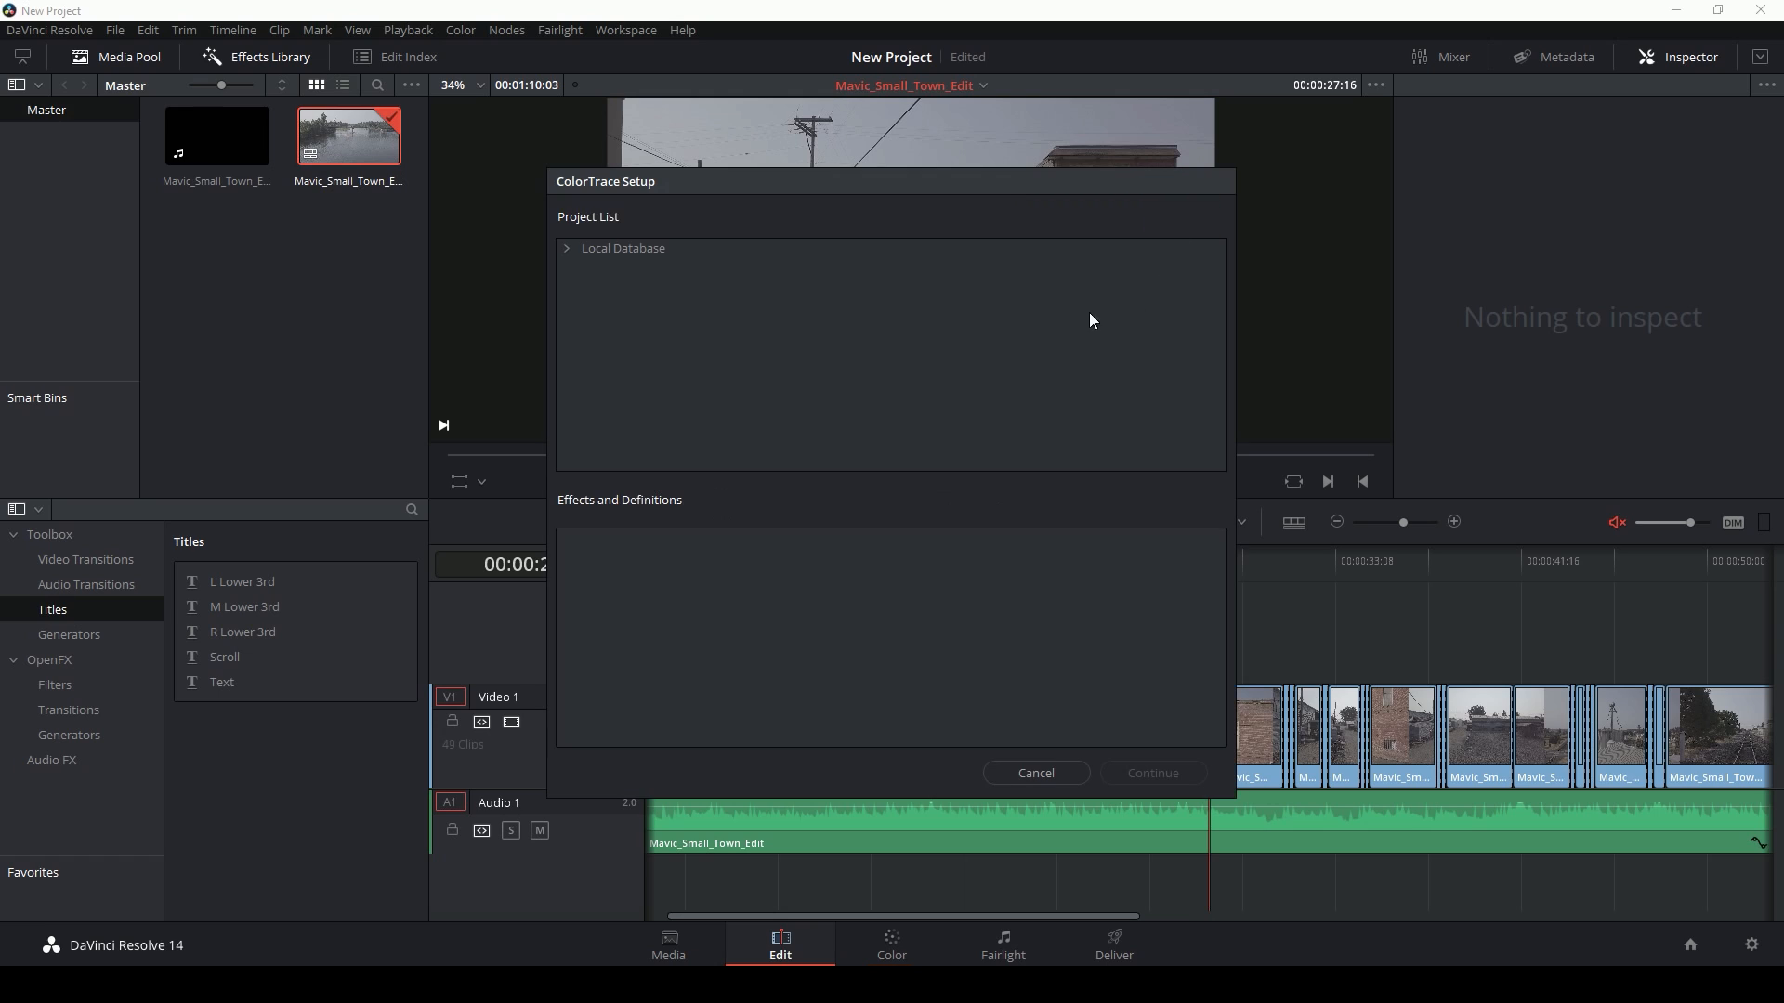
mouse_move(671, 370)
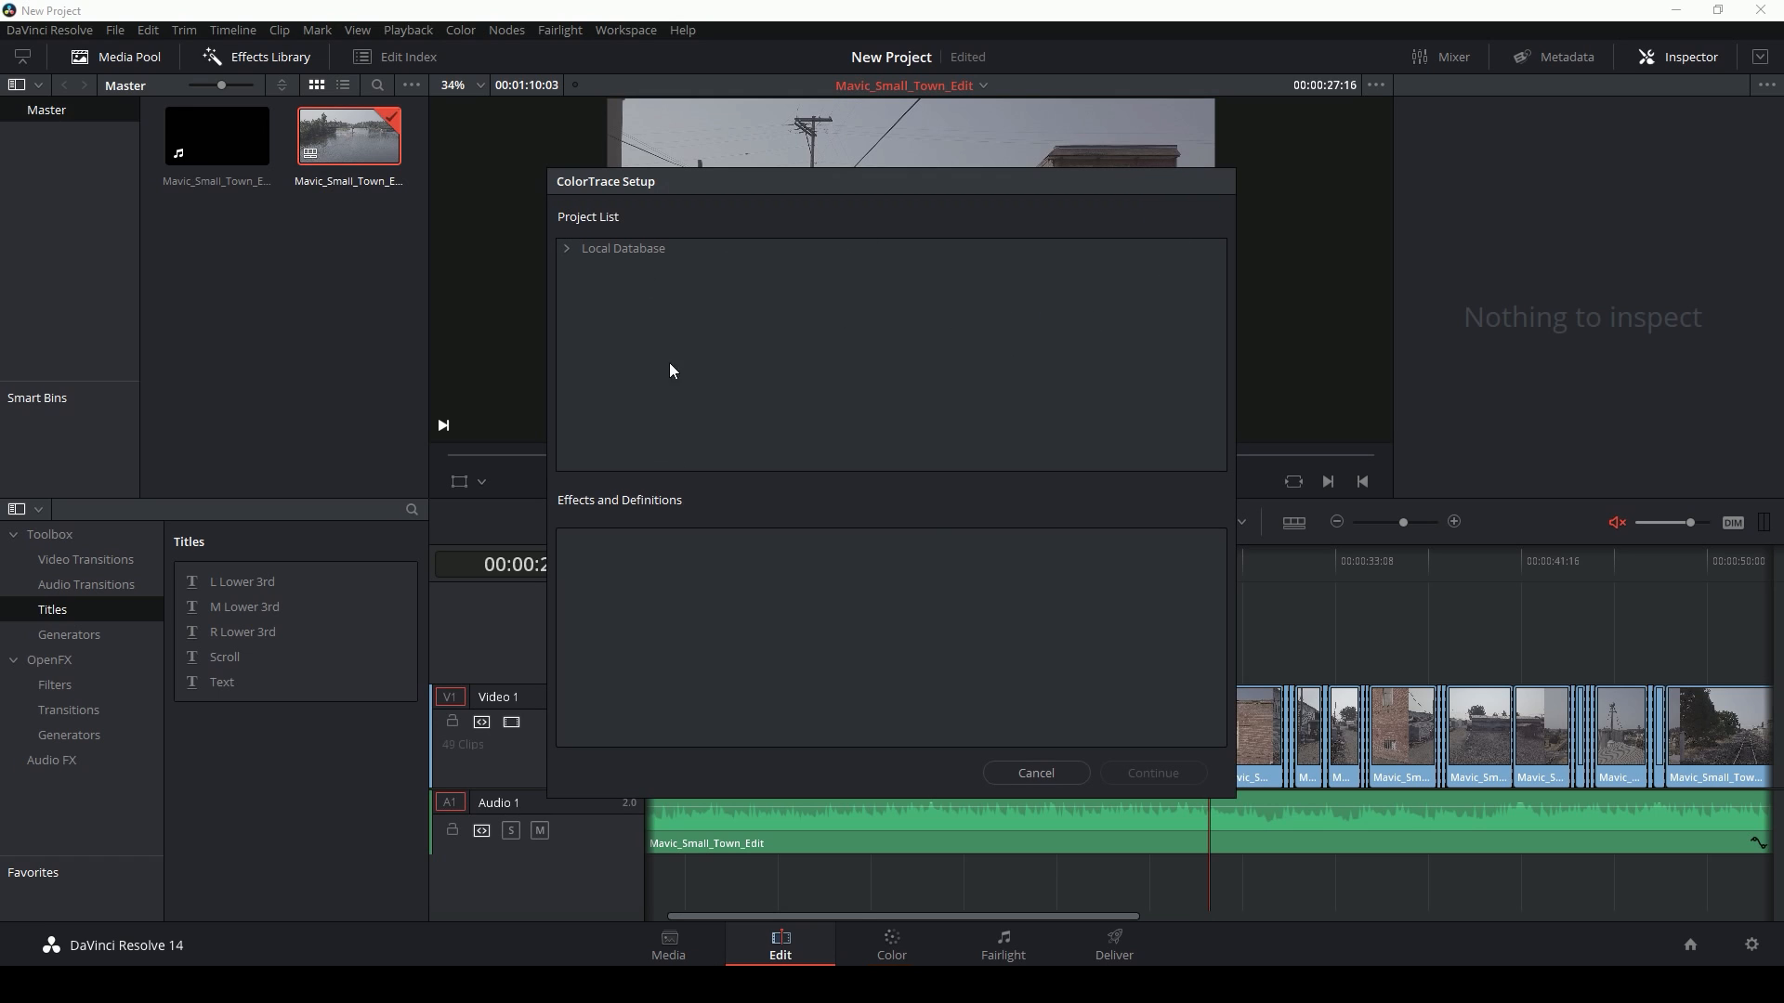
left_click(565, 247)
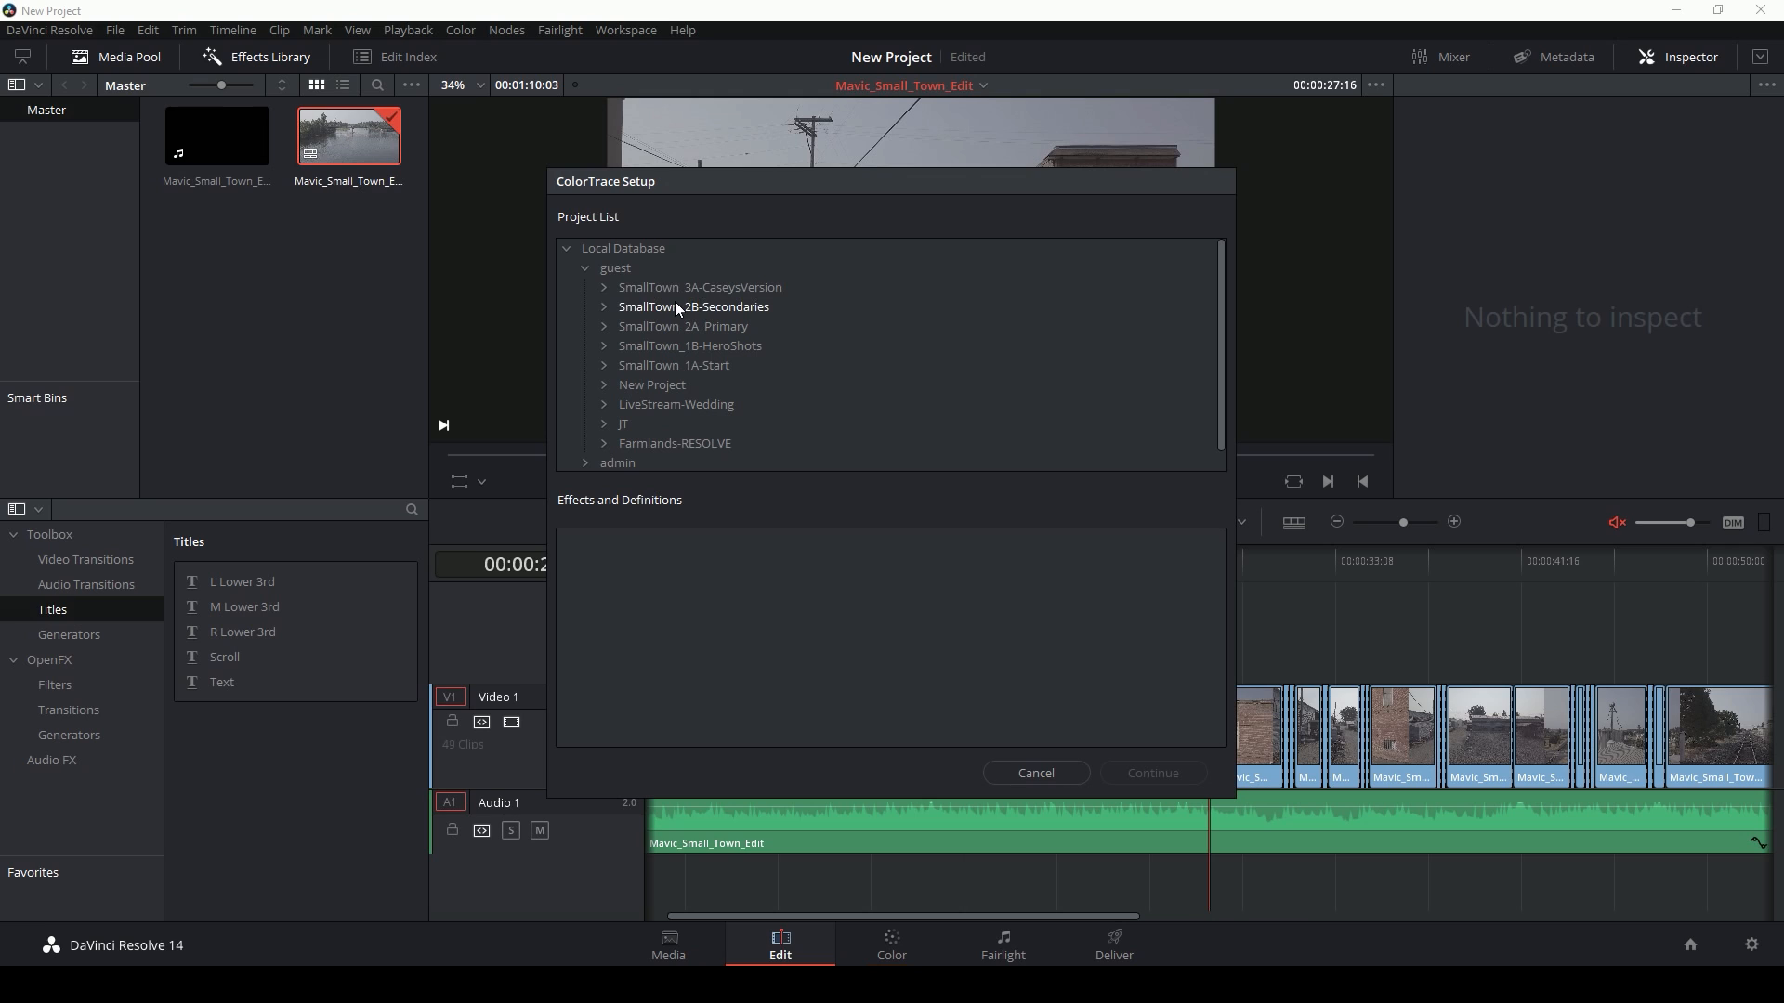
mouse_move(692, 310)
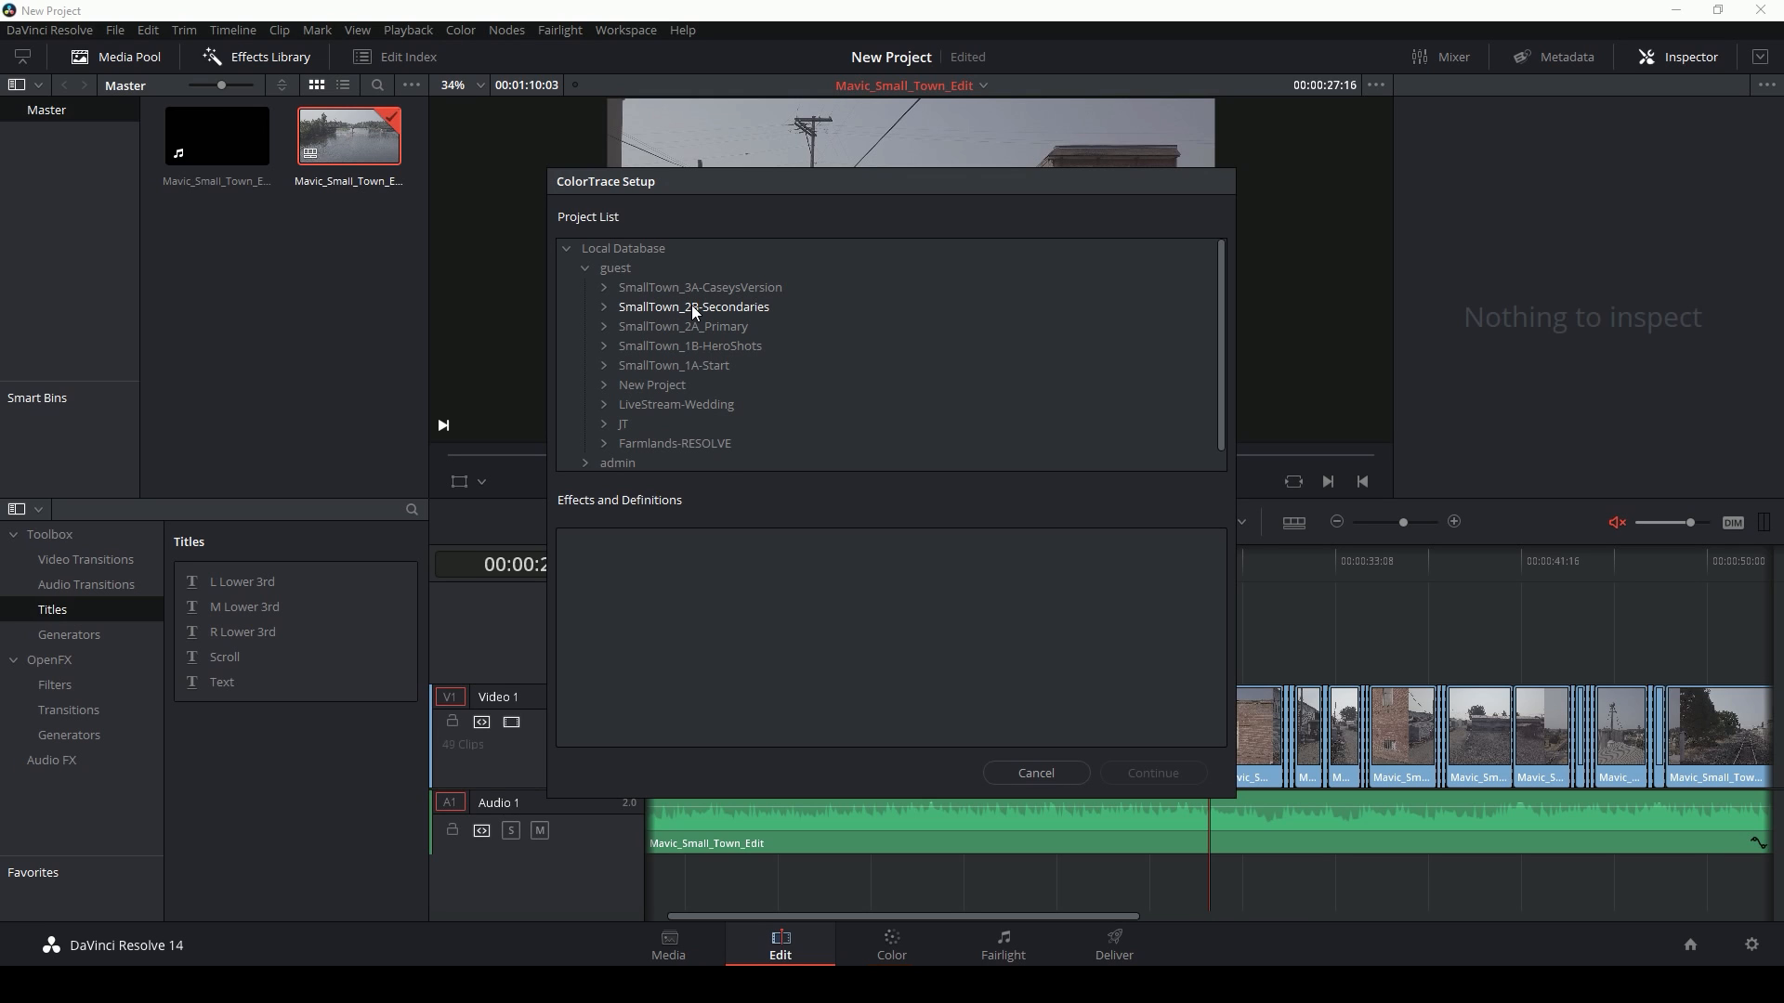
left_click(604, 286)
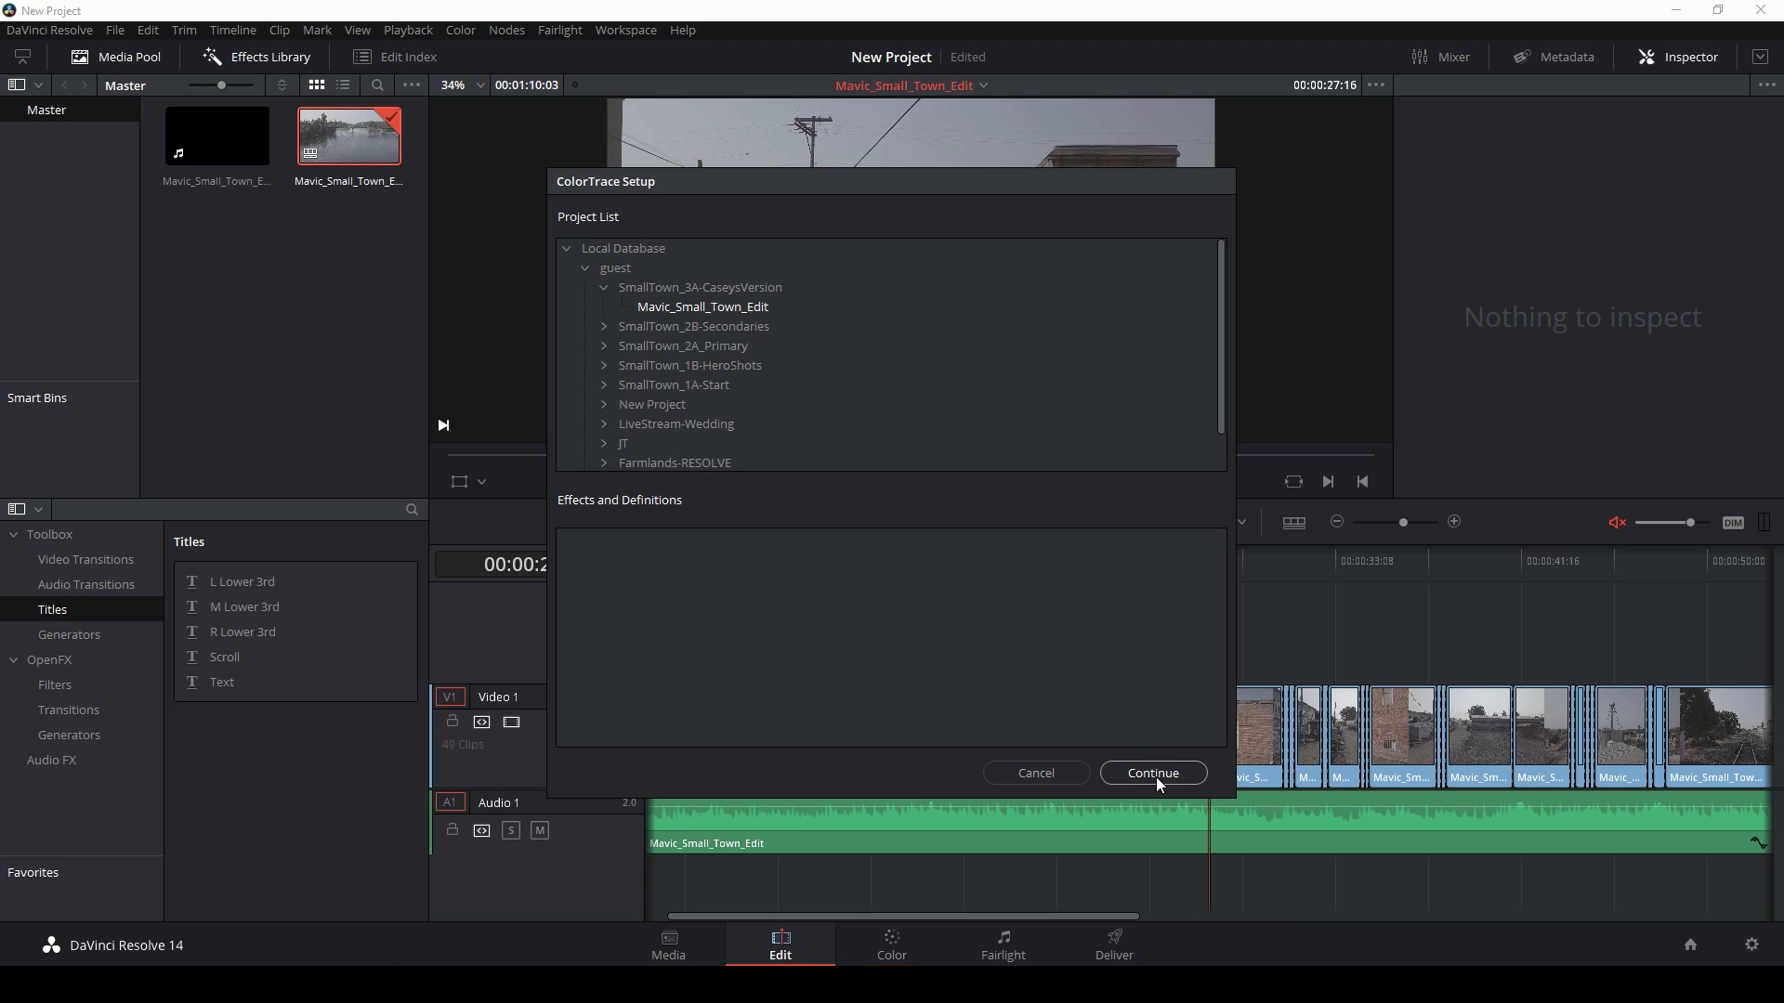
left_click(1152, 773)
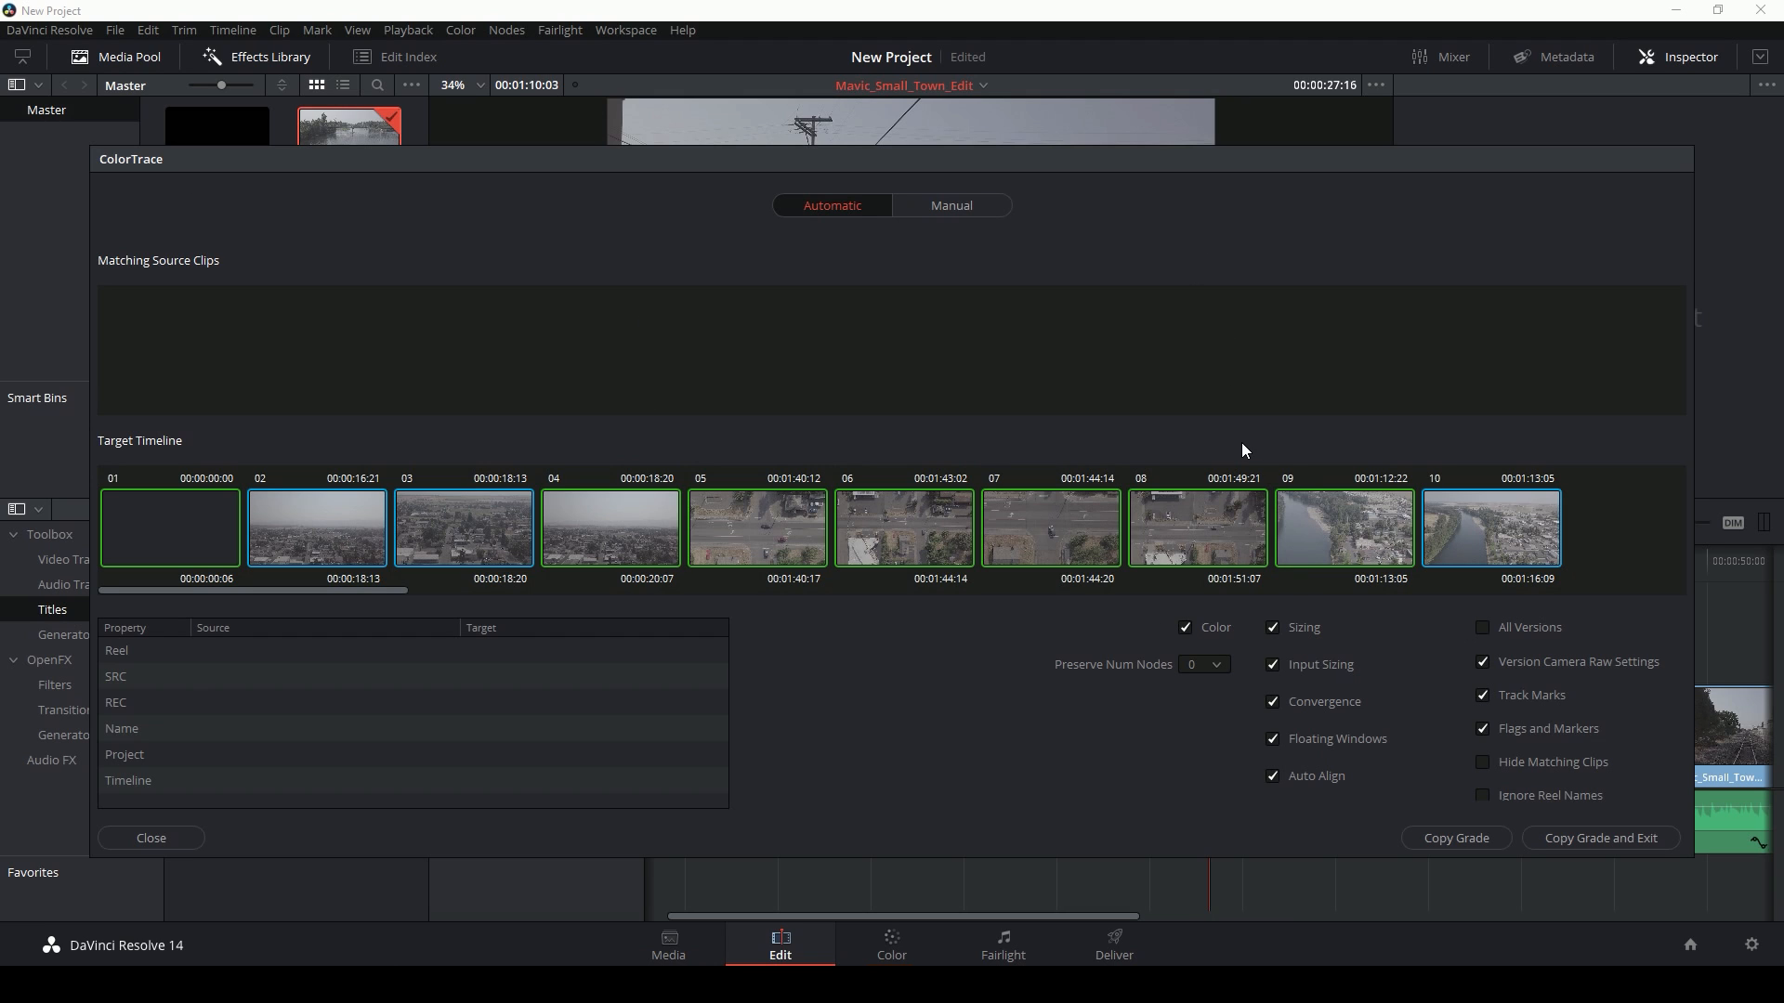
mouse_move(723, 609)
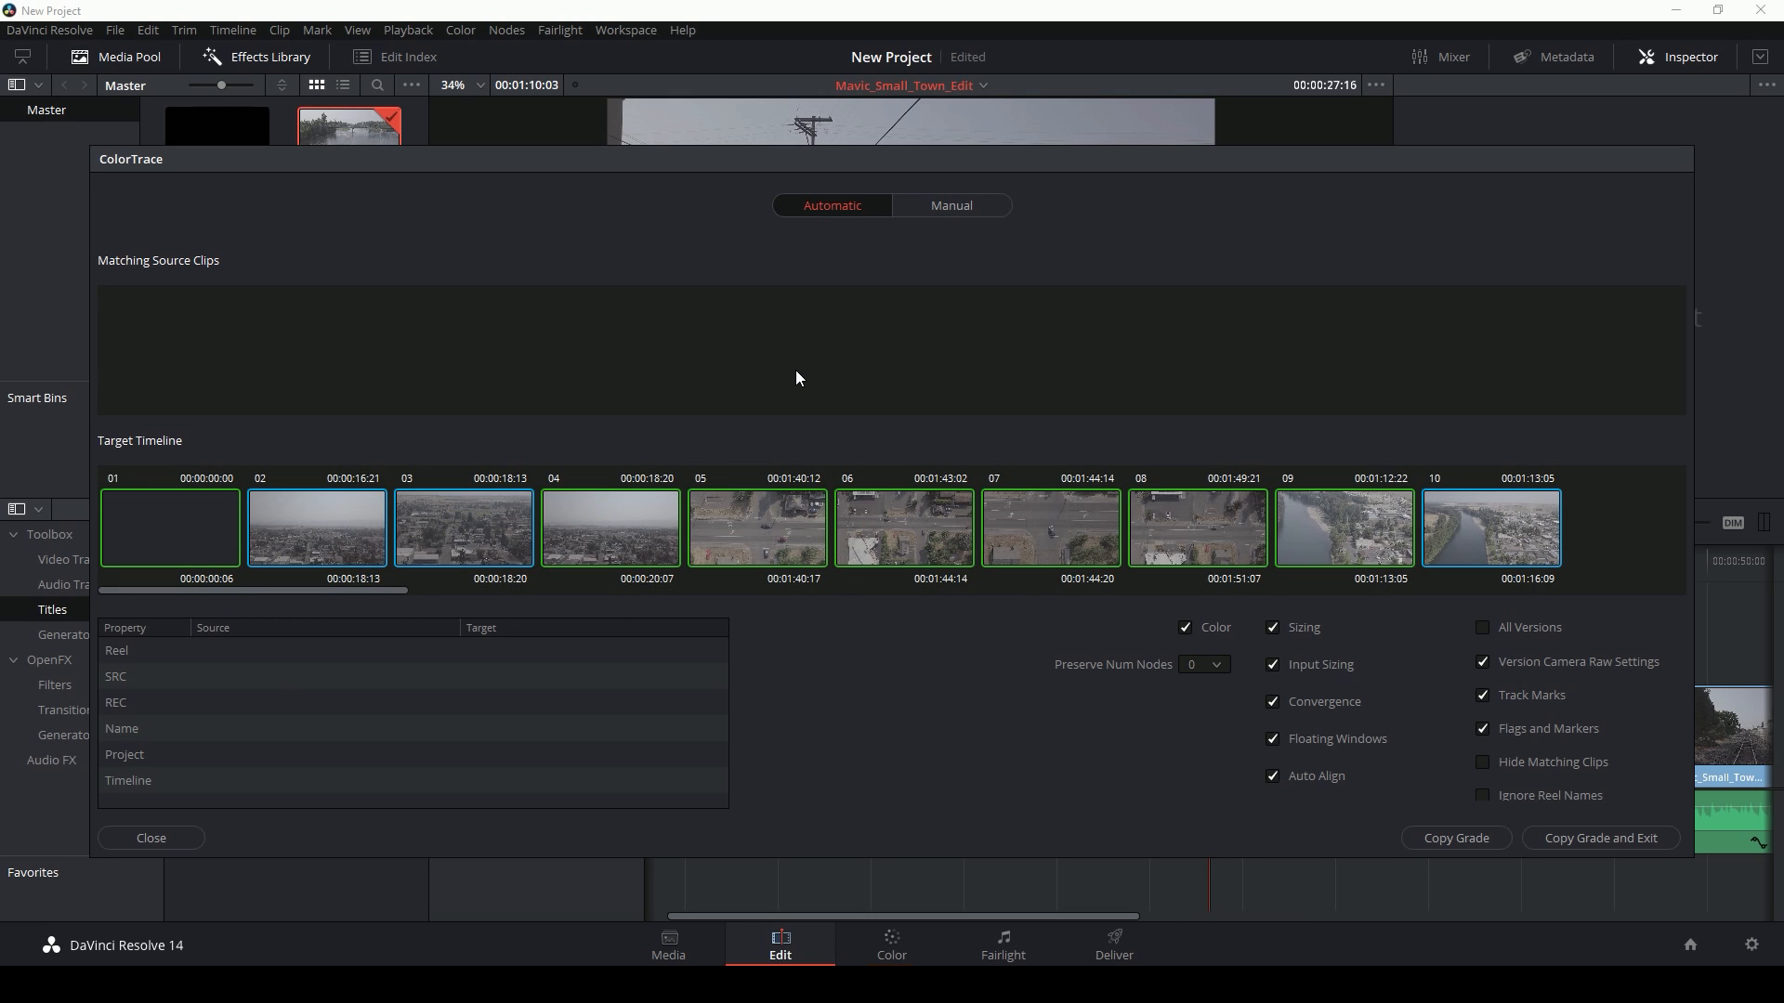
mouse_move(1076, 402)
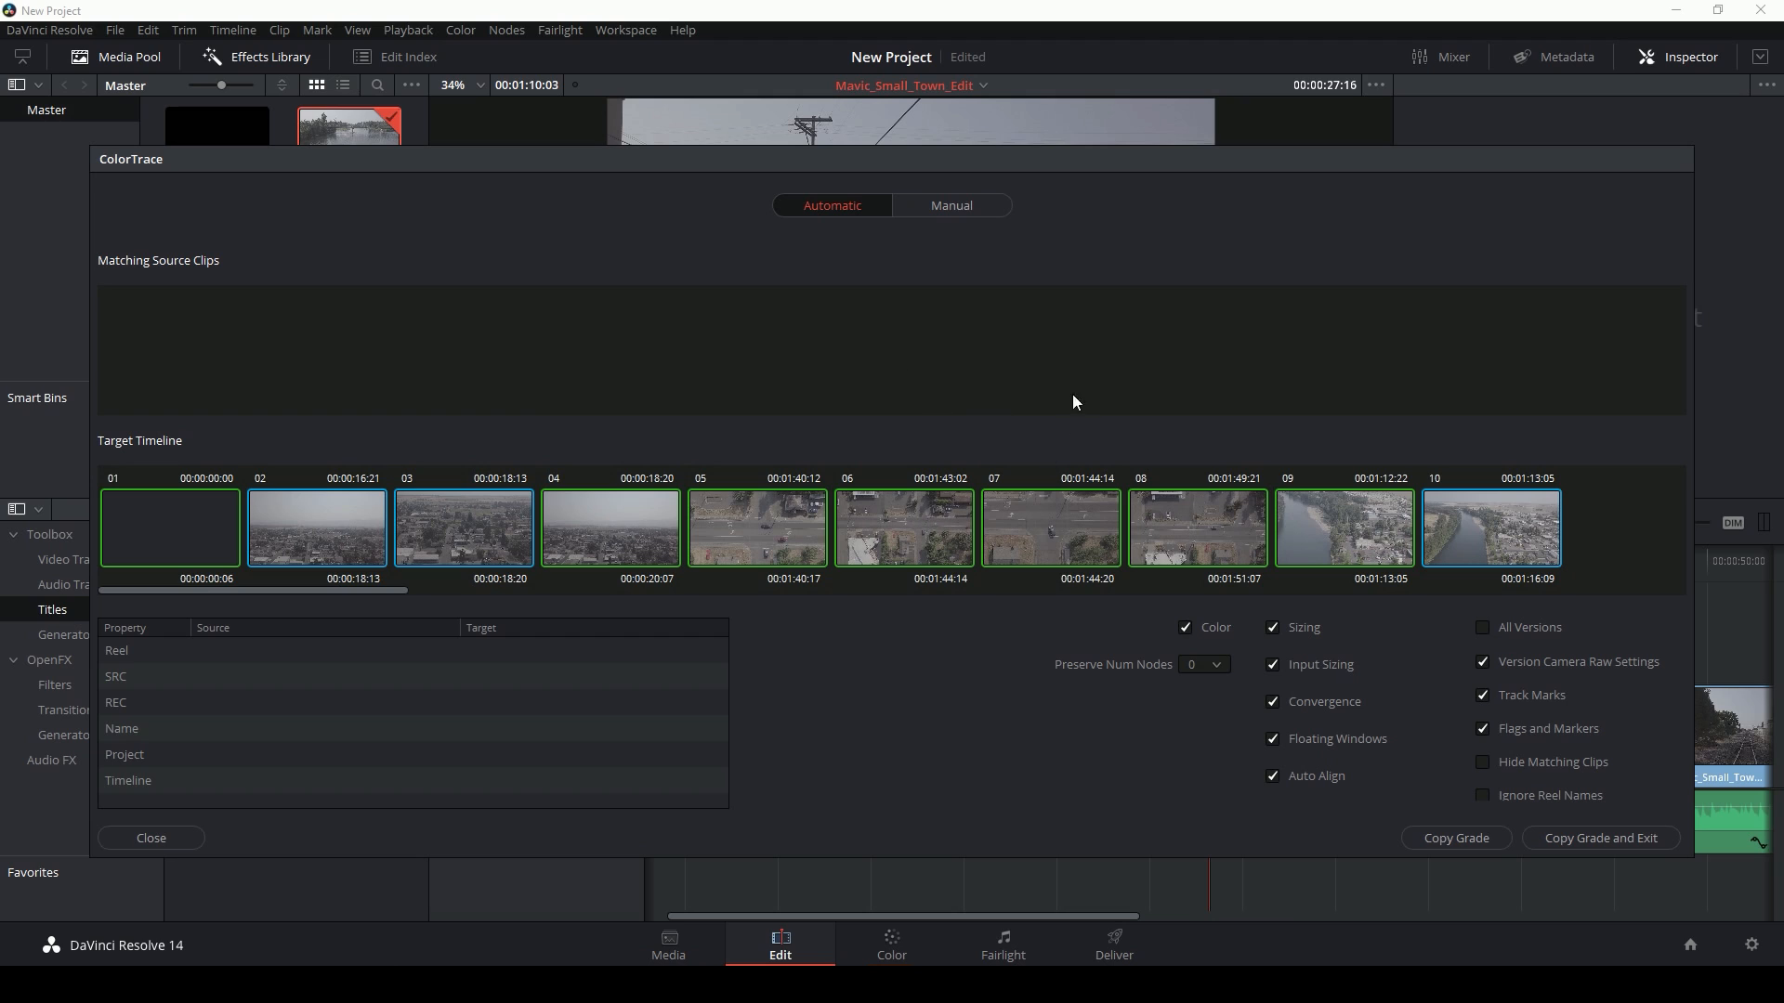
mouse_move(327, 554)
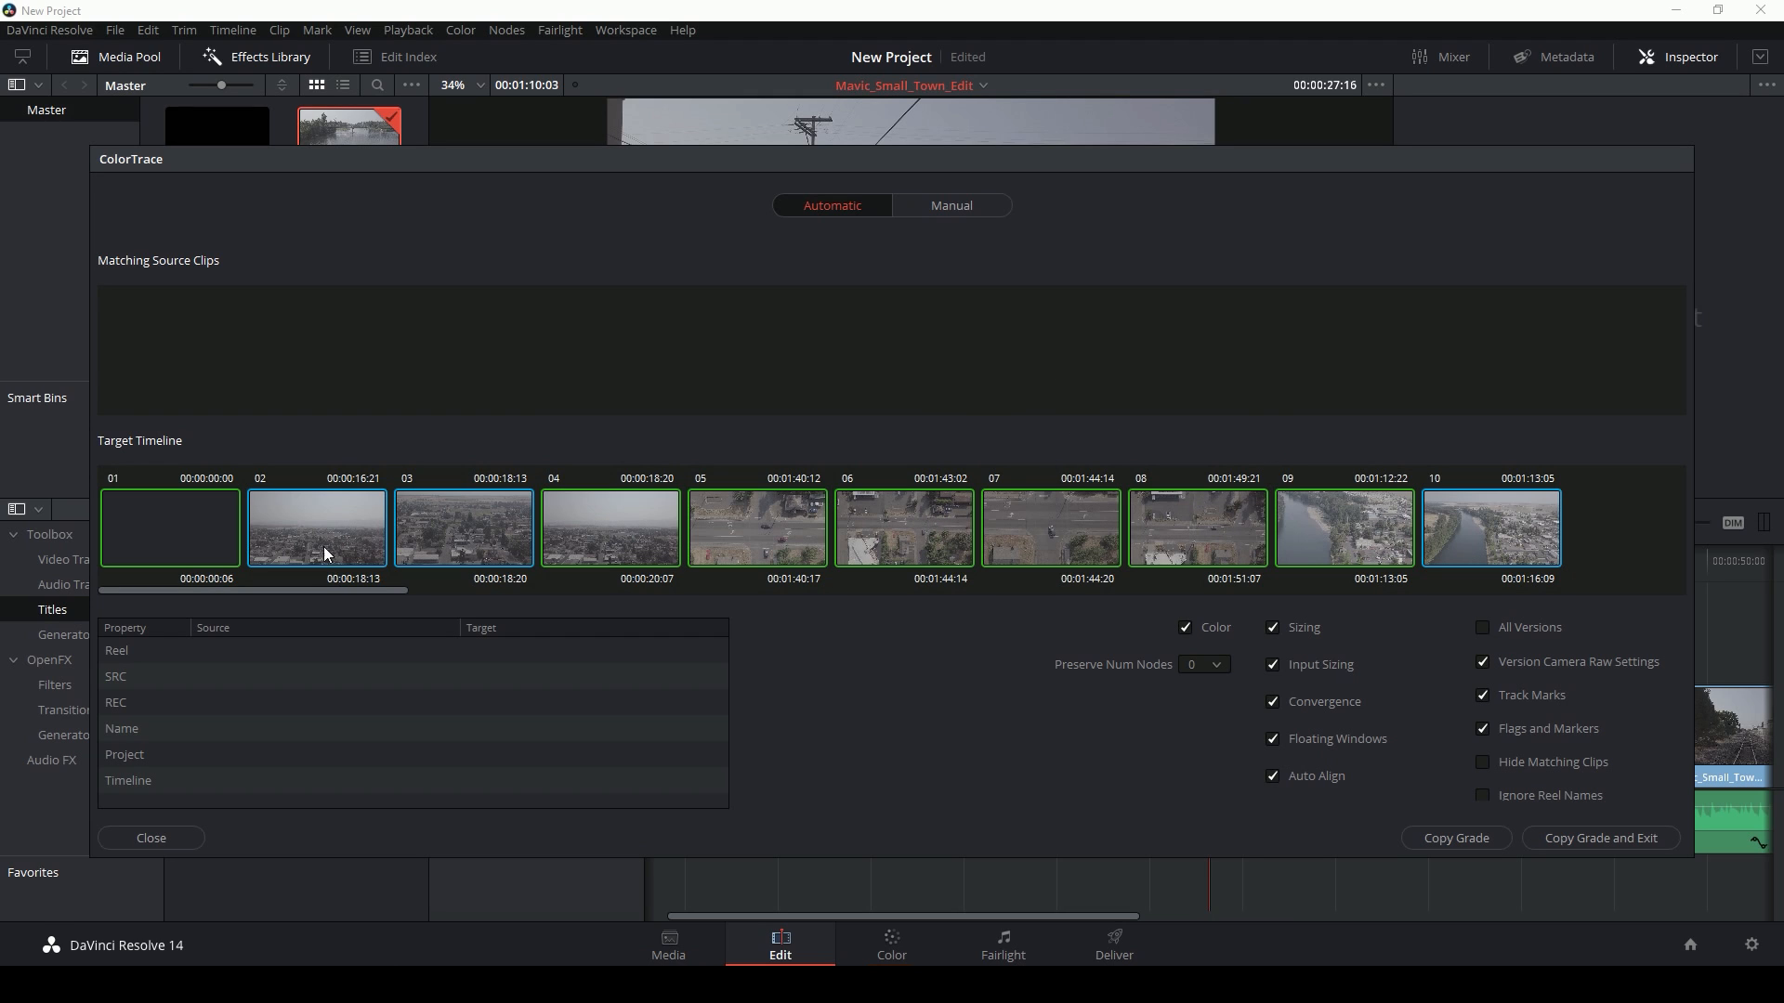
Review the target timeline shots and switch ColorTrace to Manual matching.
scroll("right", 3)
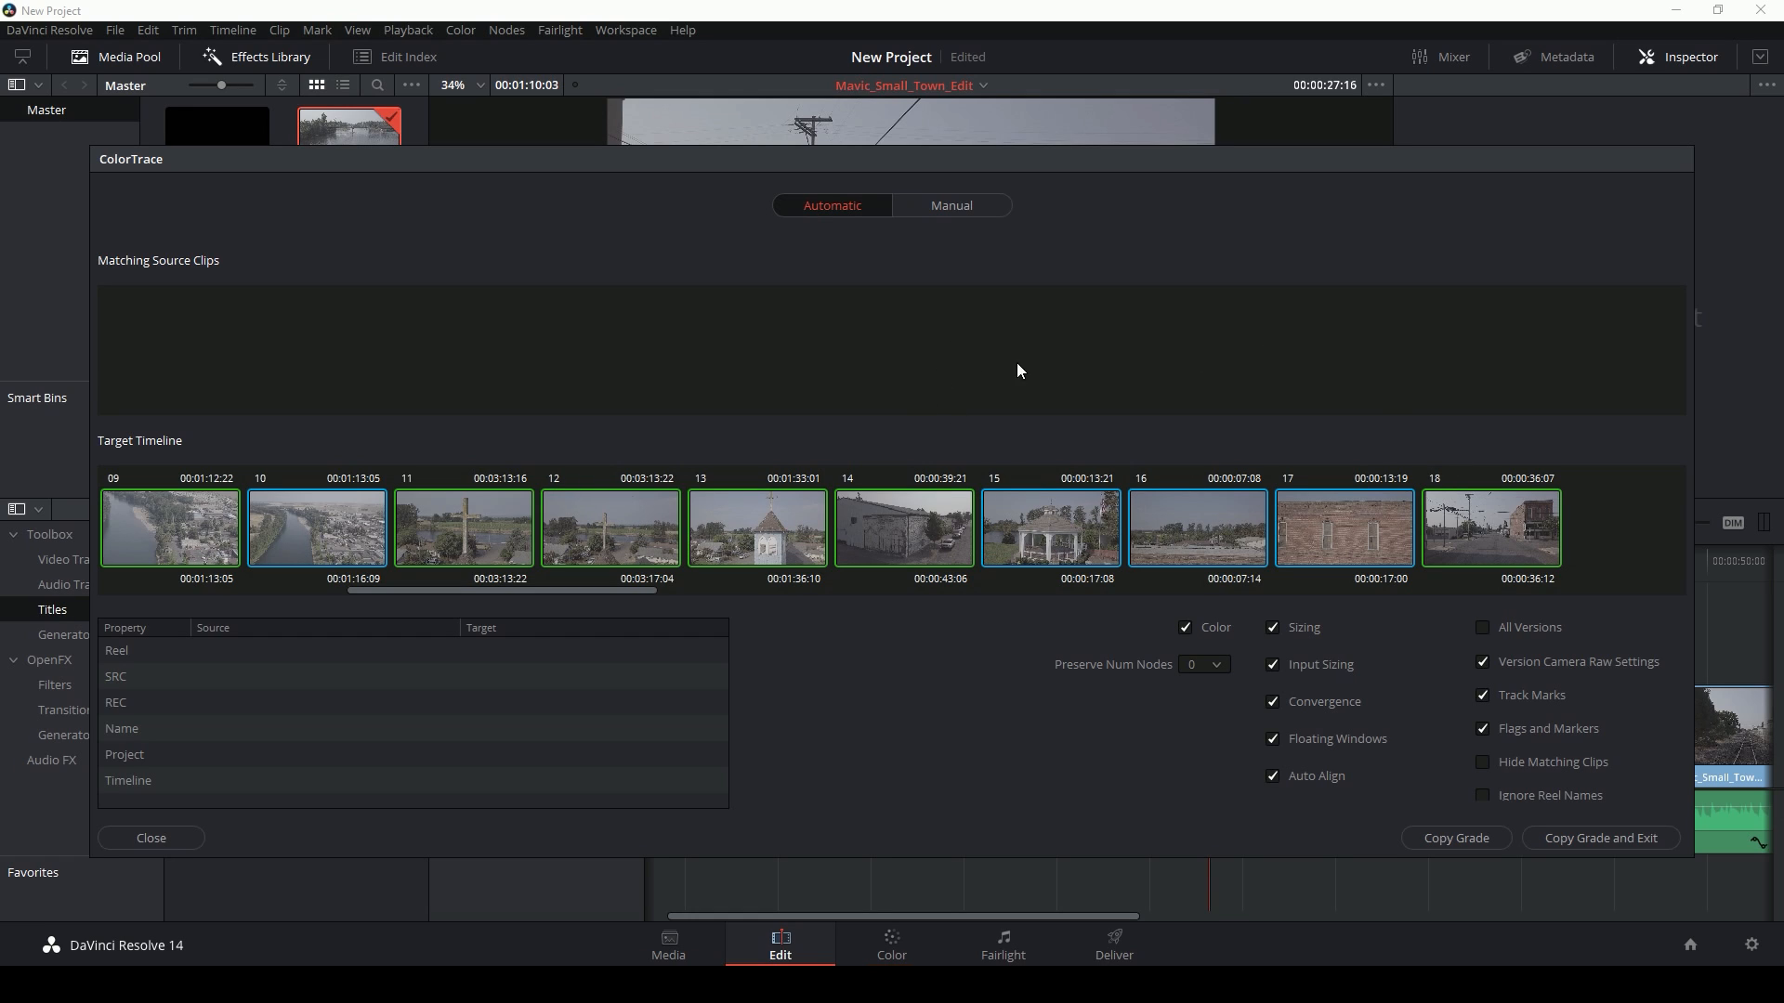
mouse_move(1301, 400)
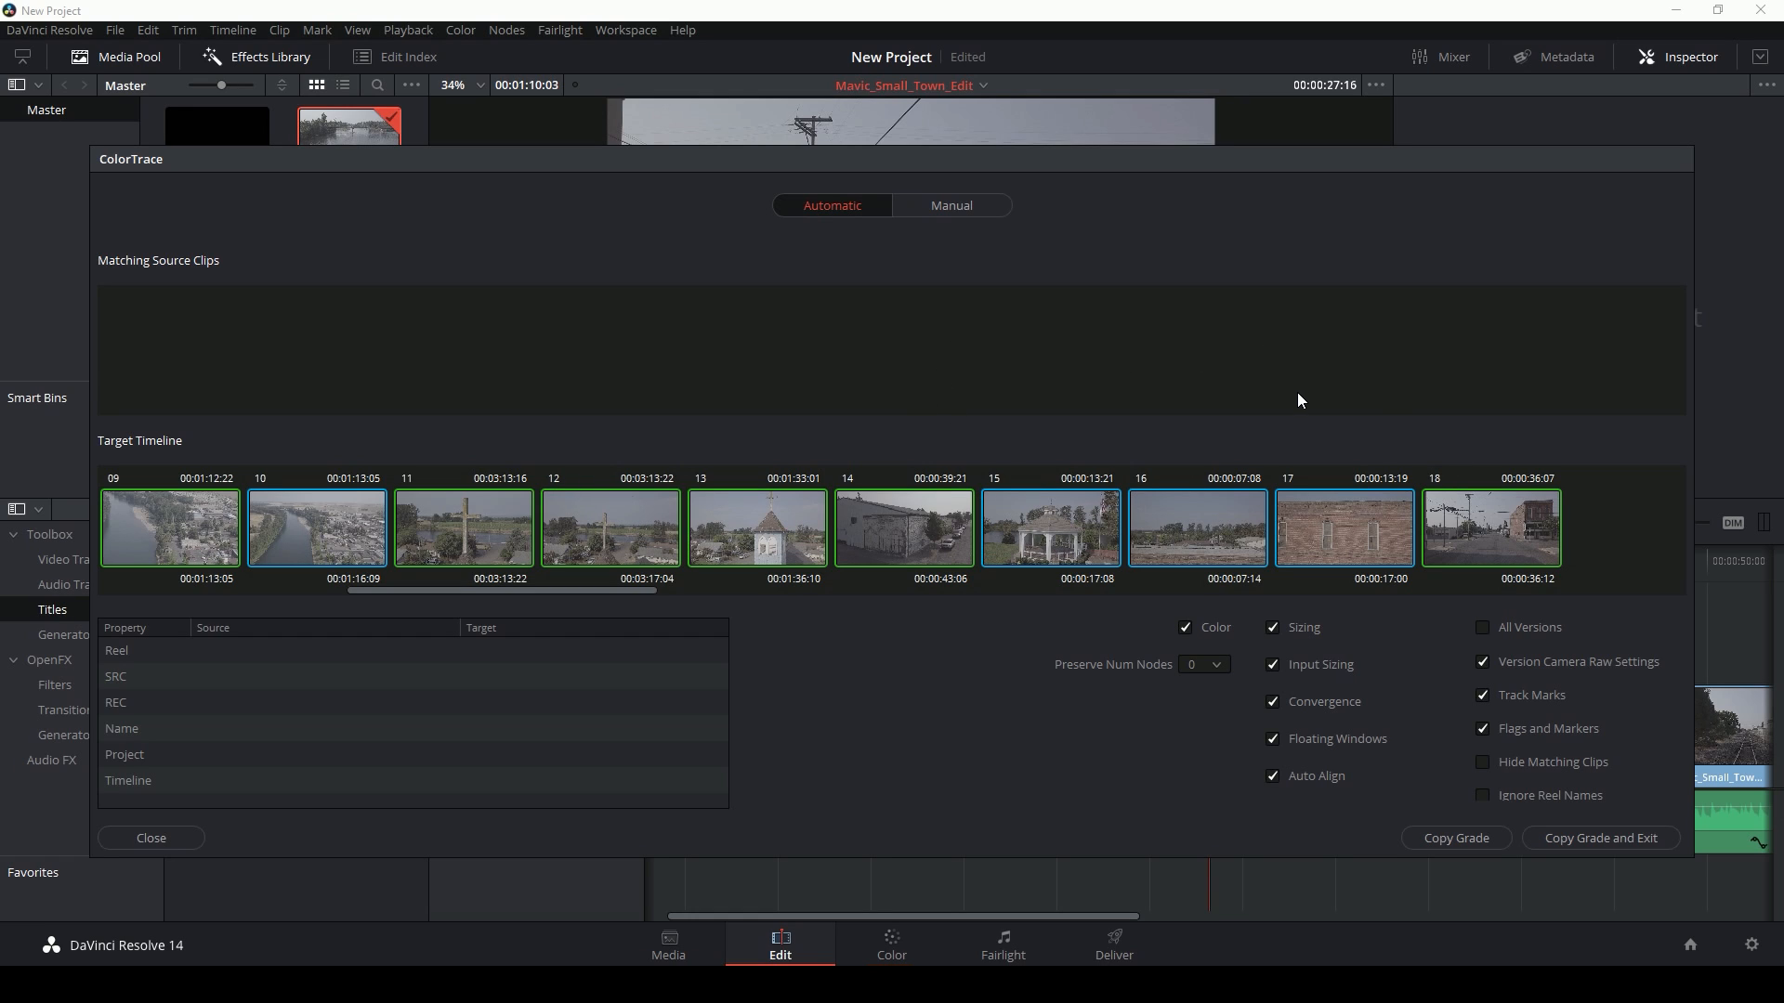
mouse_move(1291, 398)
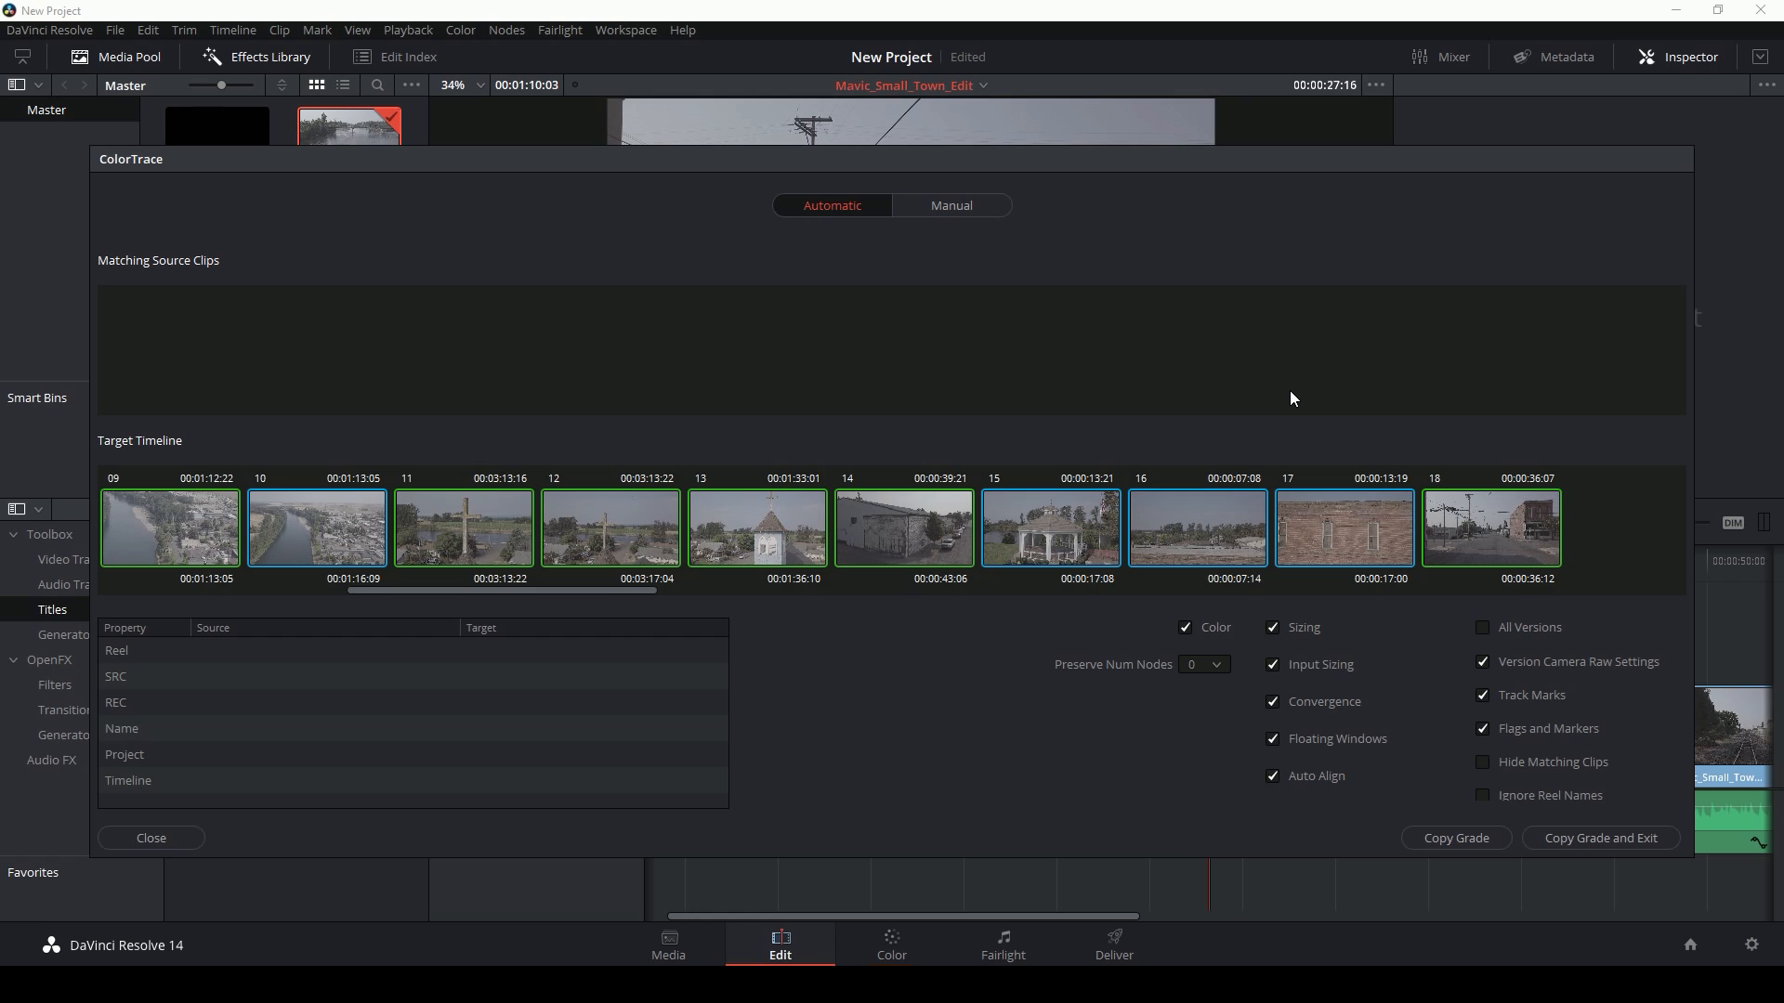
mouse_move(611, 427)
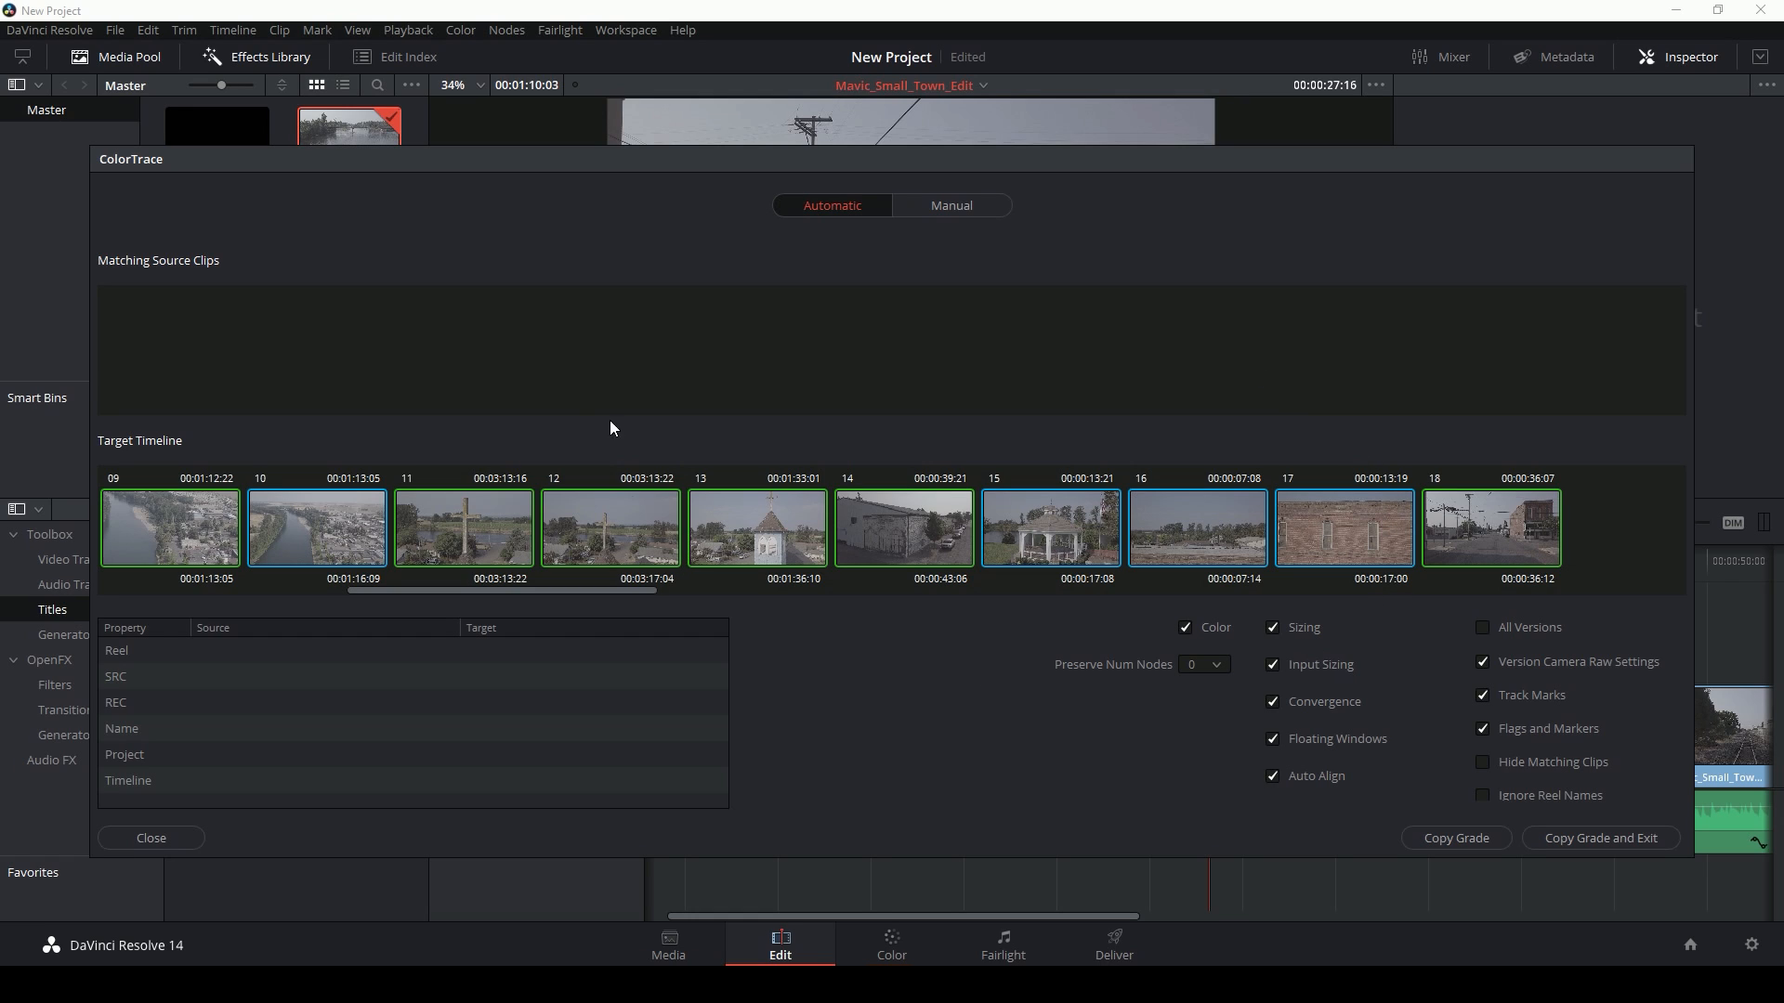
mouse_move(1271, 398)
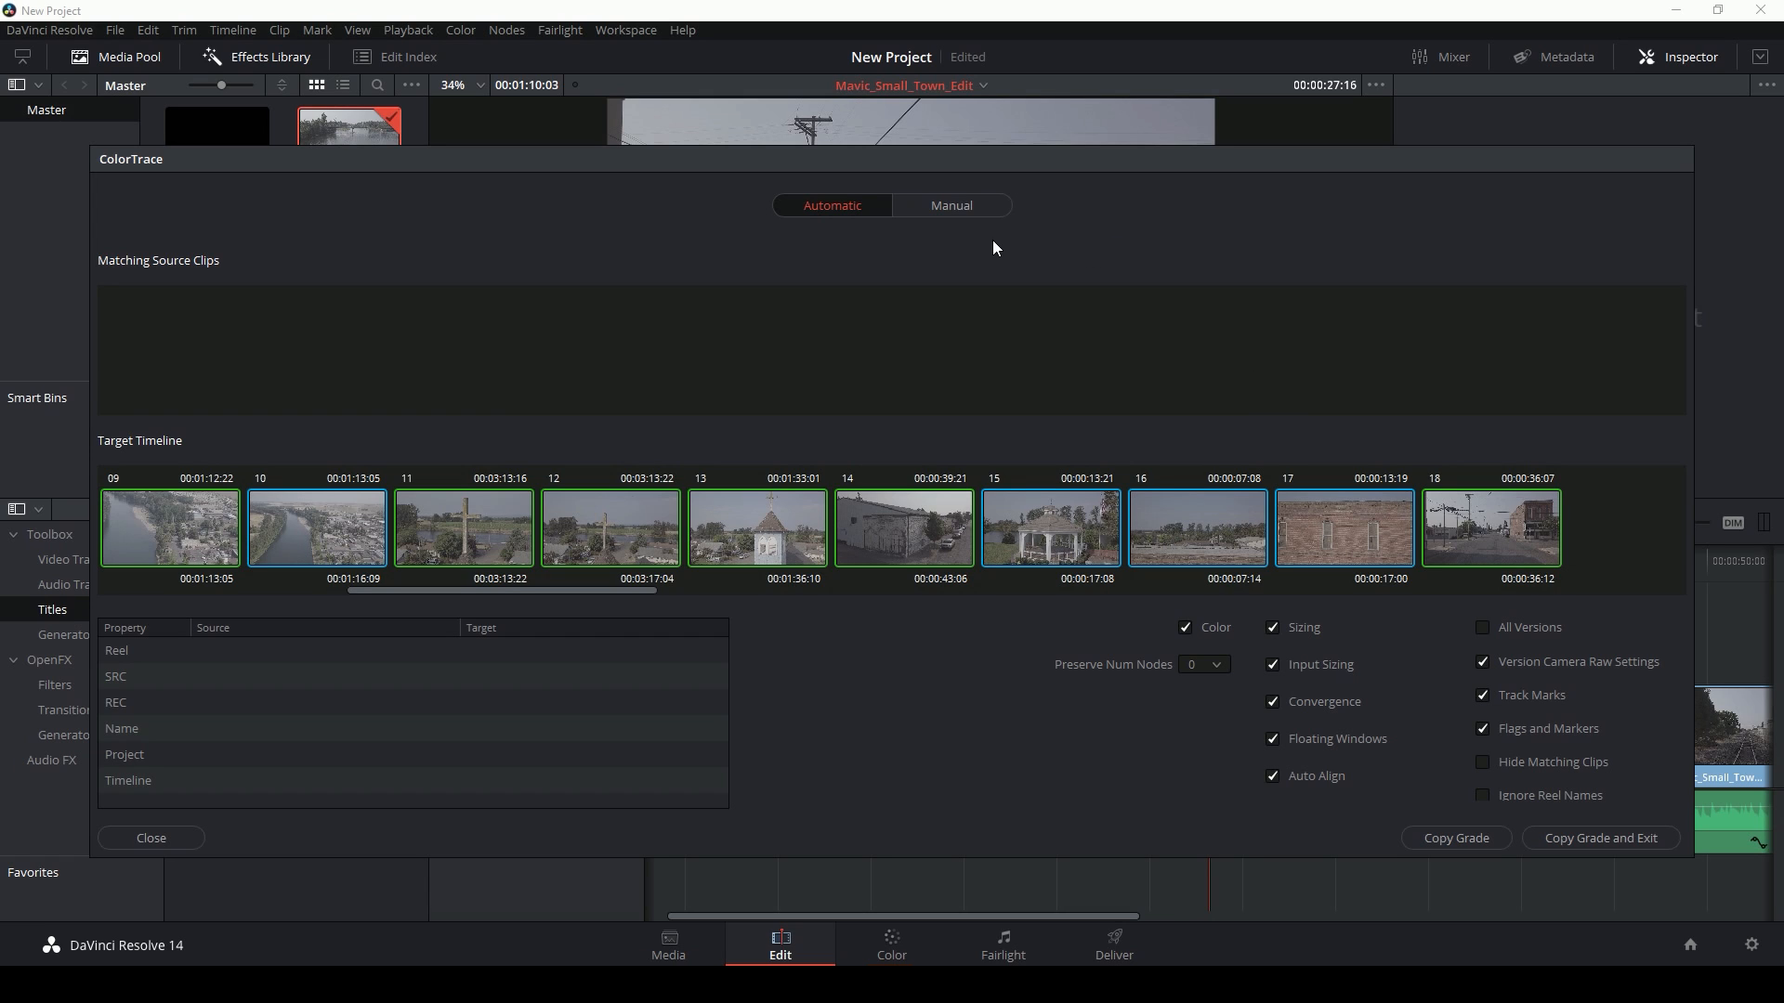
left_click(950, 205)
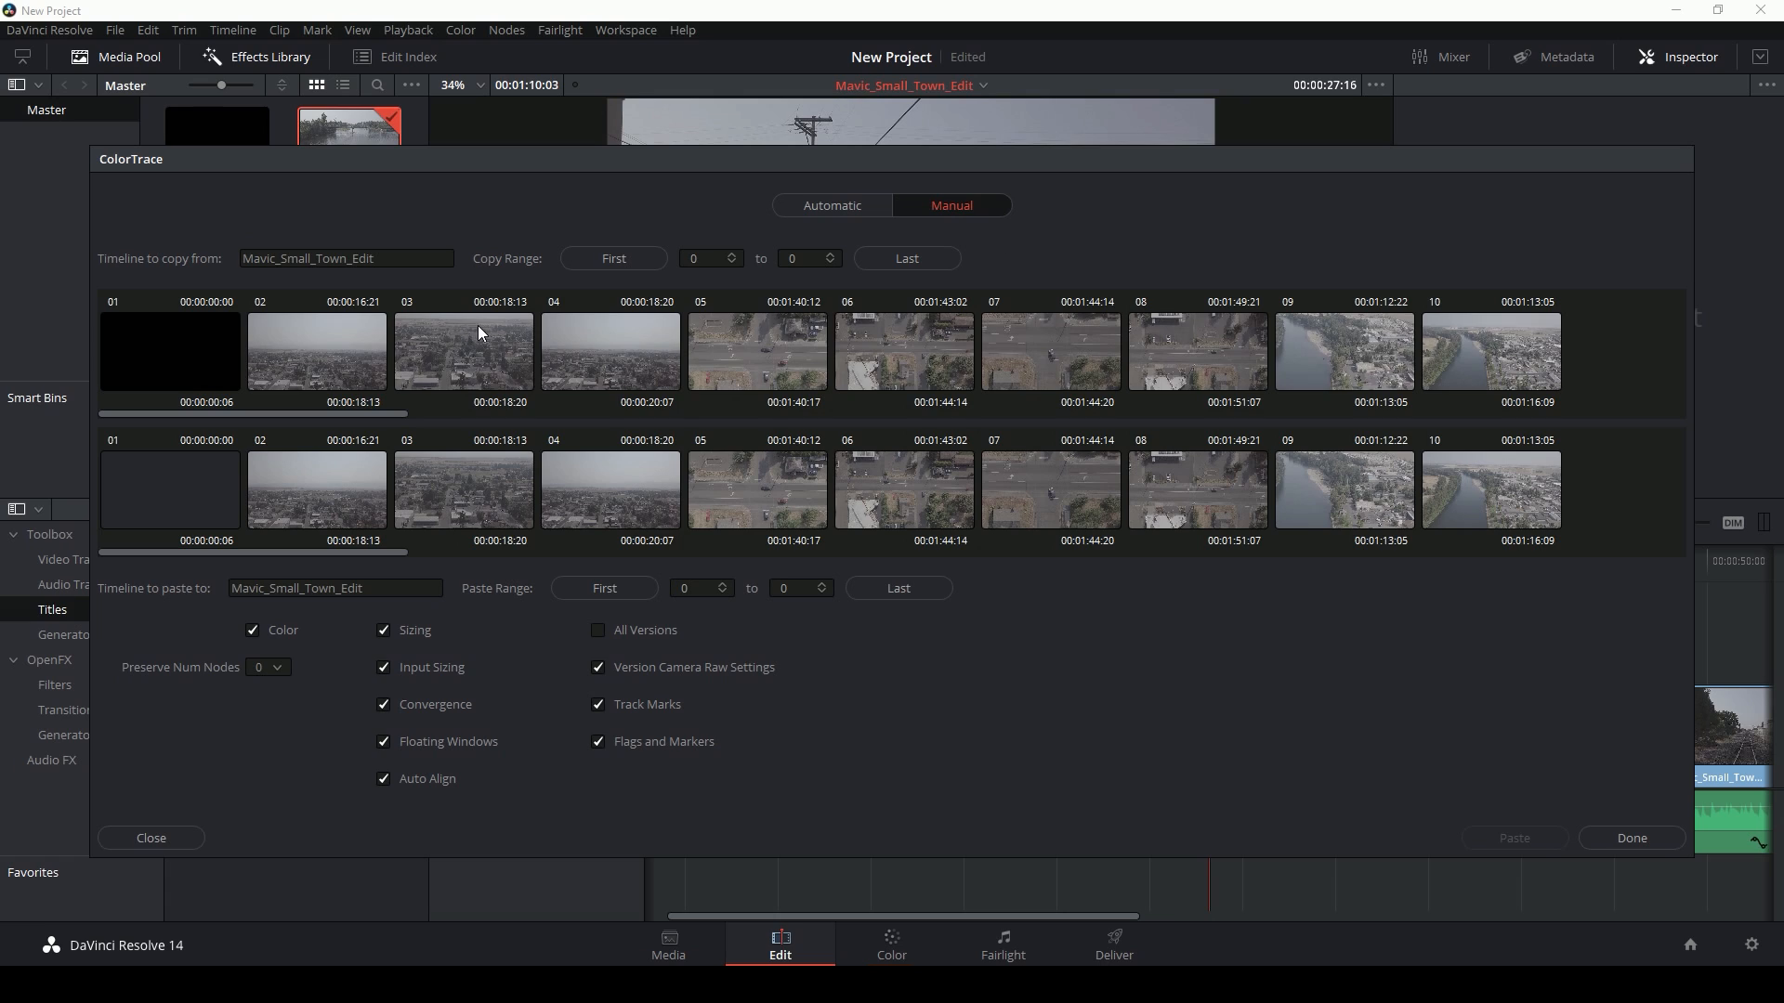
mouse_move(1254, 509)
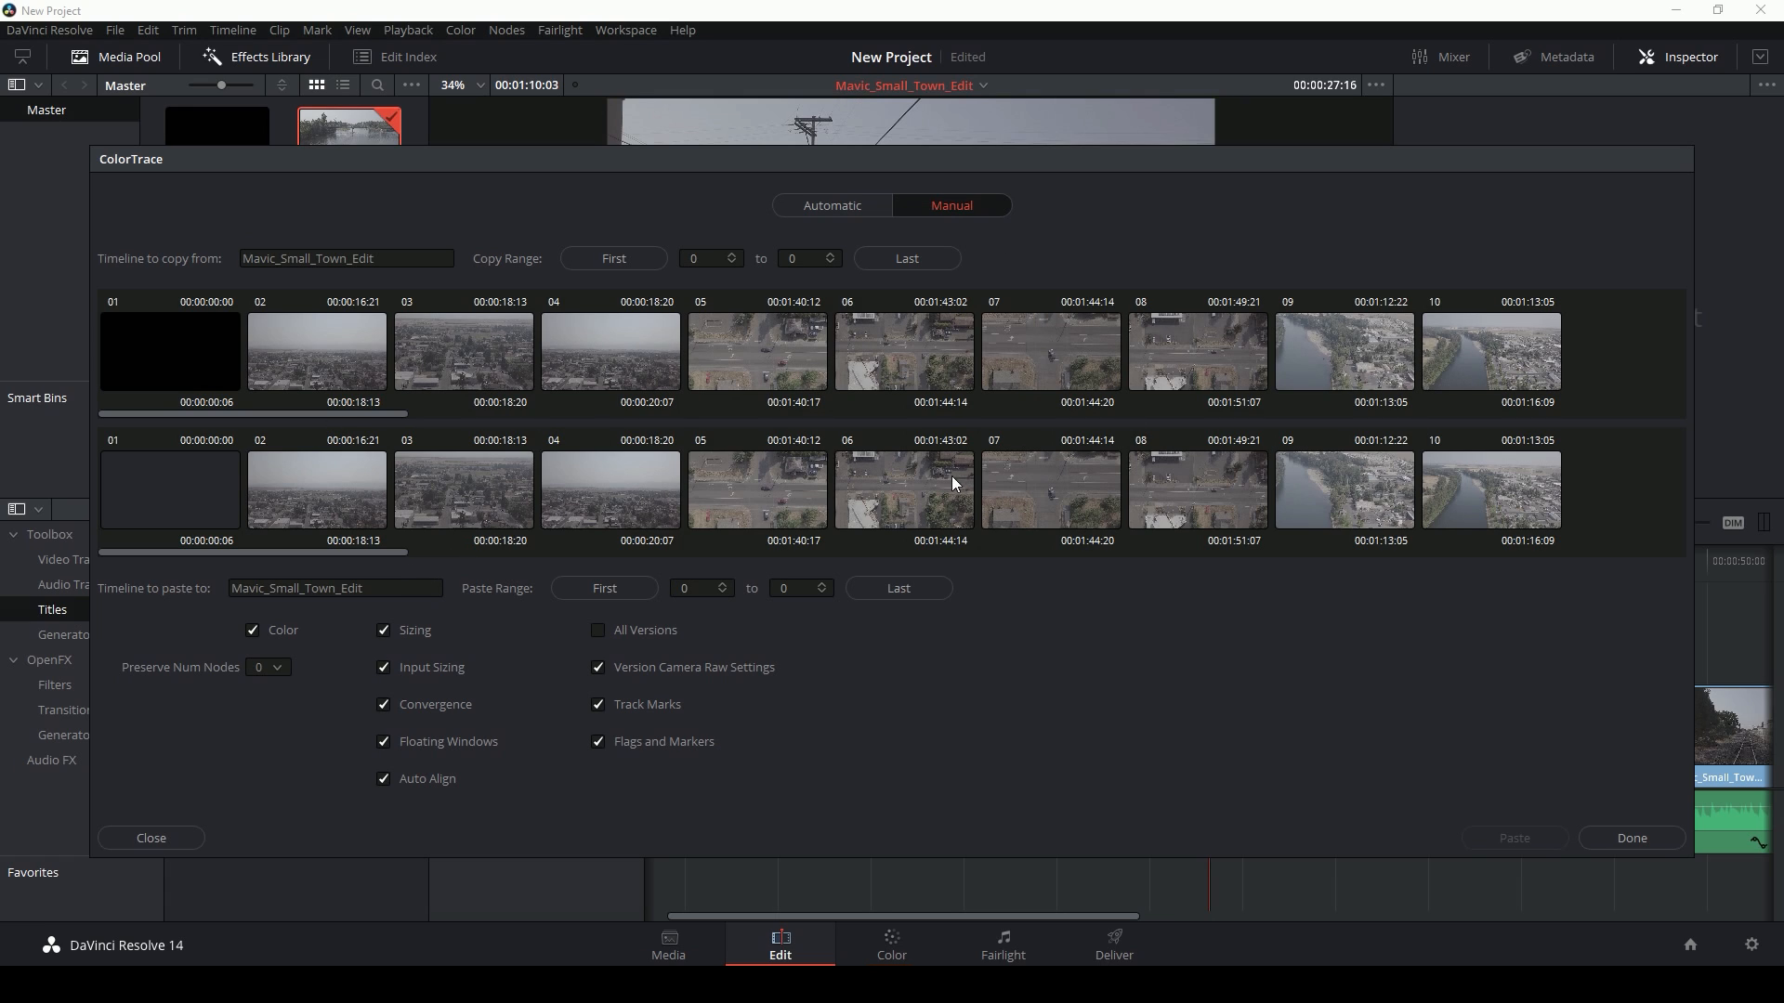
Select shot 05 as both the copy source and the paste target.
left_click(757, 351)
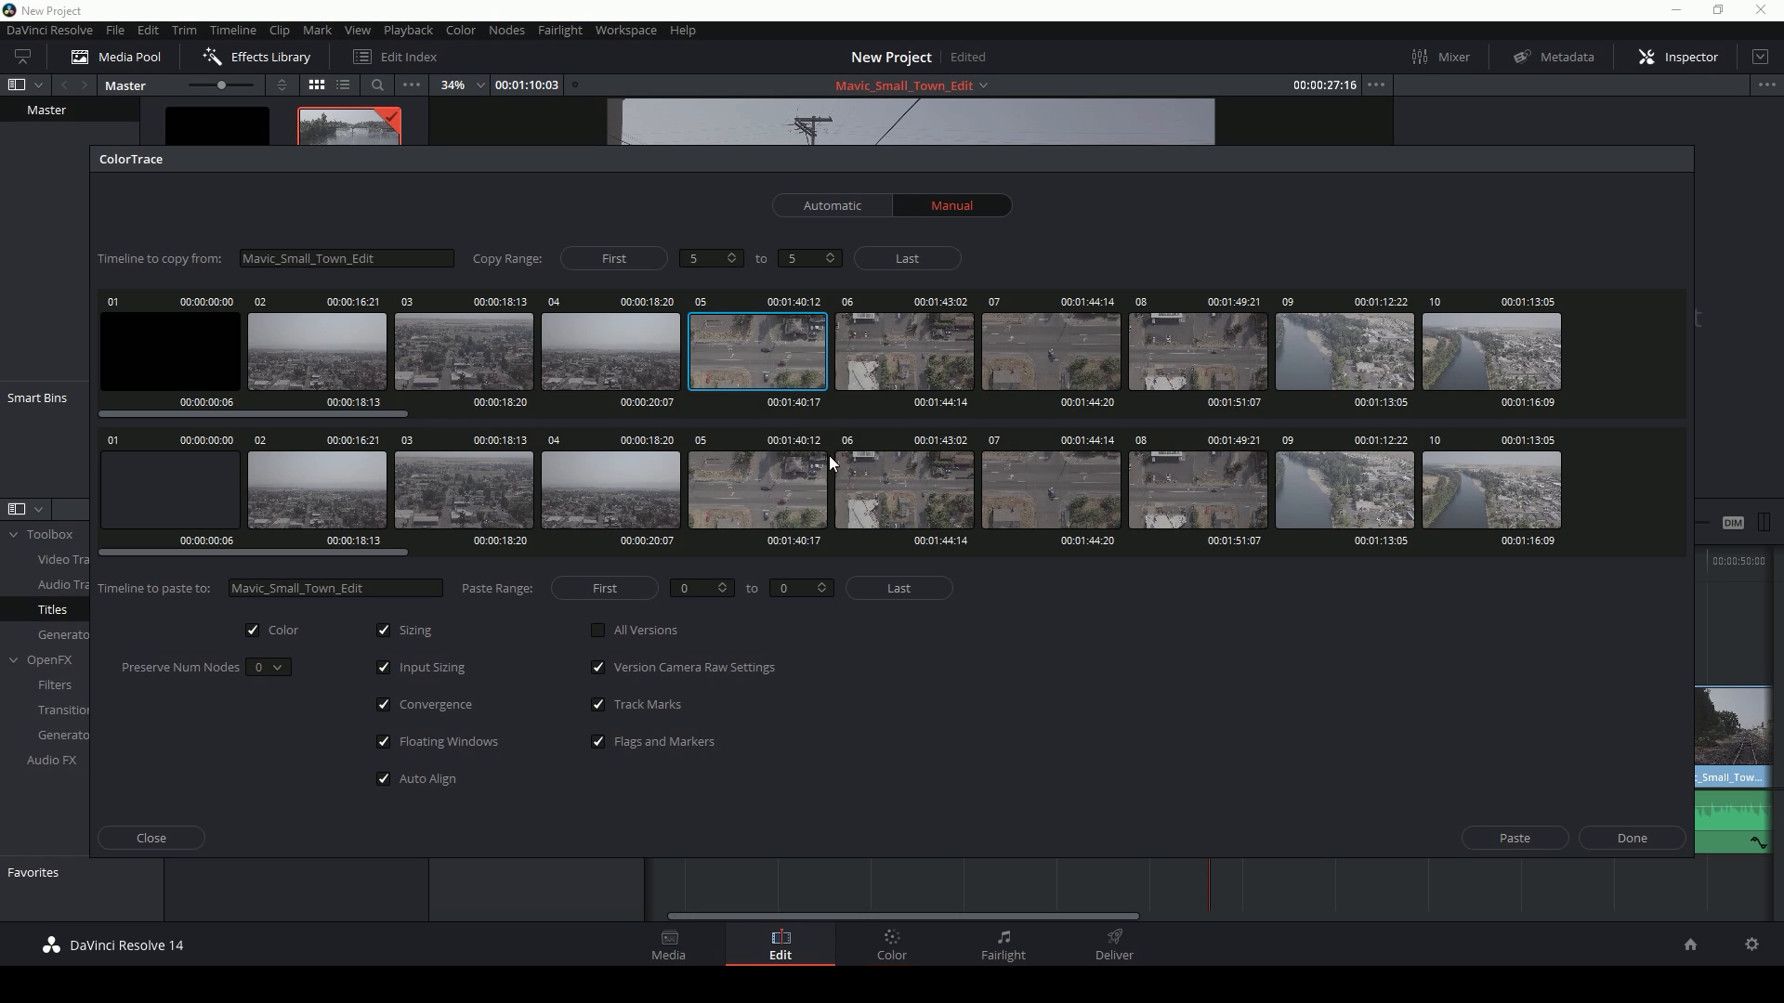
left_click(756, 490)
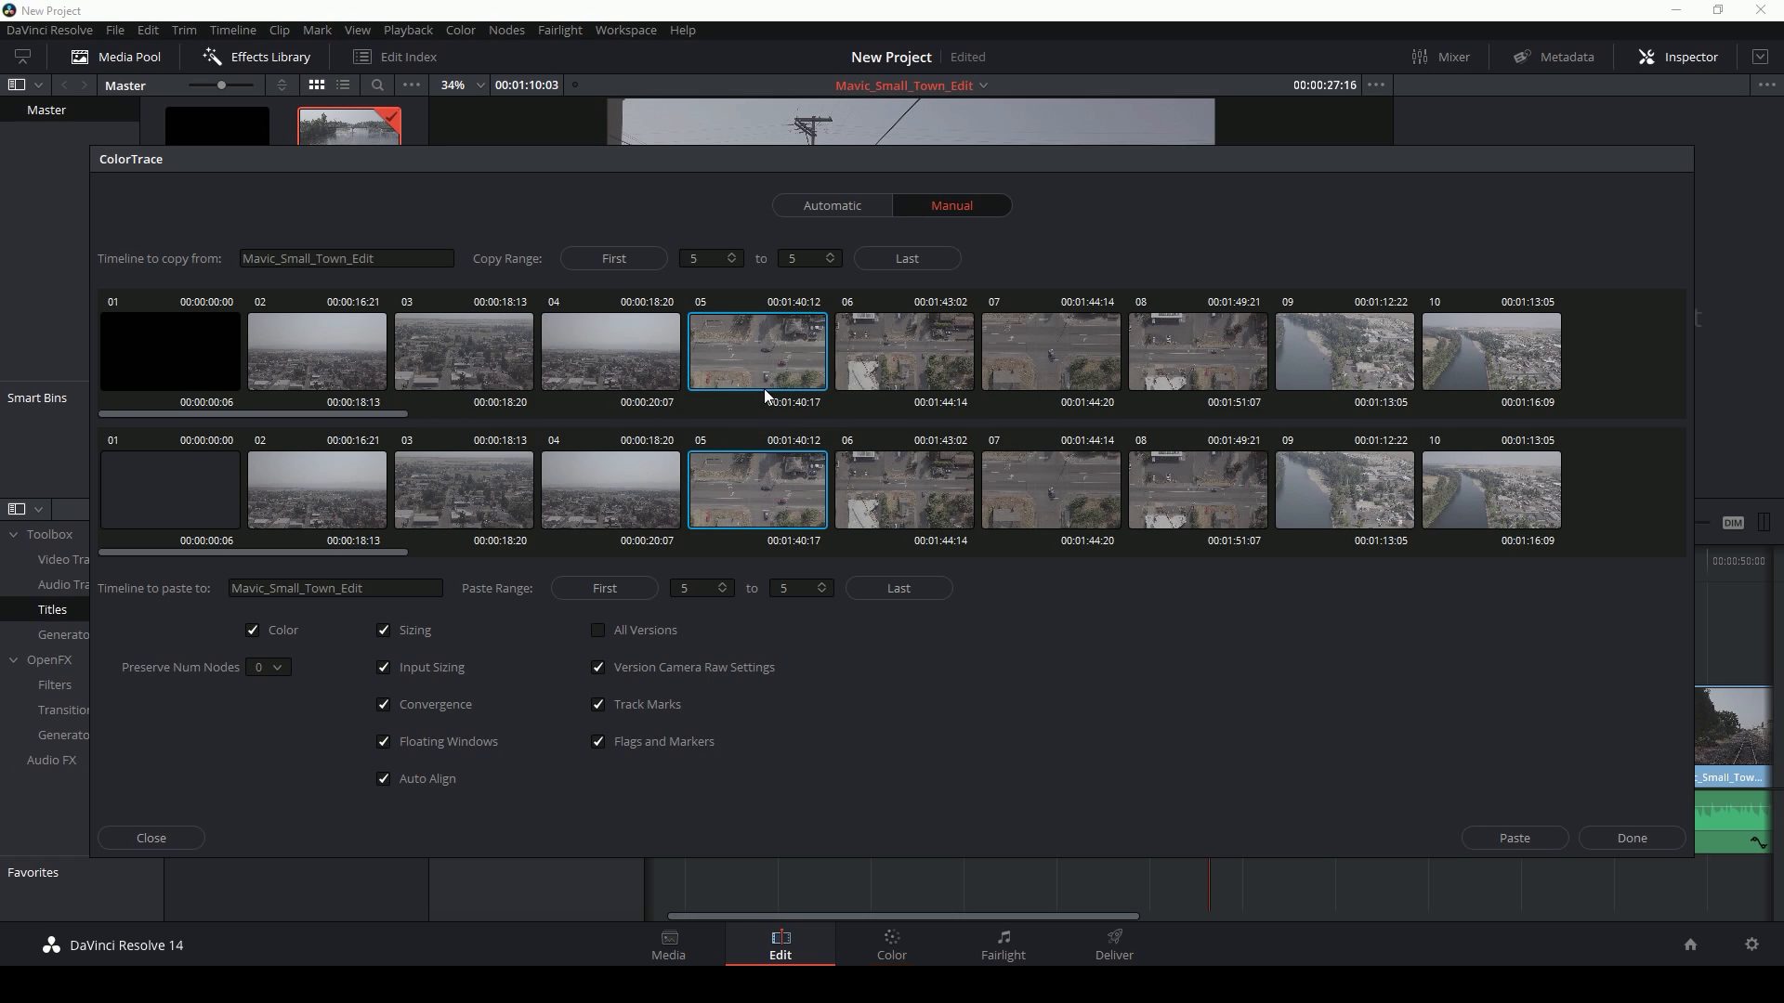
mouse_move(805, 484)
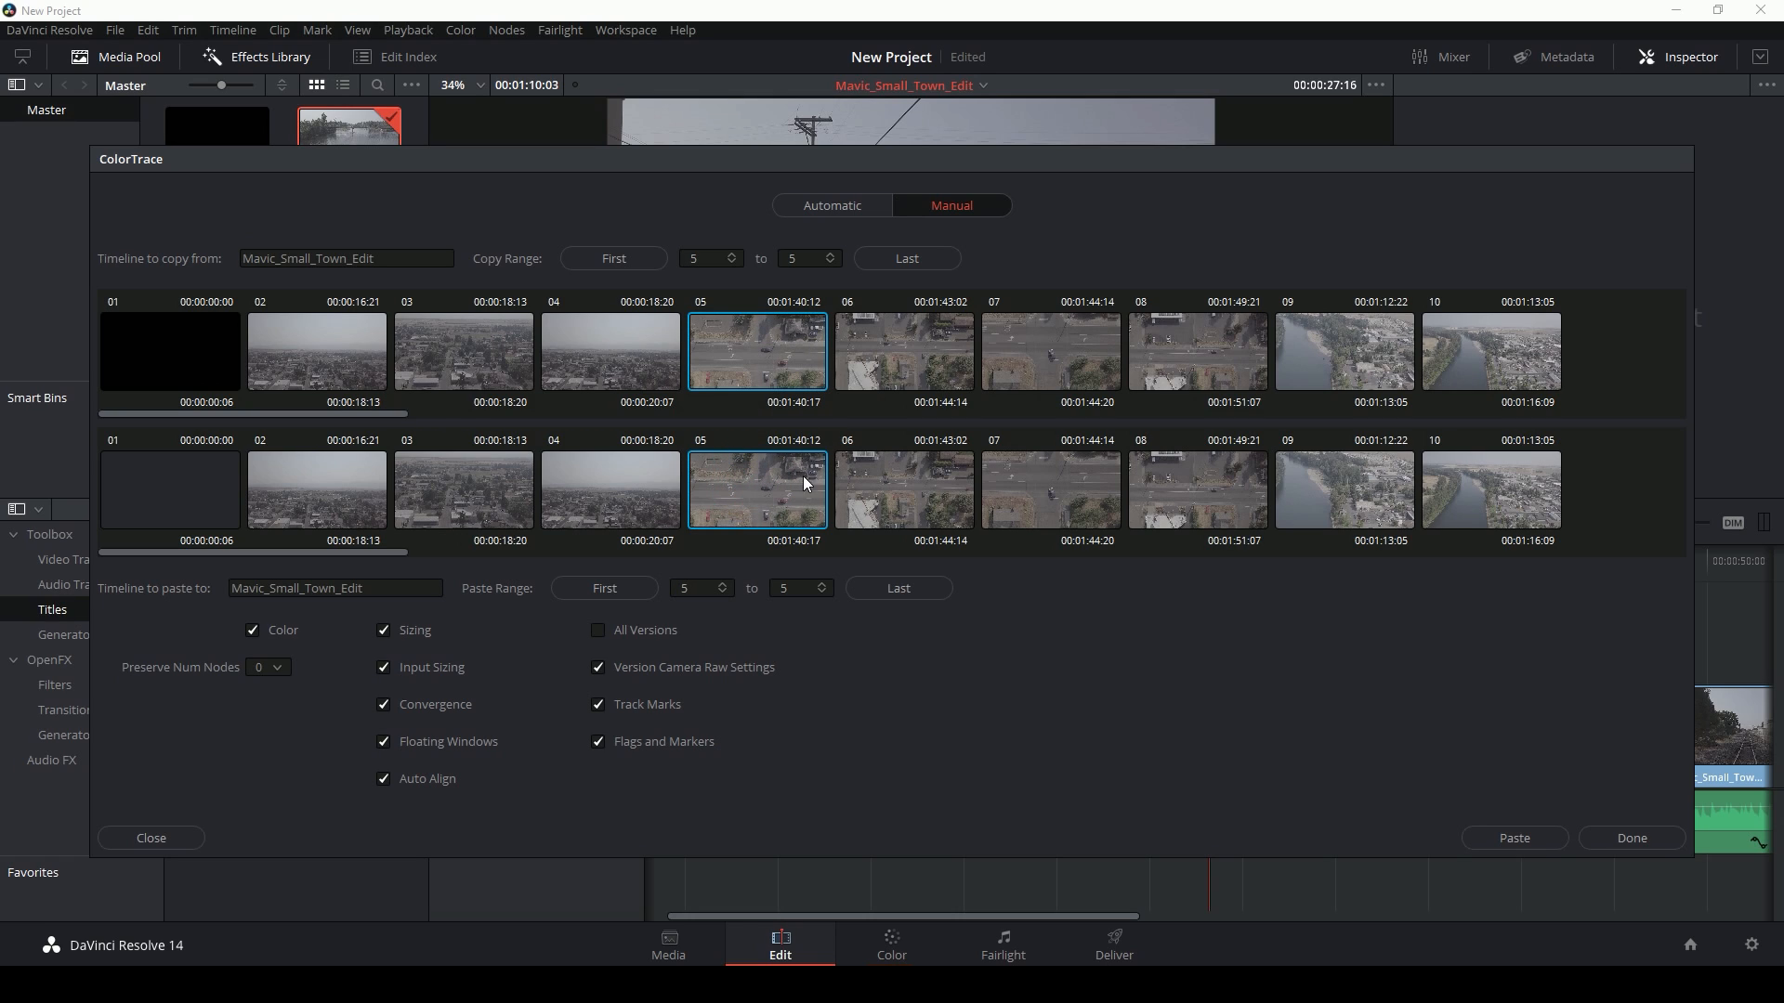
mouse_move(1514, 838)
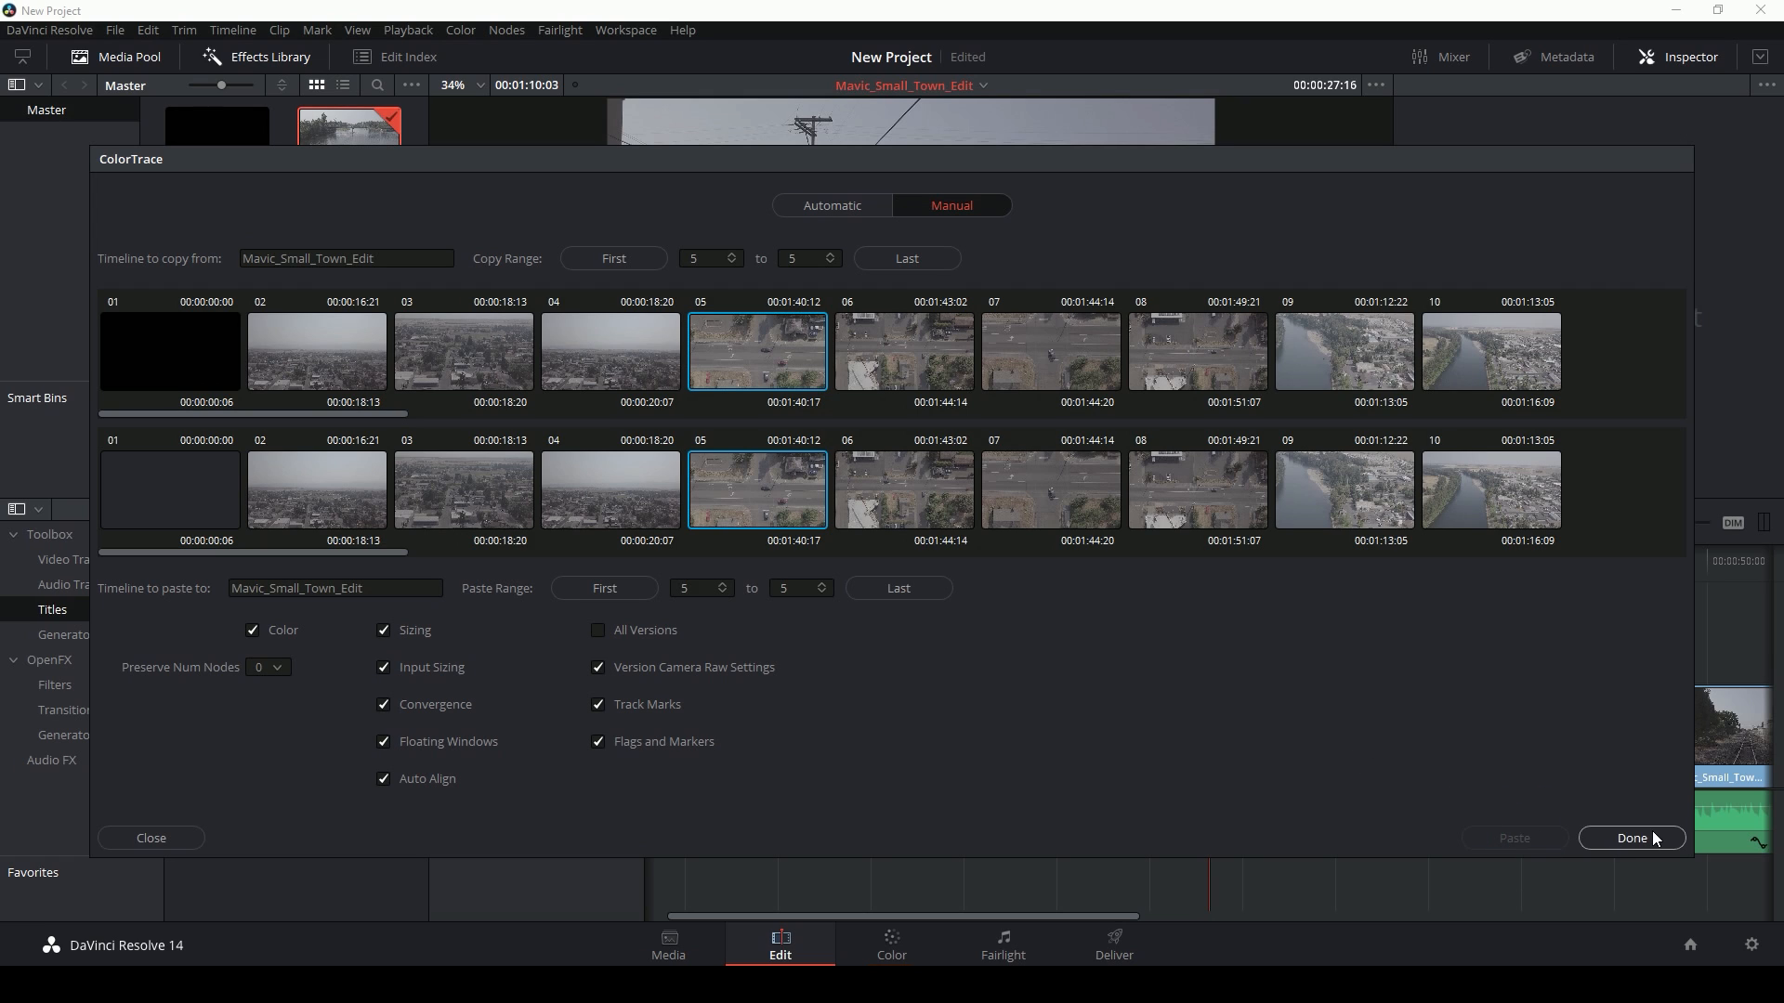
Close ColorTrace and verify shot 05's copied nodes and tracked window on the Color page.
left_click(1629, 838)
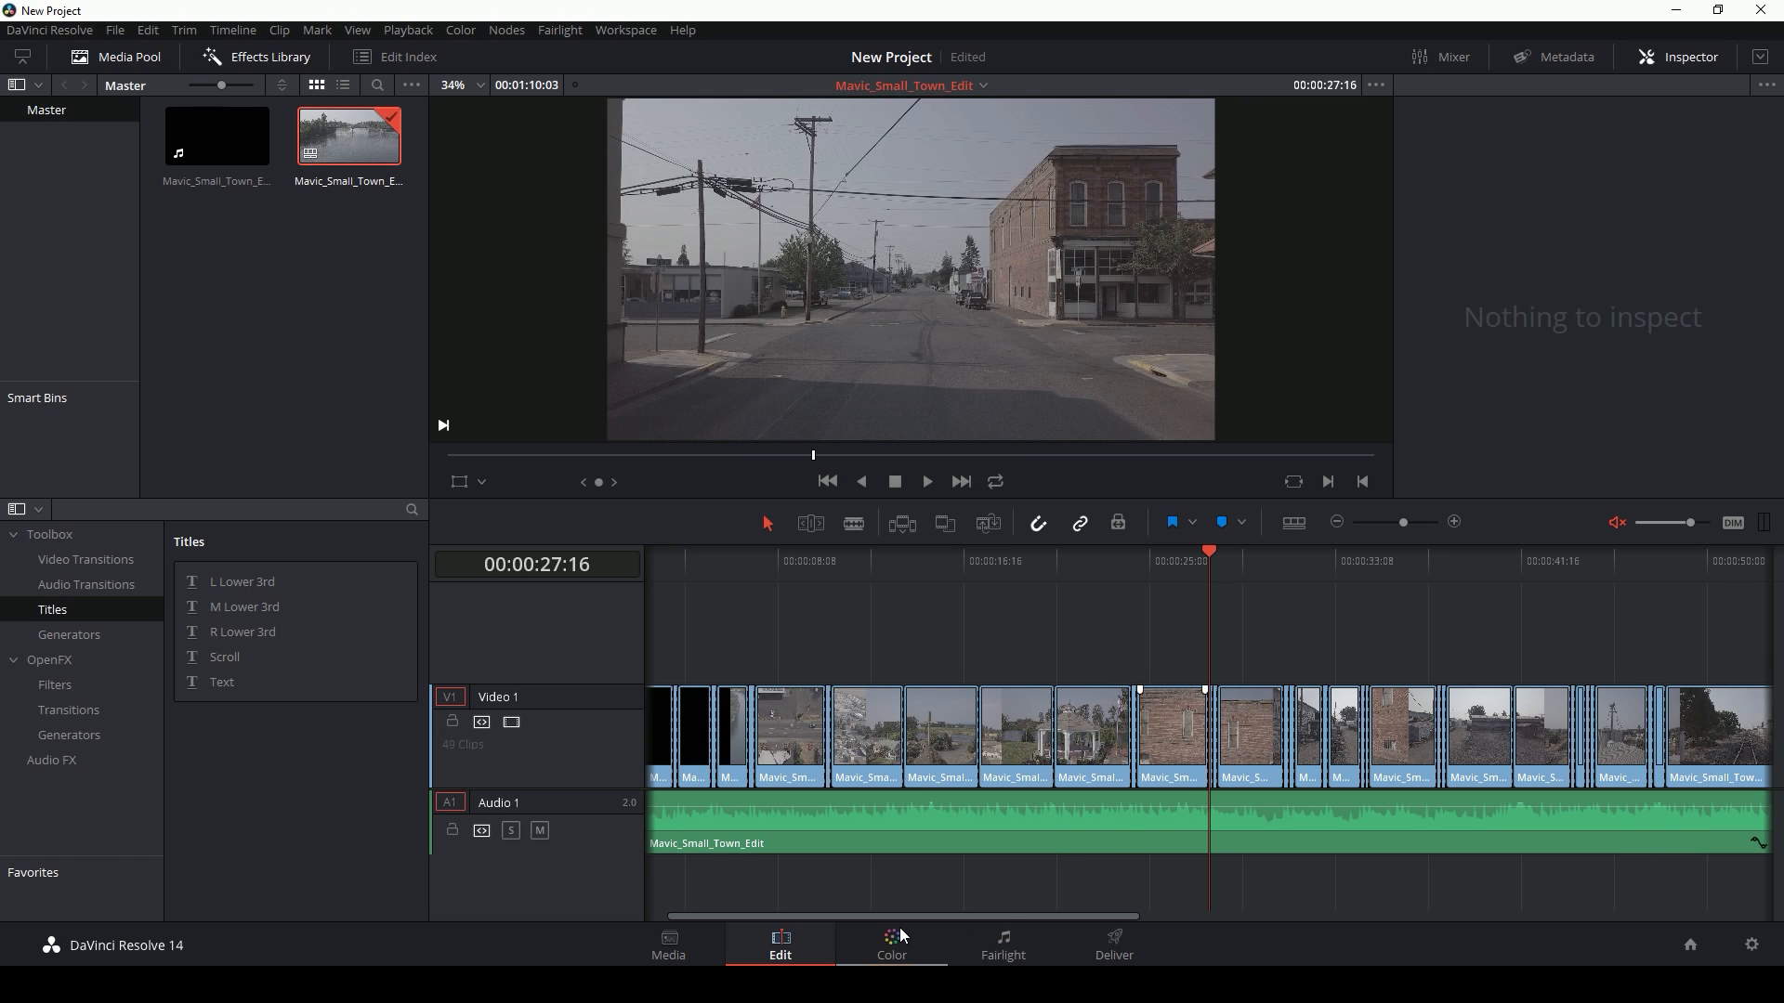
left_click(890, 944)
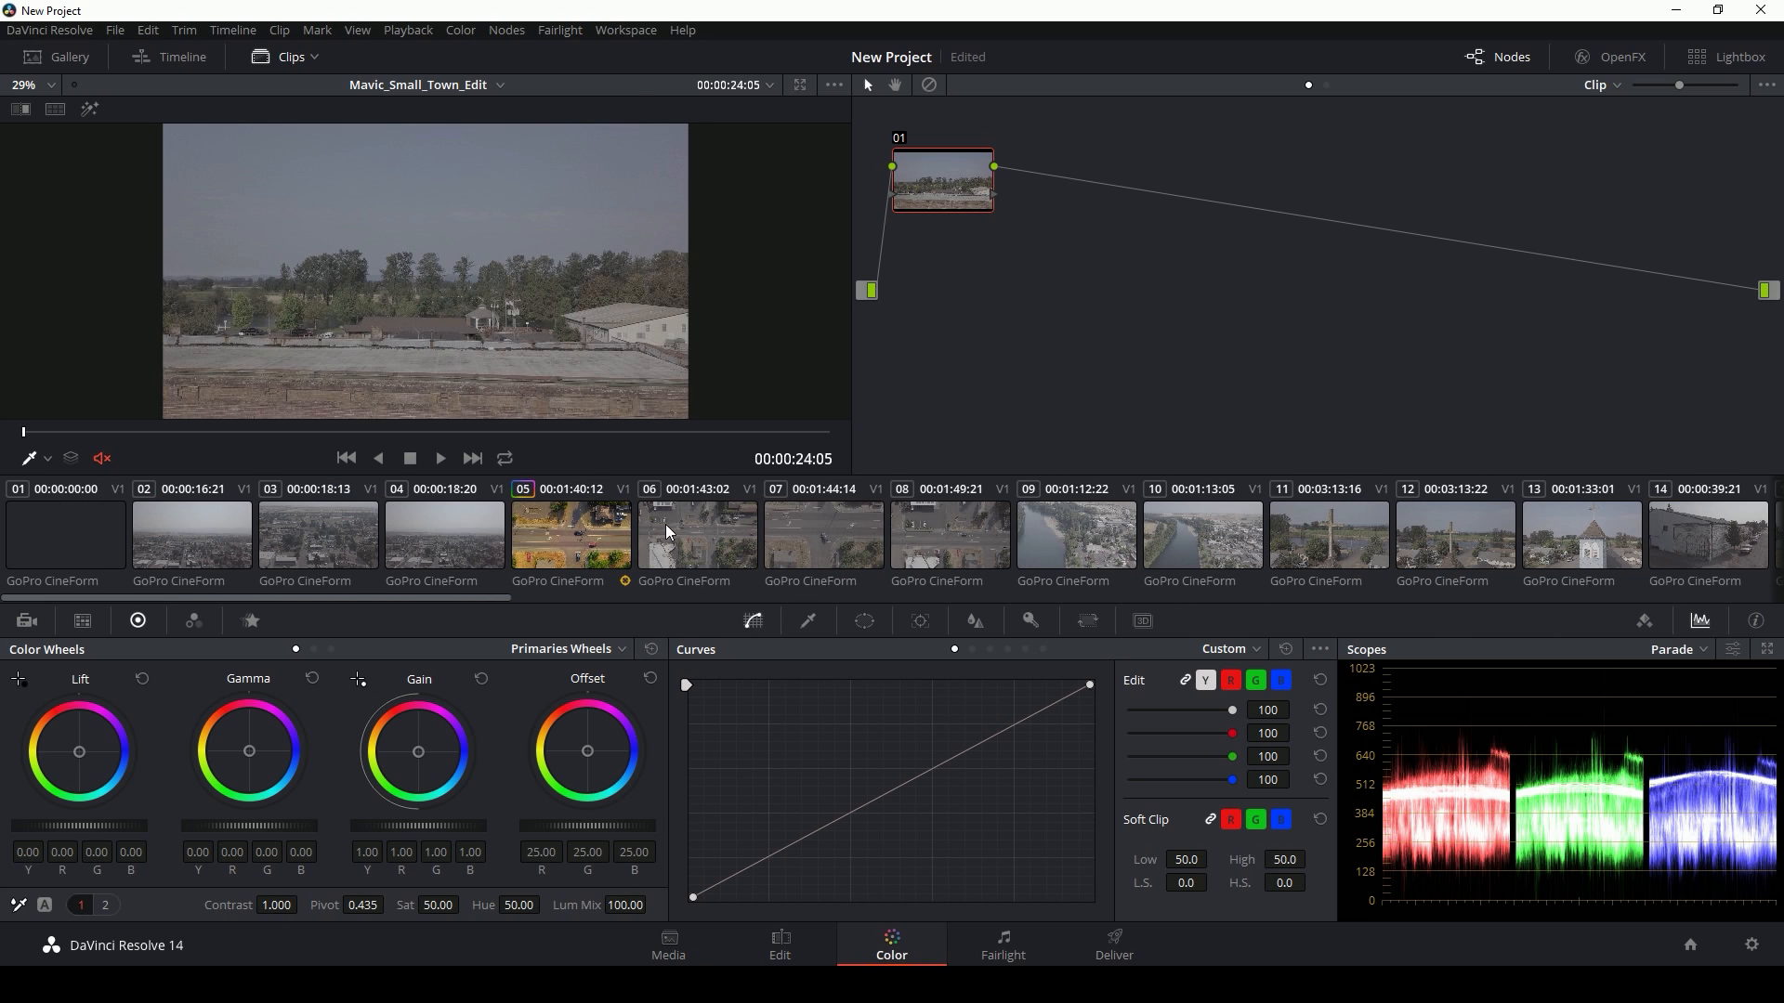
left_click(572, 535)
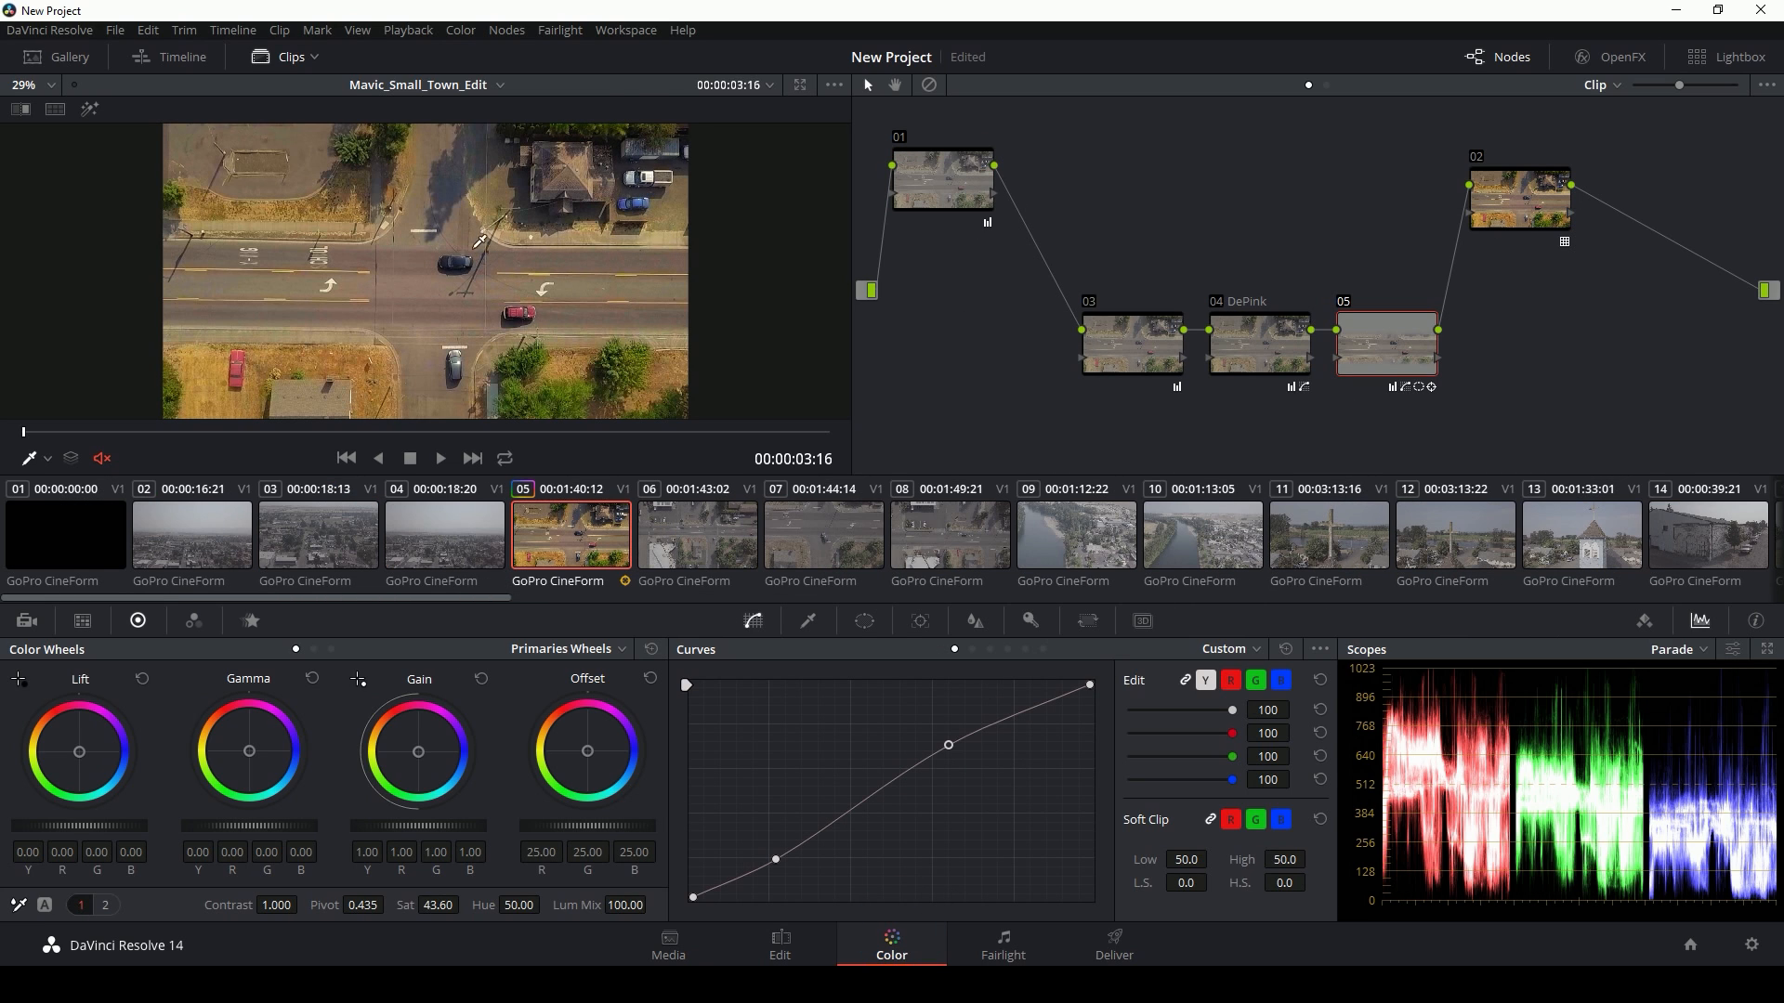
mouse_move(621, 312)
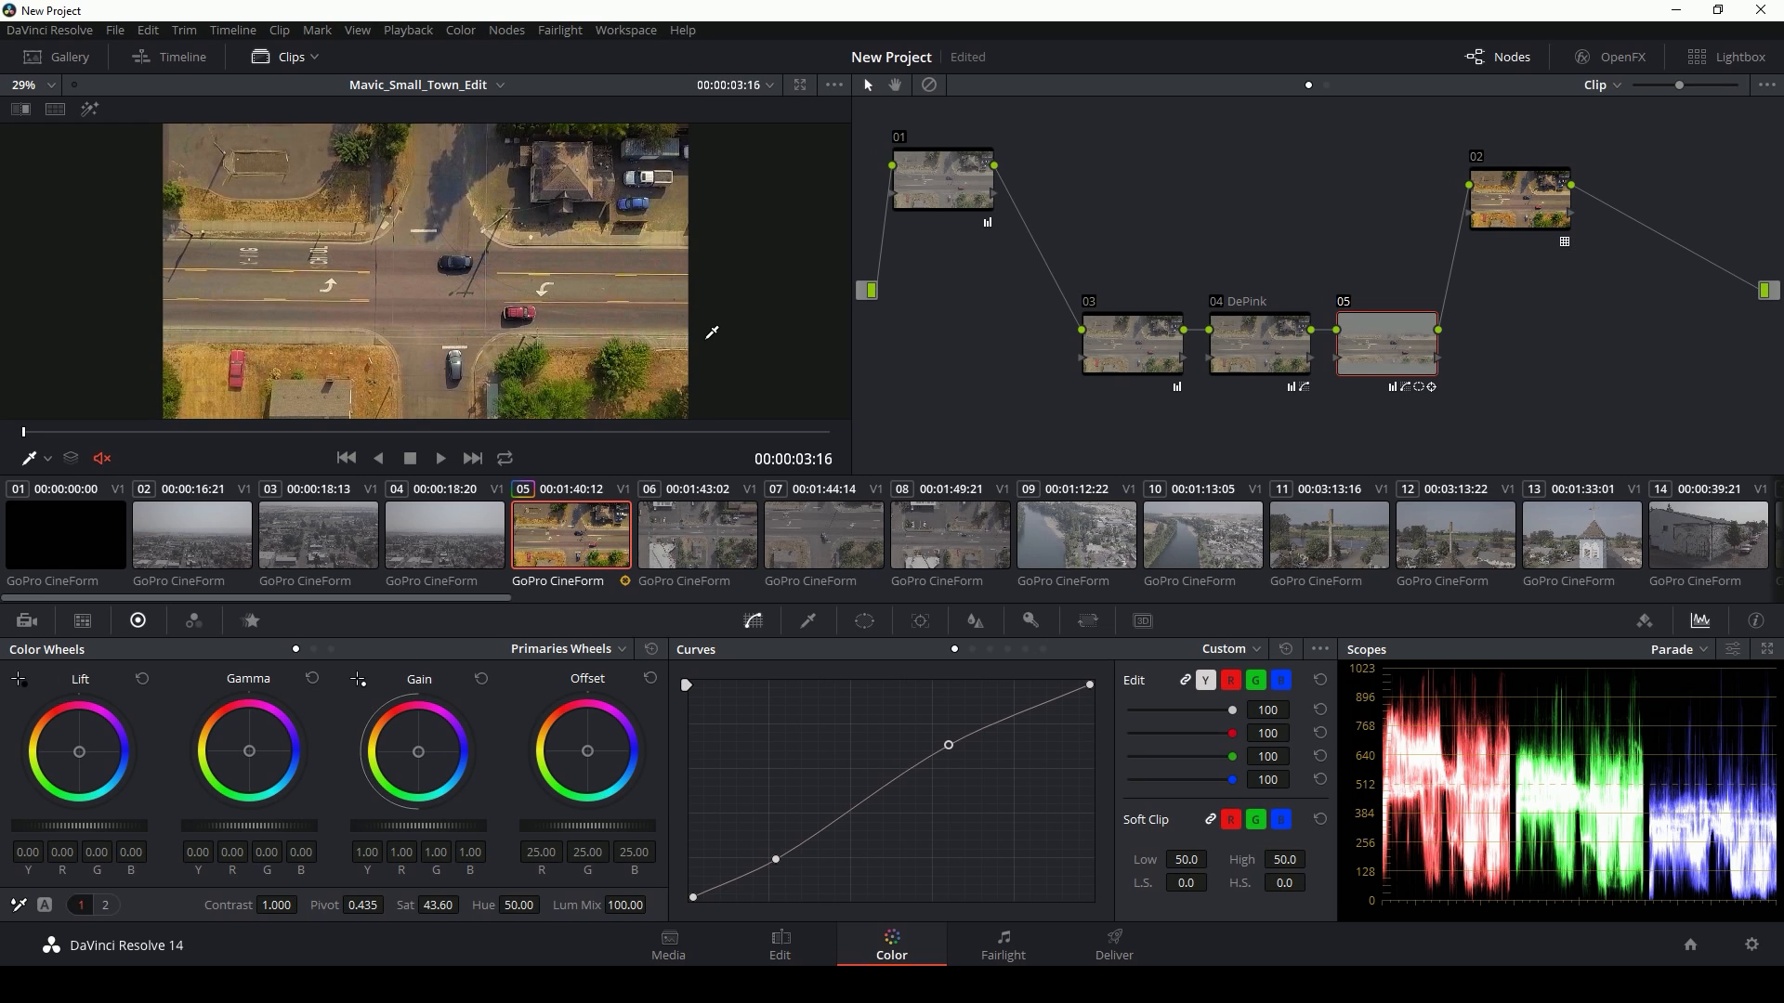
mouse_move(1187, 379)
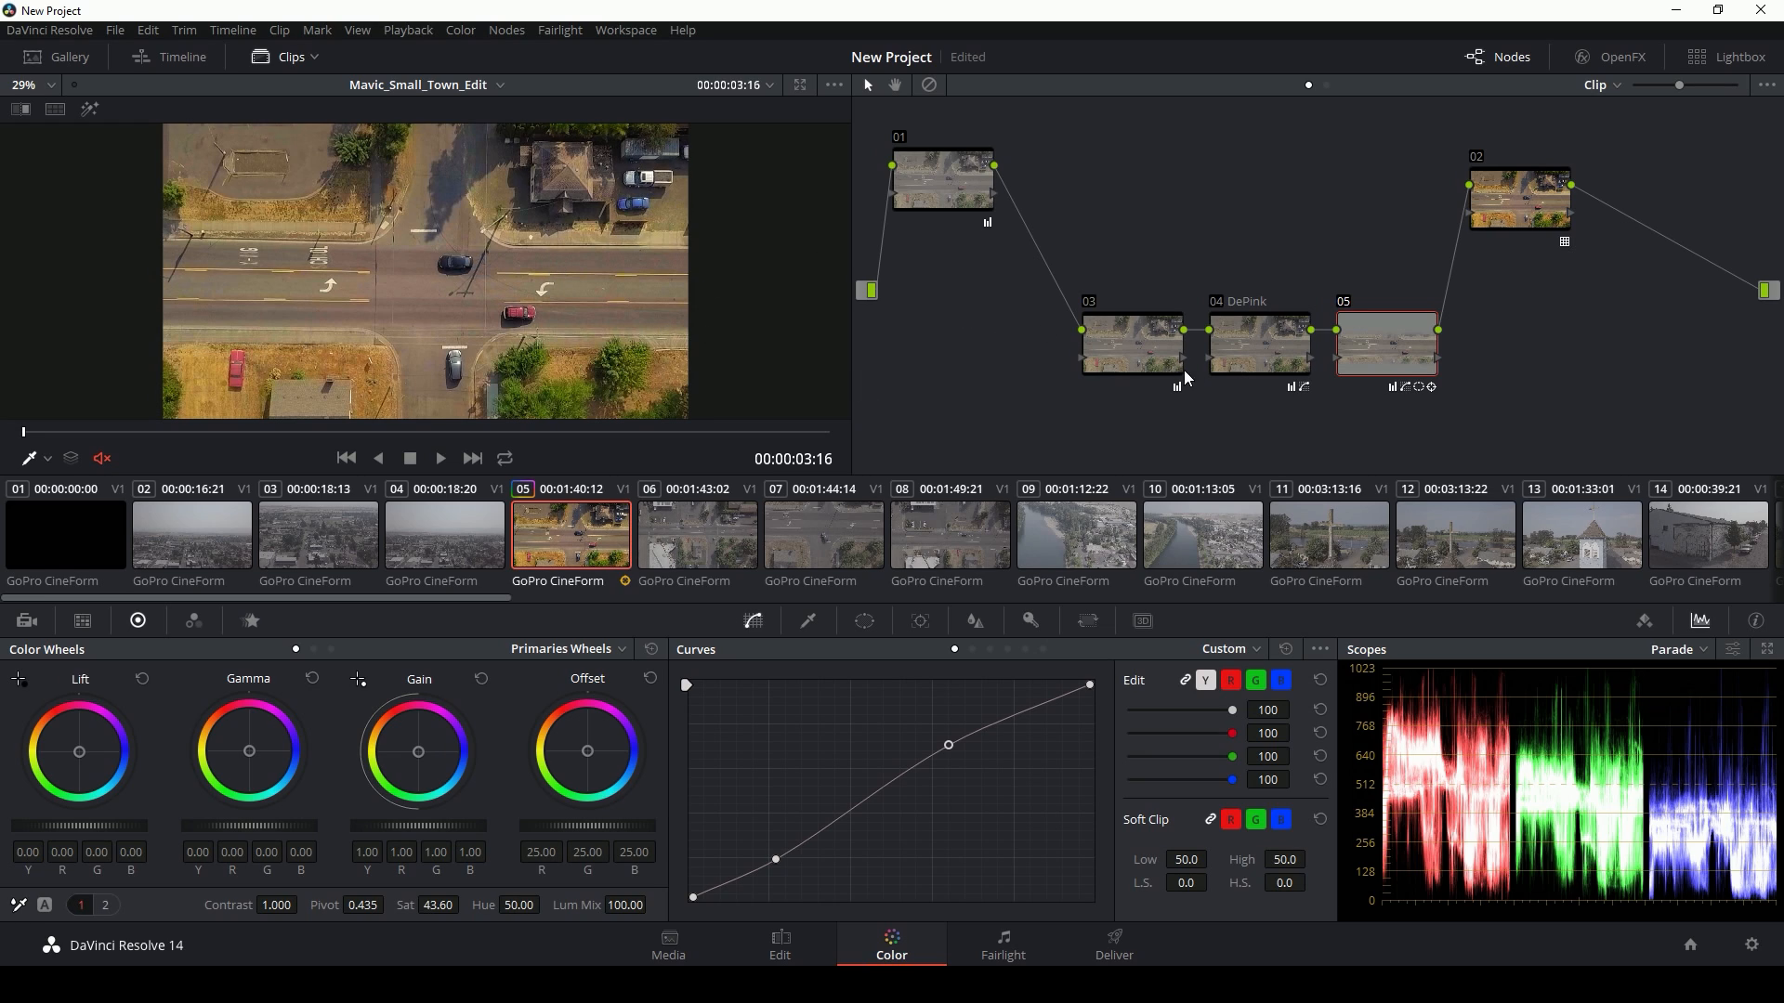
left_click(862, 621)
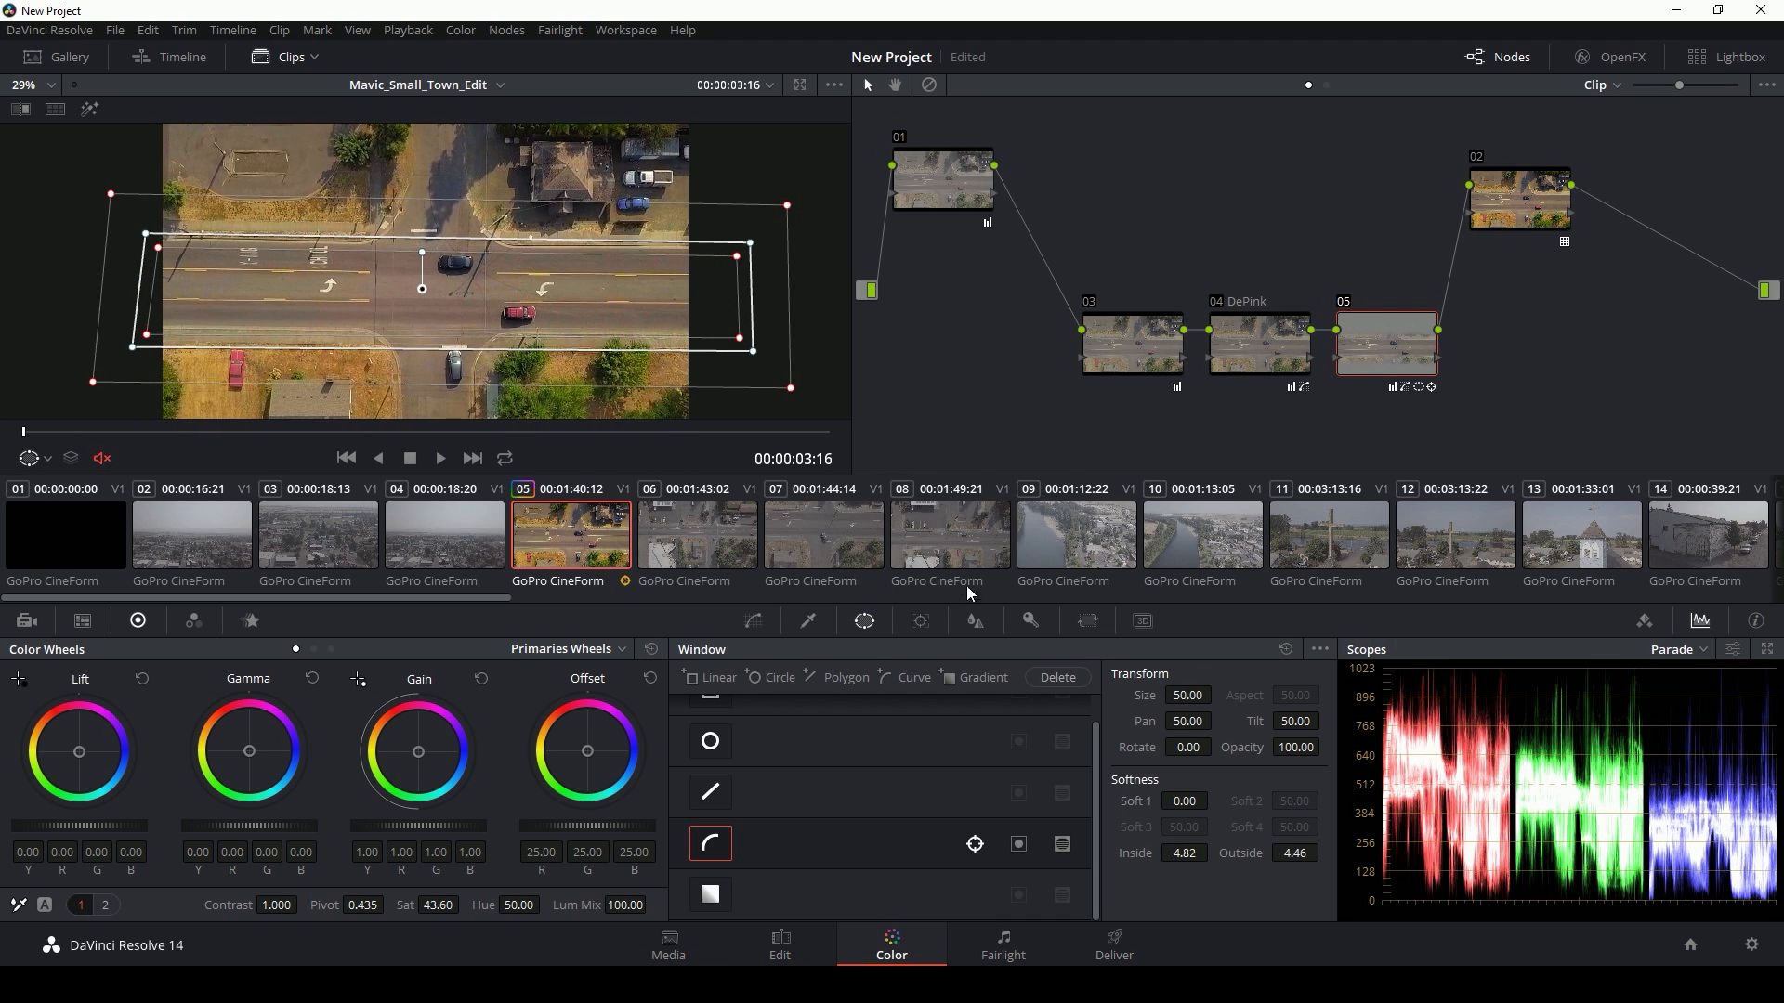
left_click(779, 944)
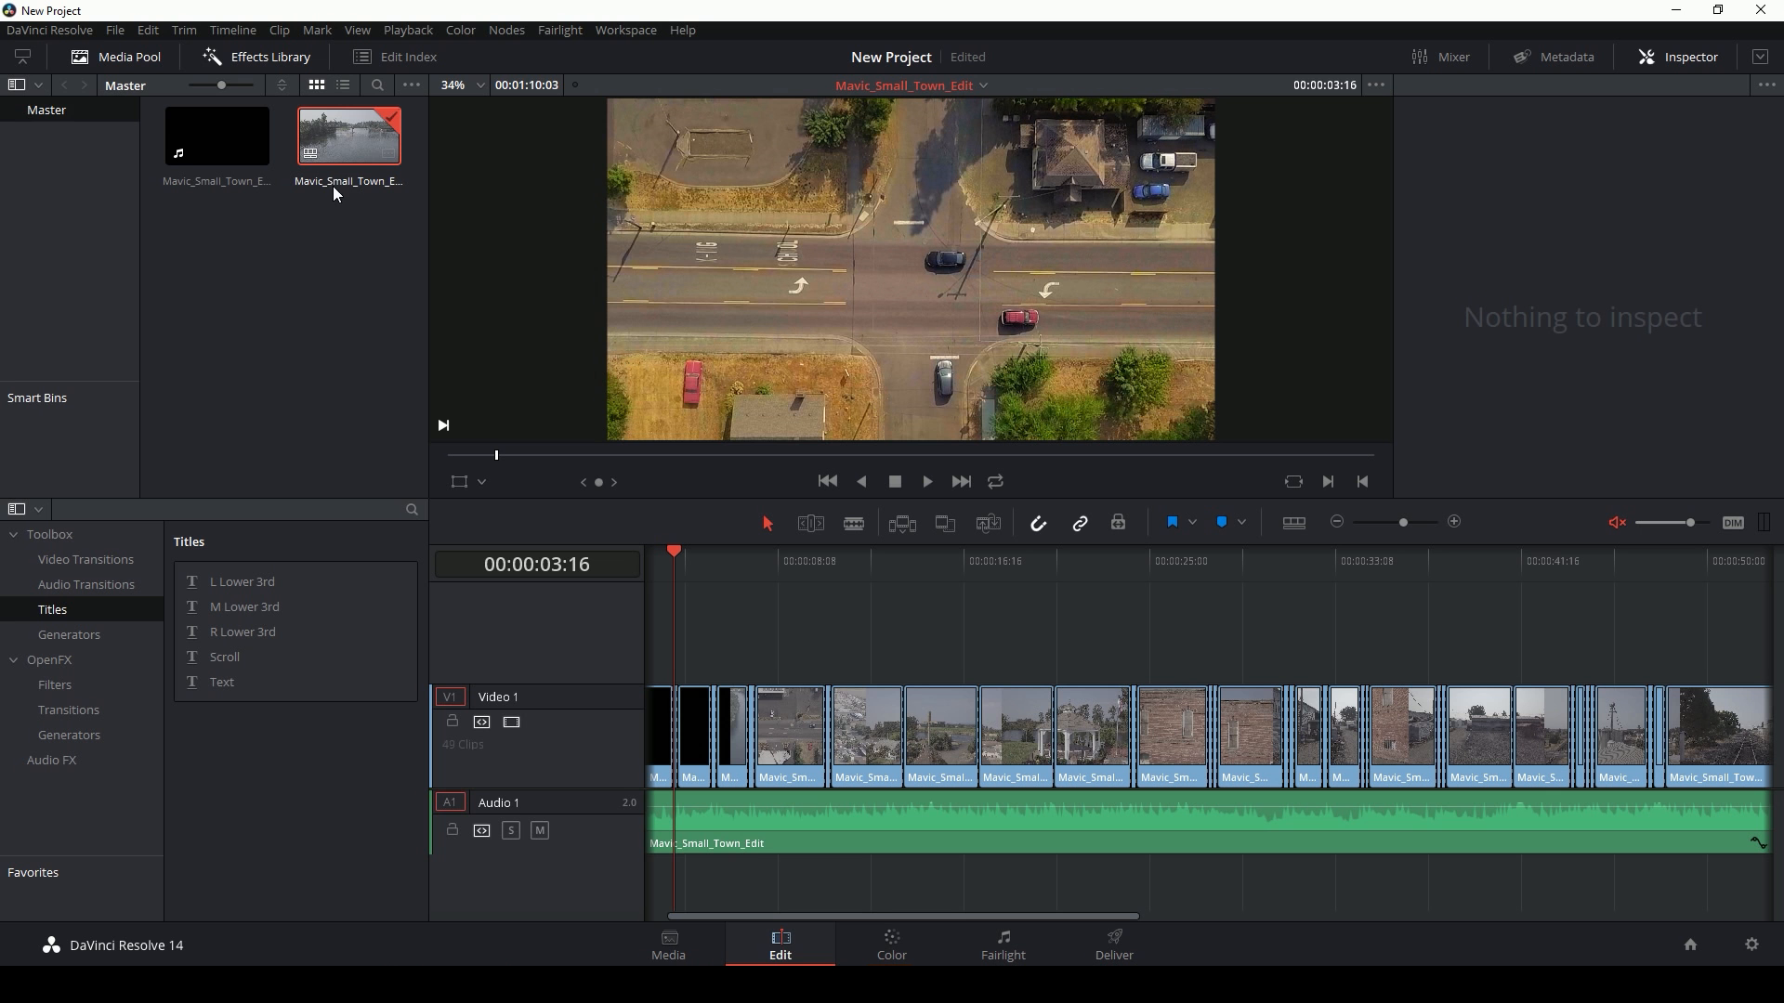
Run ColorTrace from Timeline again and paste the grades of shots 05–08 onto matching shots 05–08.
right_click(350, 136)
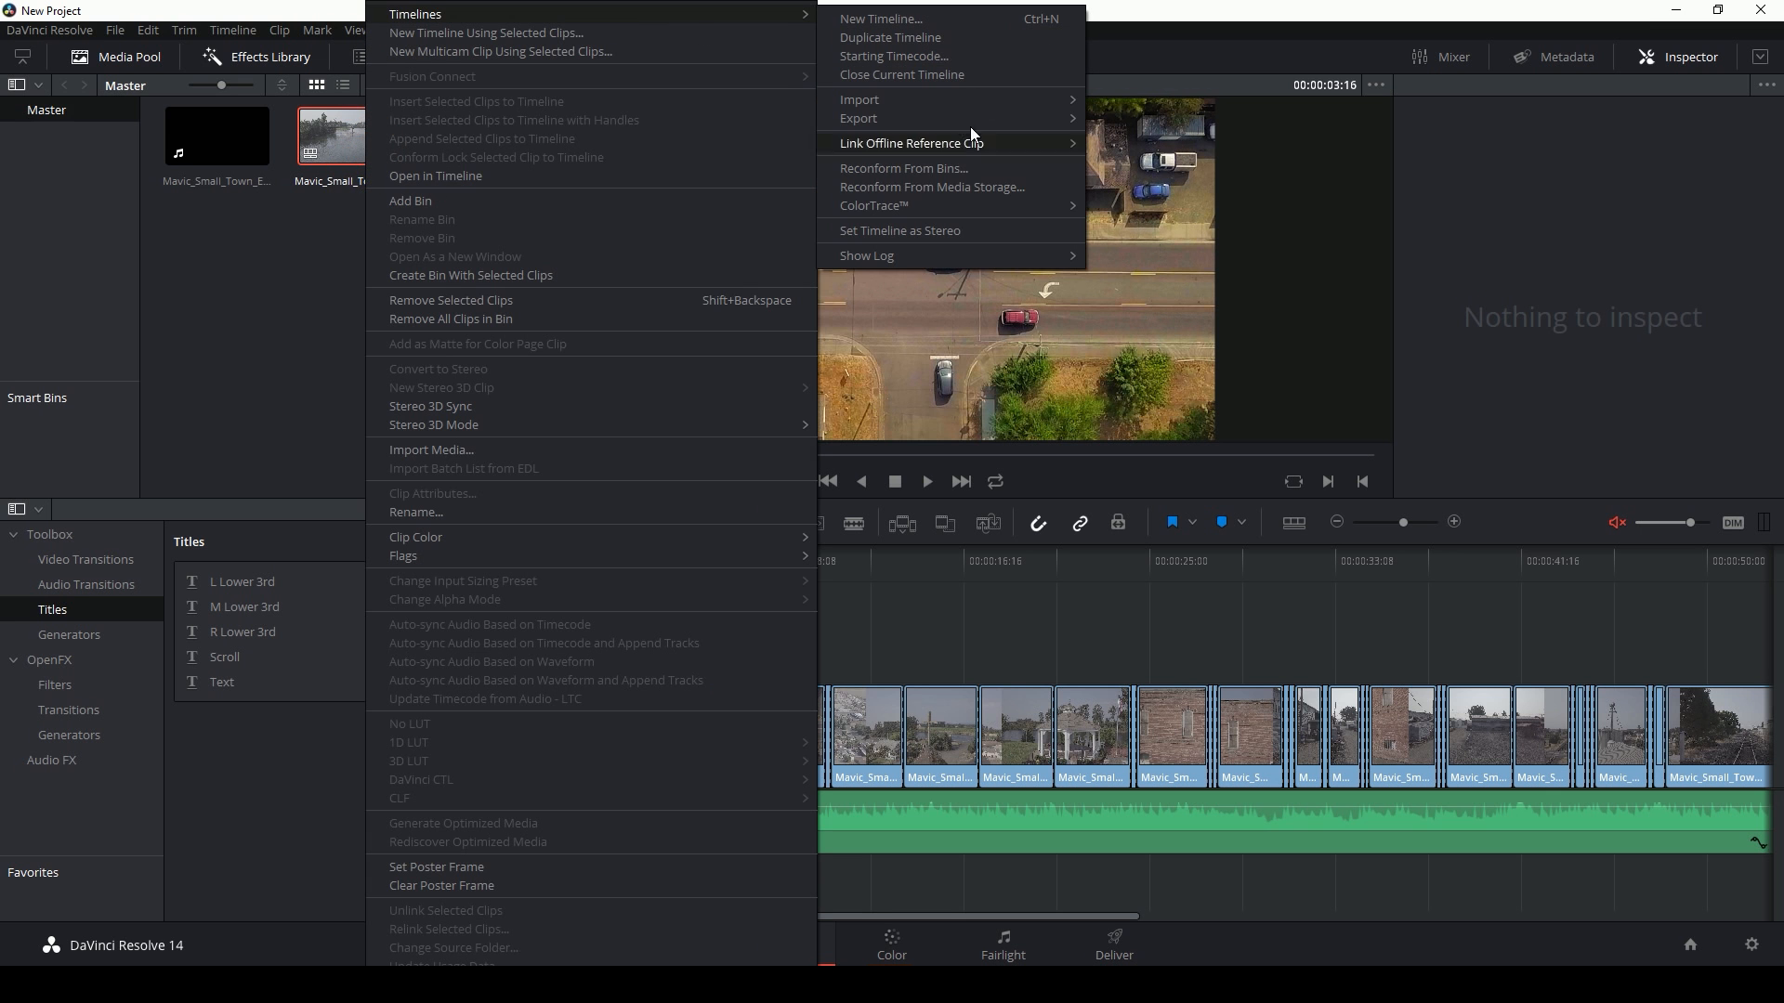
left_click(874, 205)
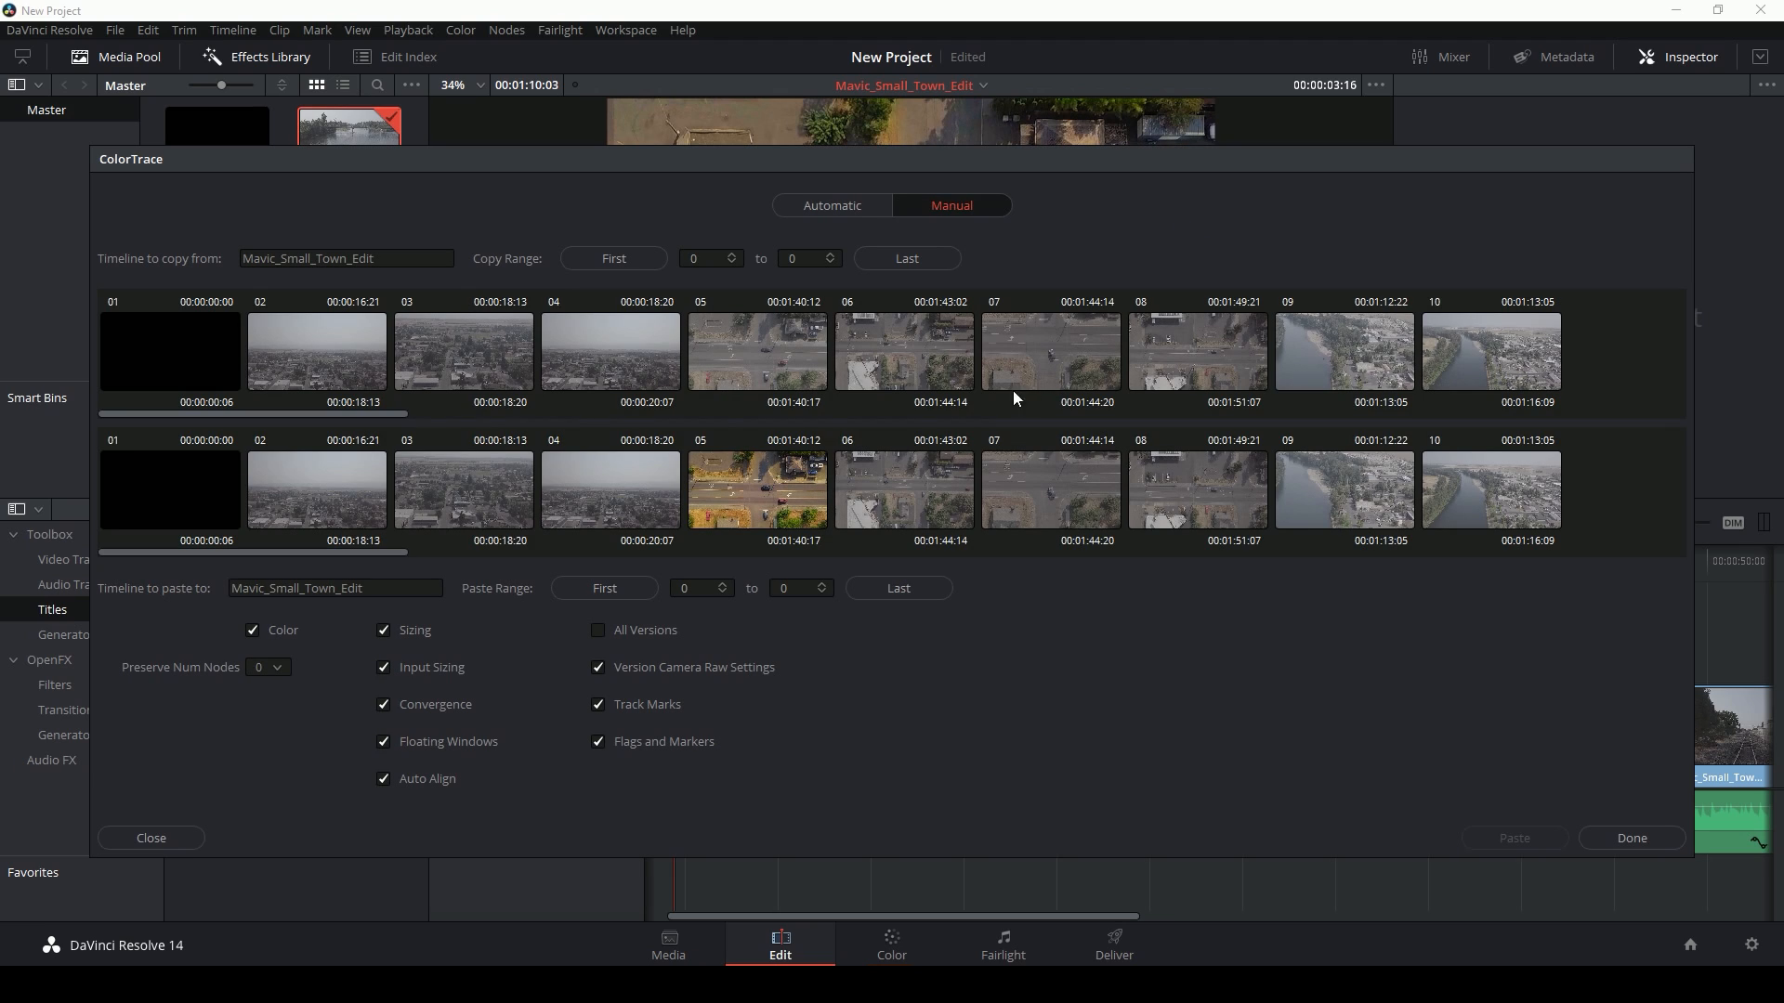
mouse_move(920, 386)
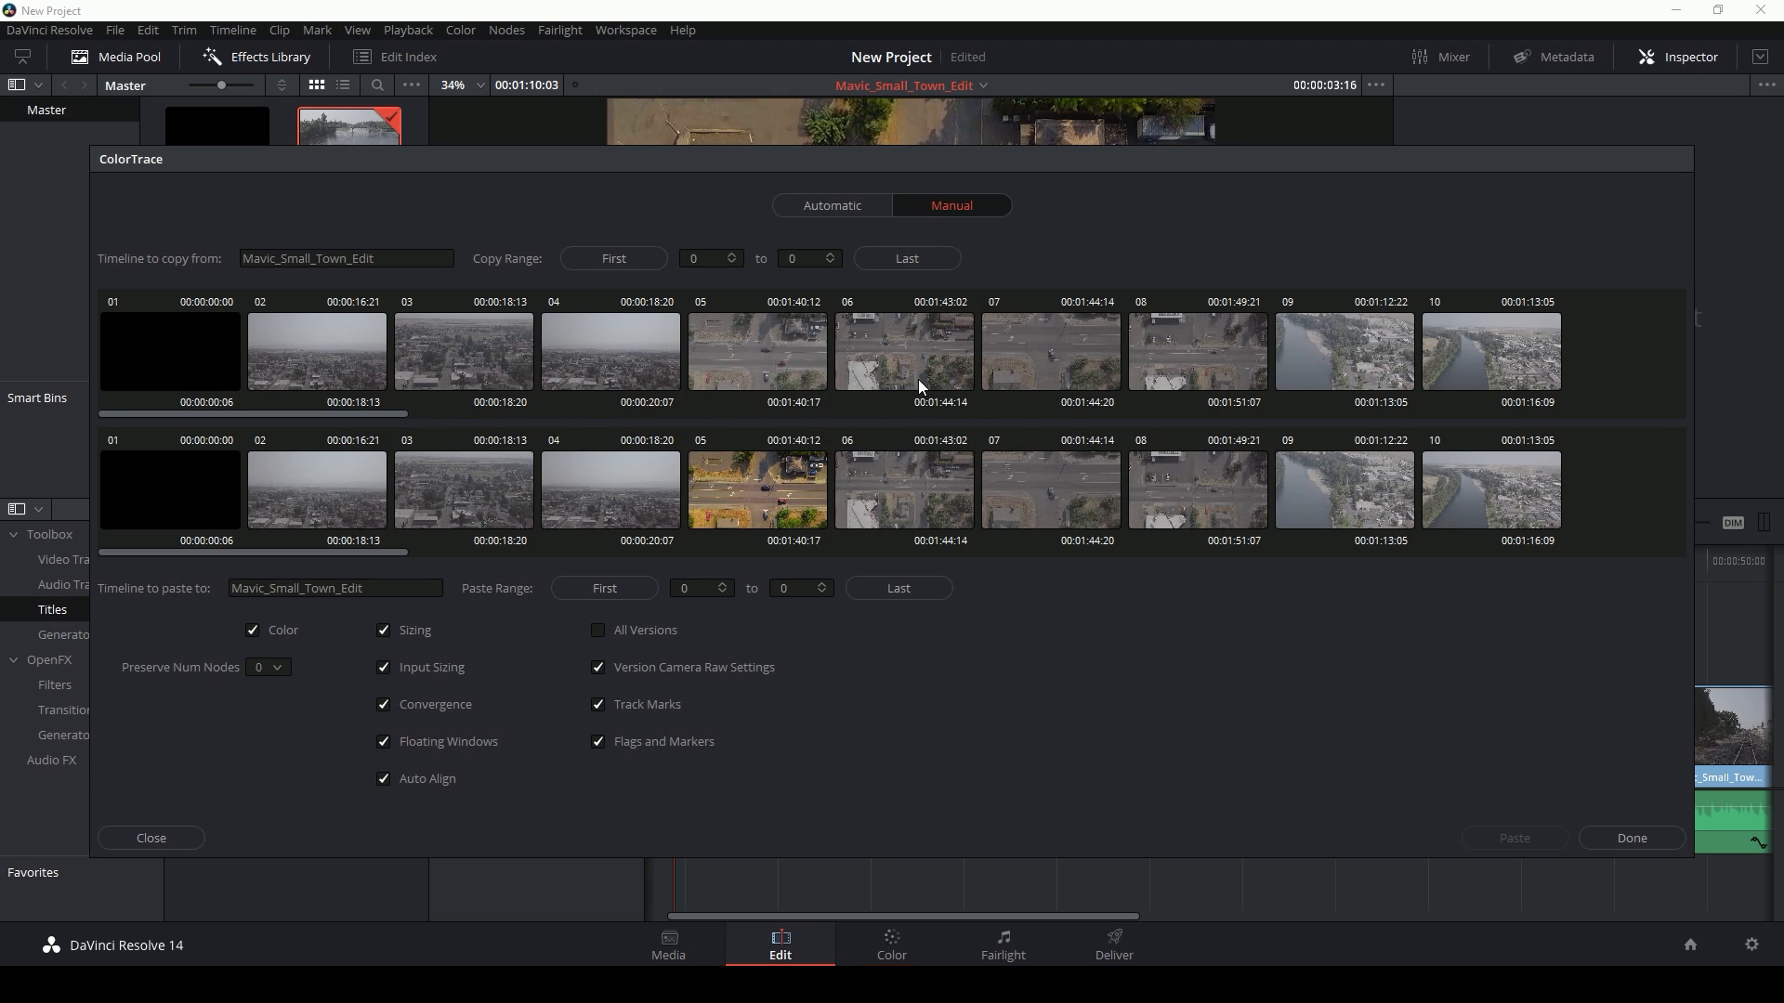
left_click(757, 351)
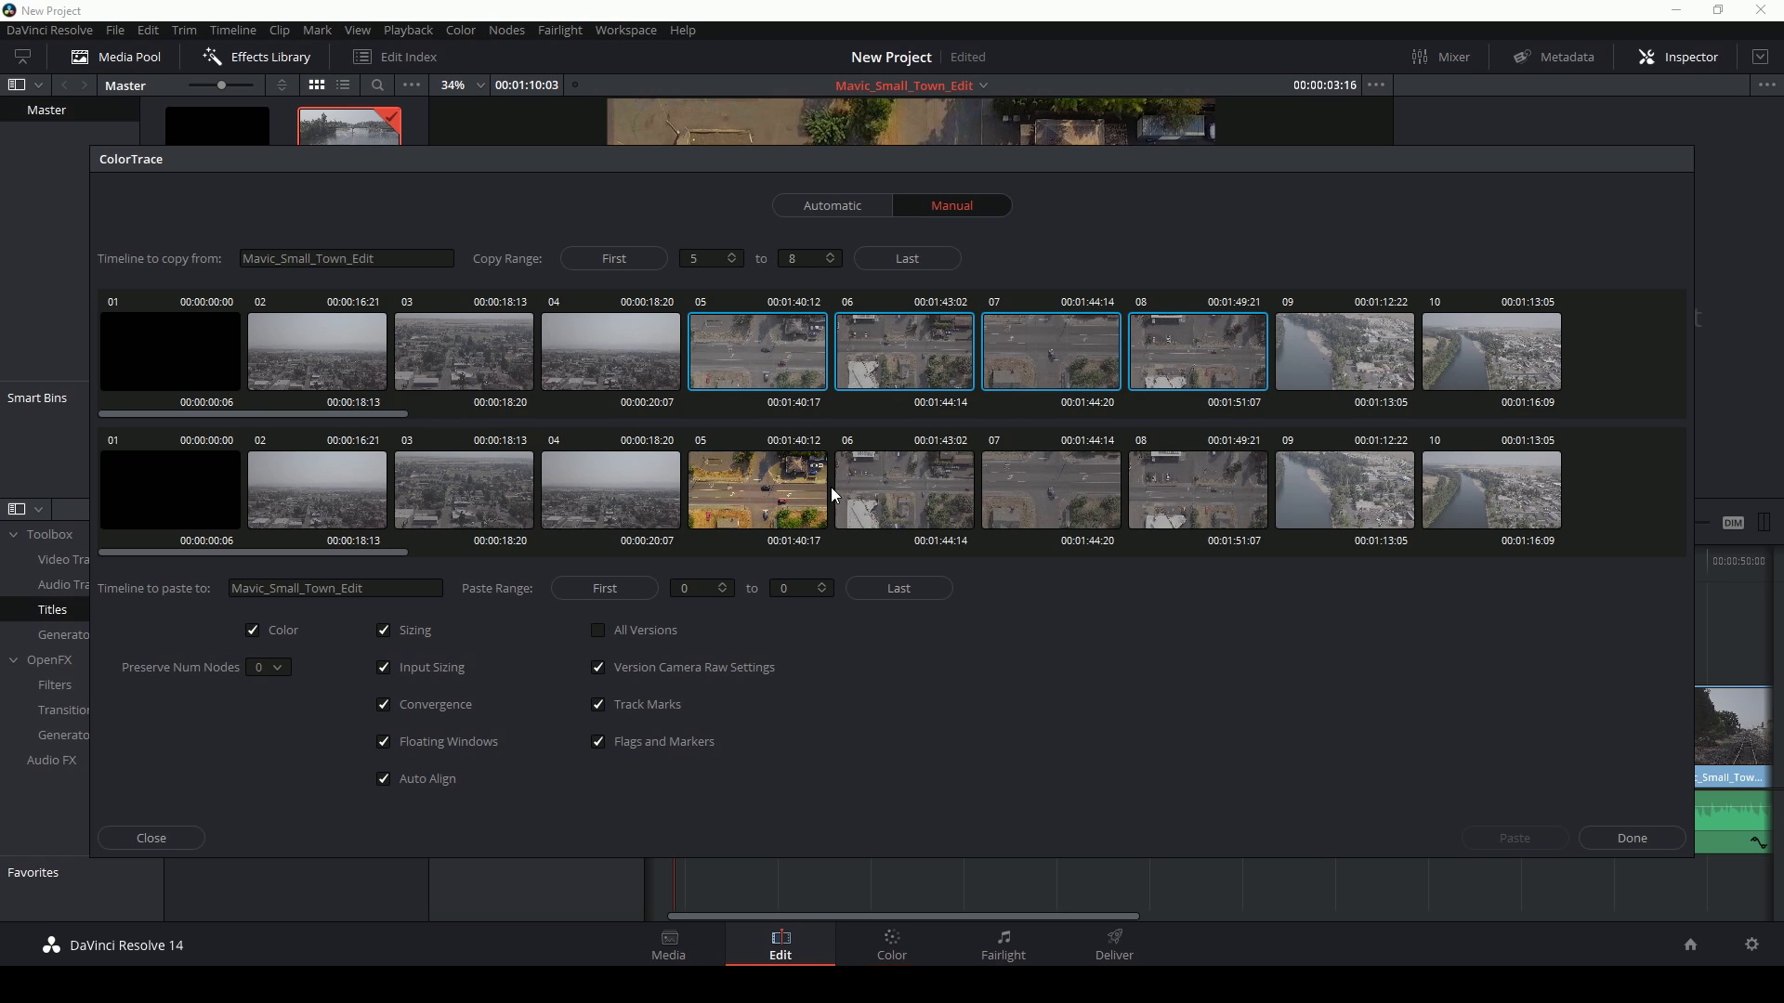
left_click(756, 491)
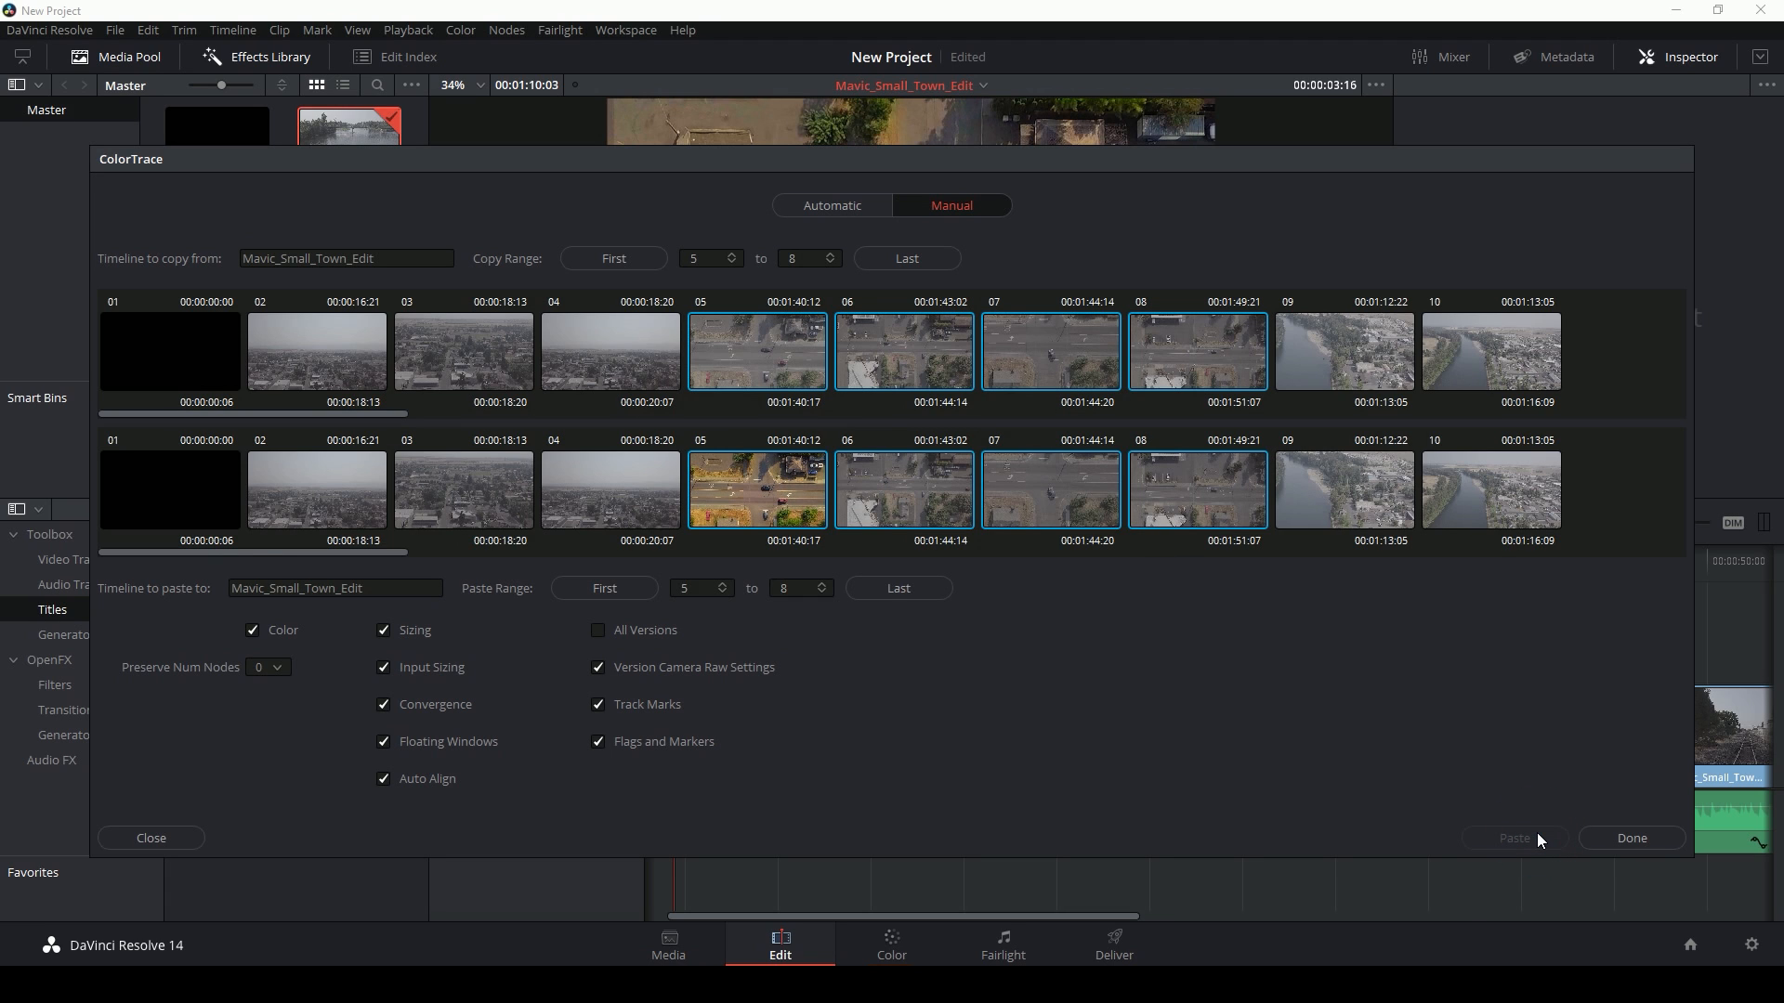
left_click(890, 944)
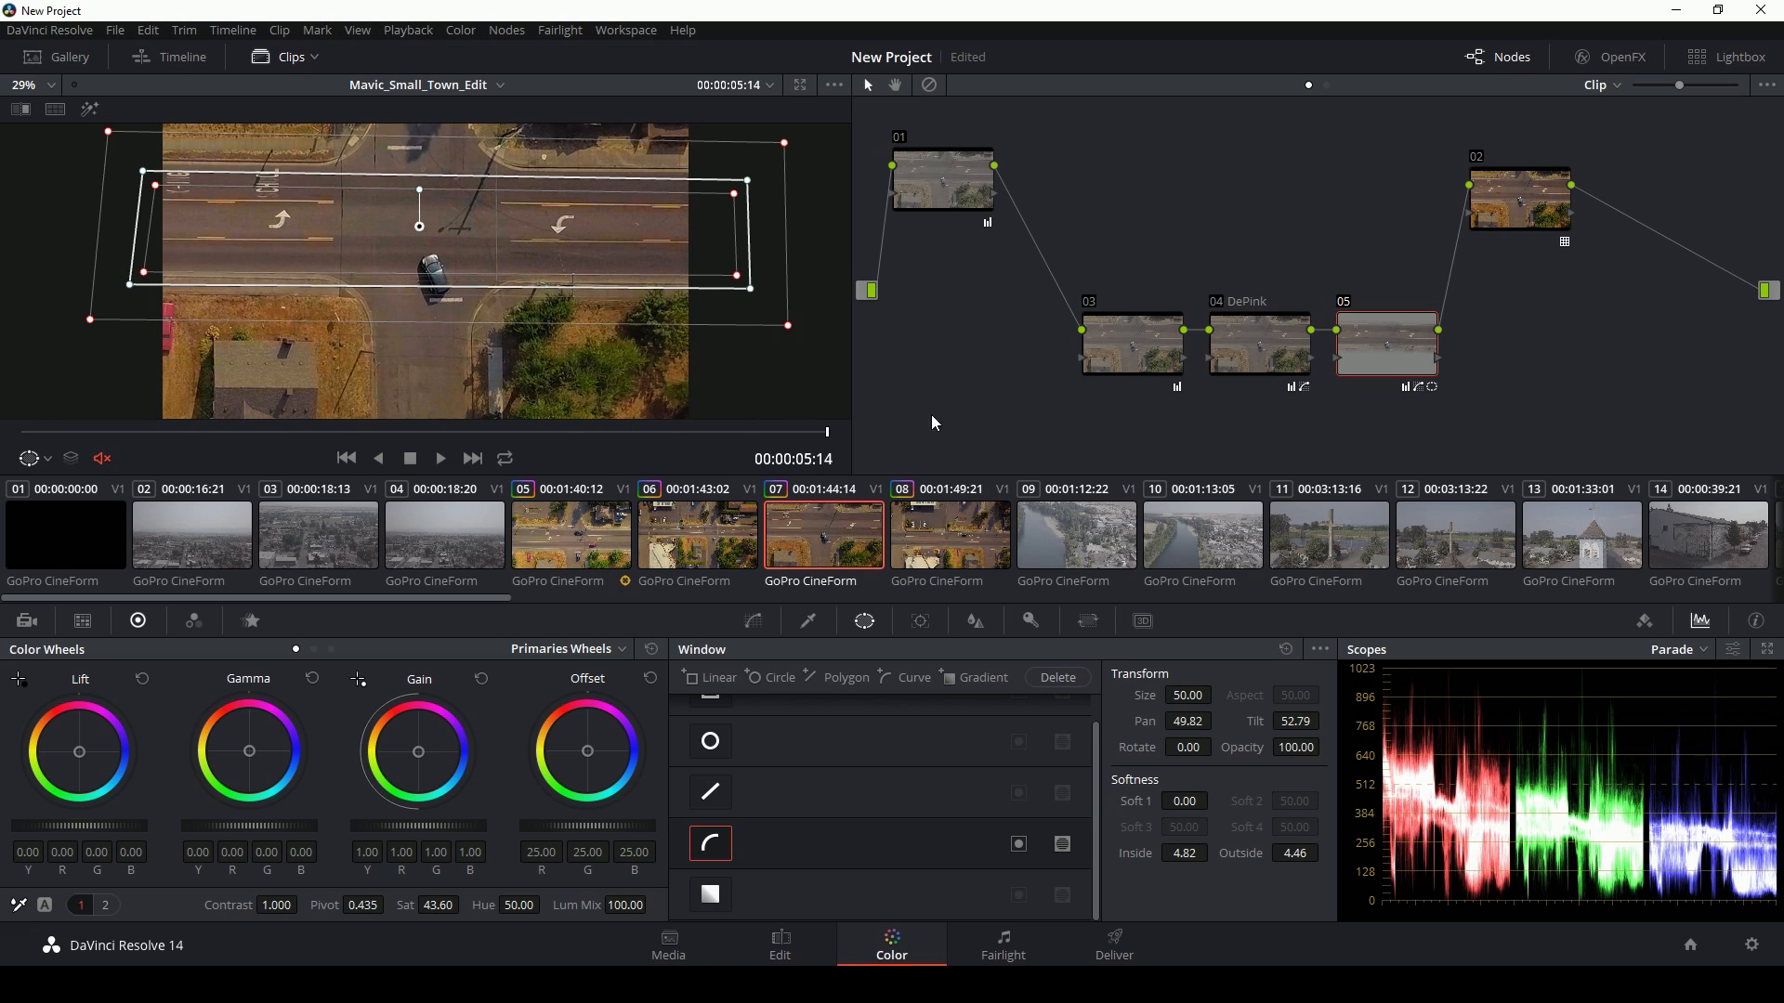
Inspect graded shot 08 and ungraded shot 09 on the Color page.
left_click(950, 535)
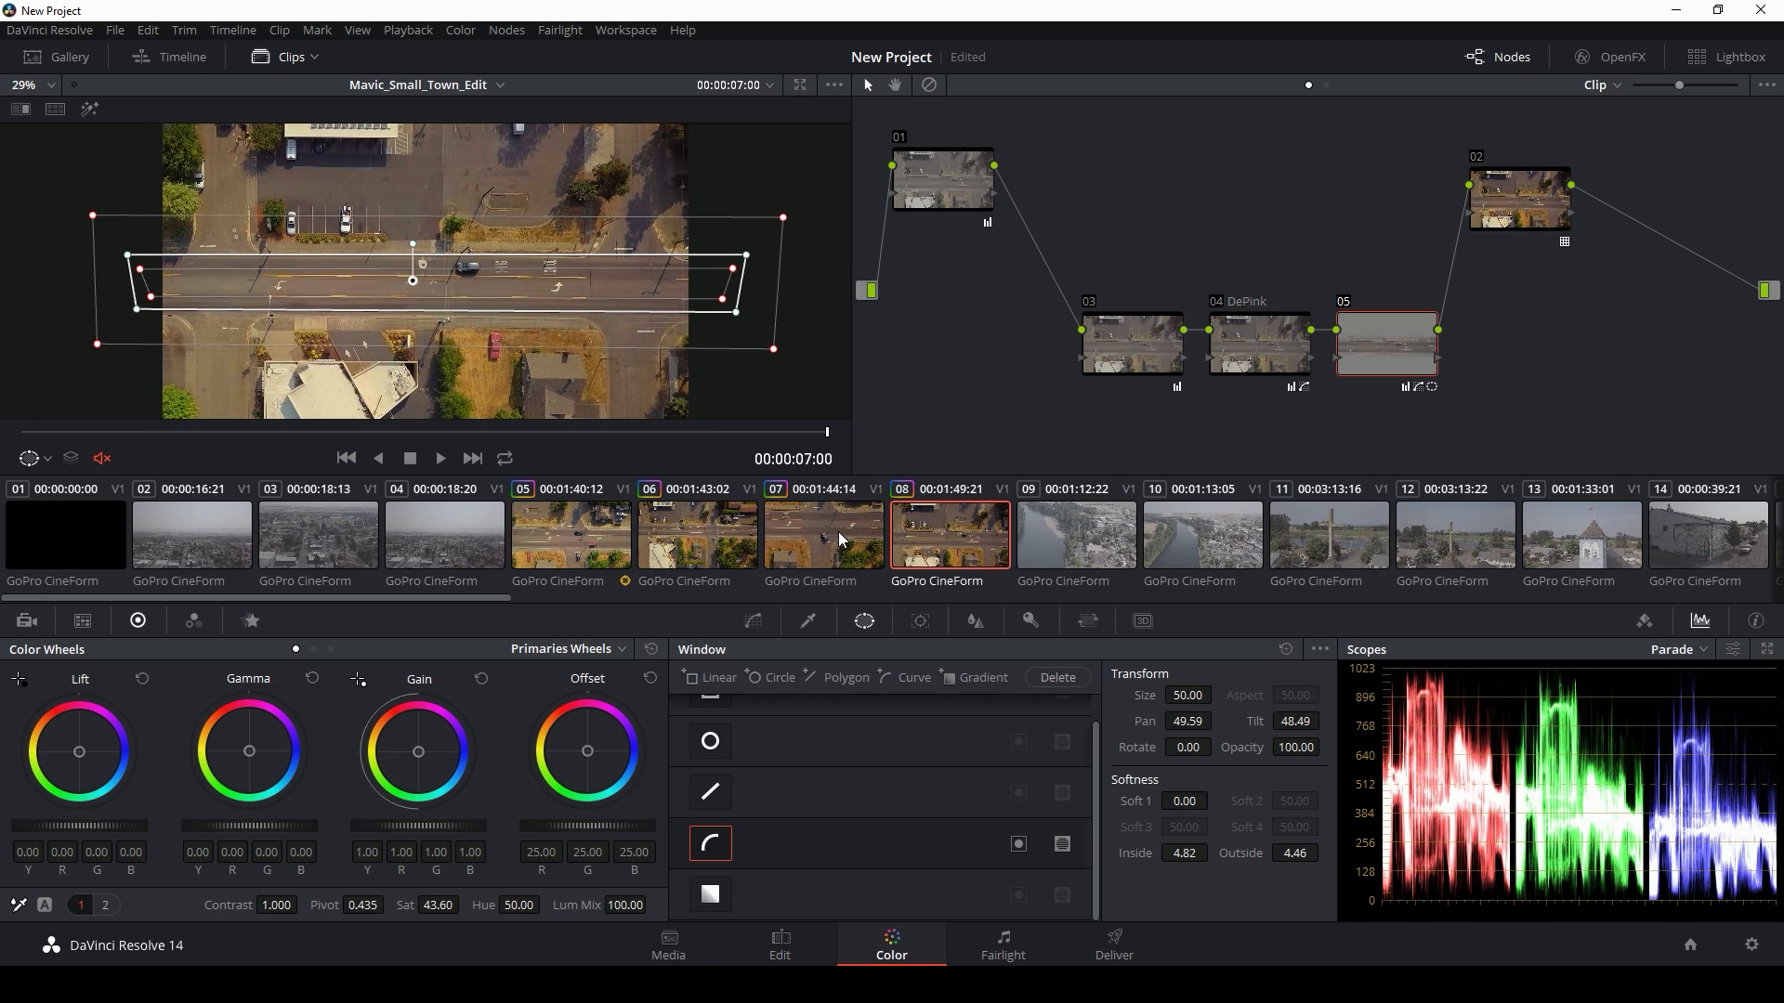
left_click(1074, 533)
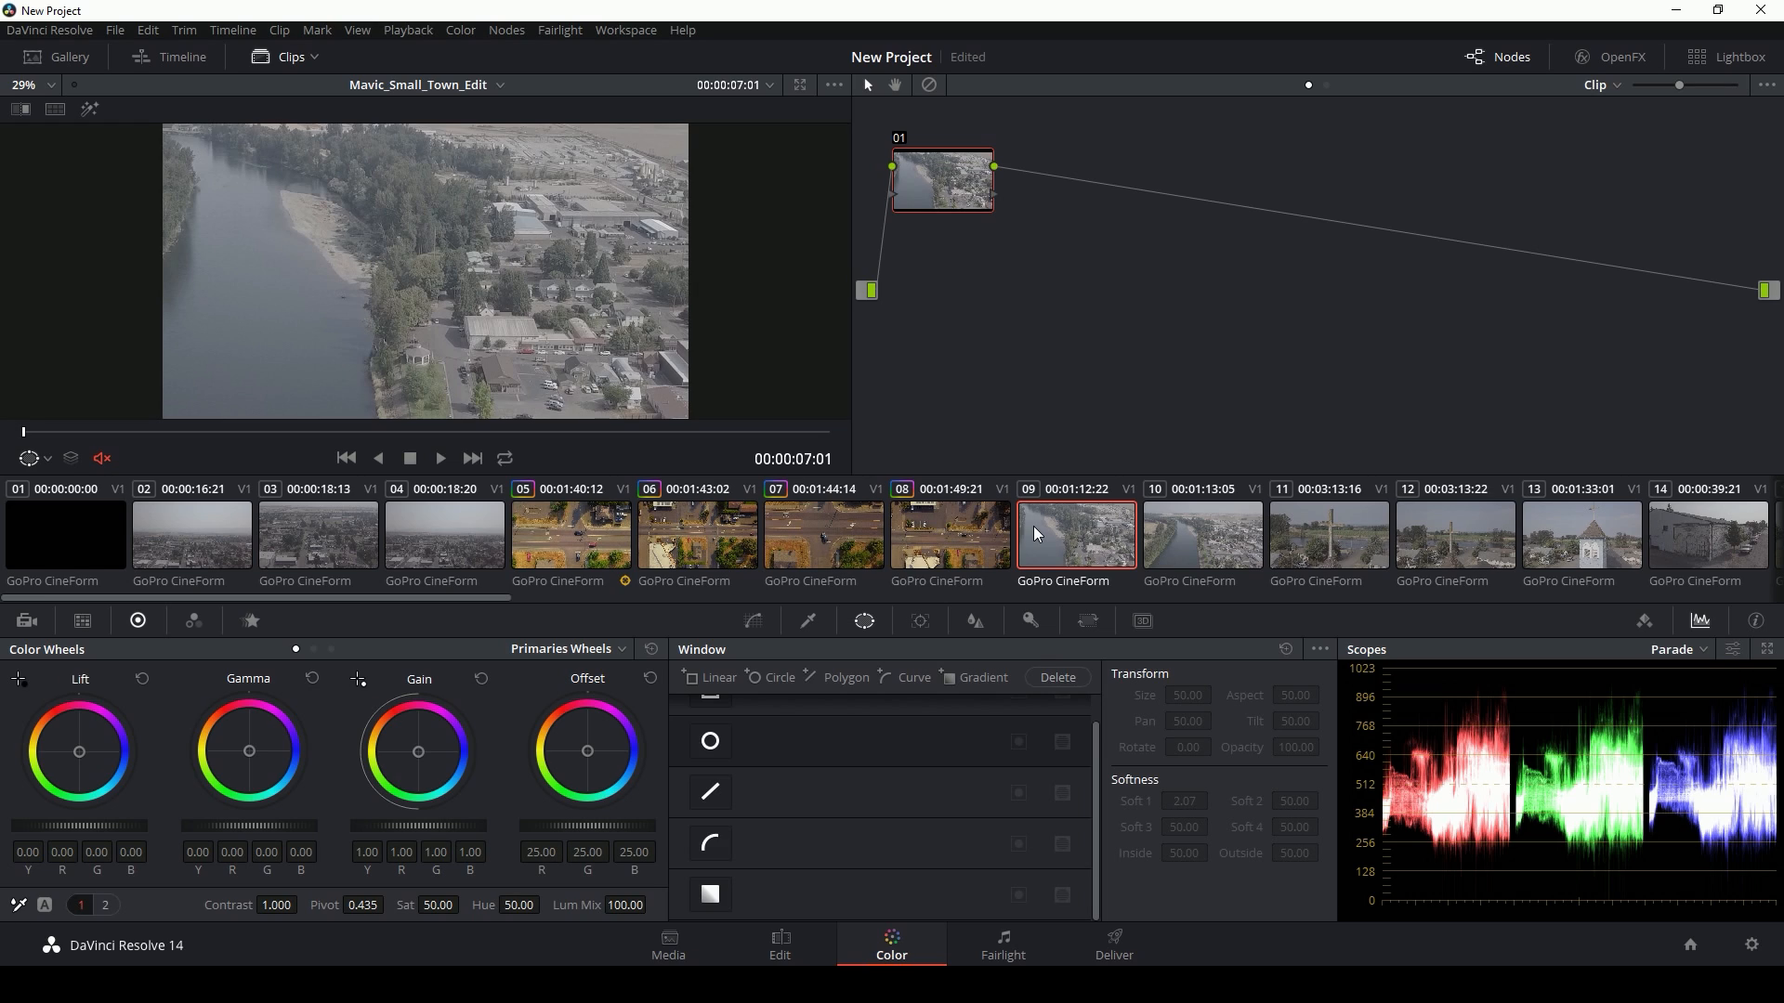
mouse_move(1036, 522)
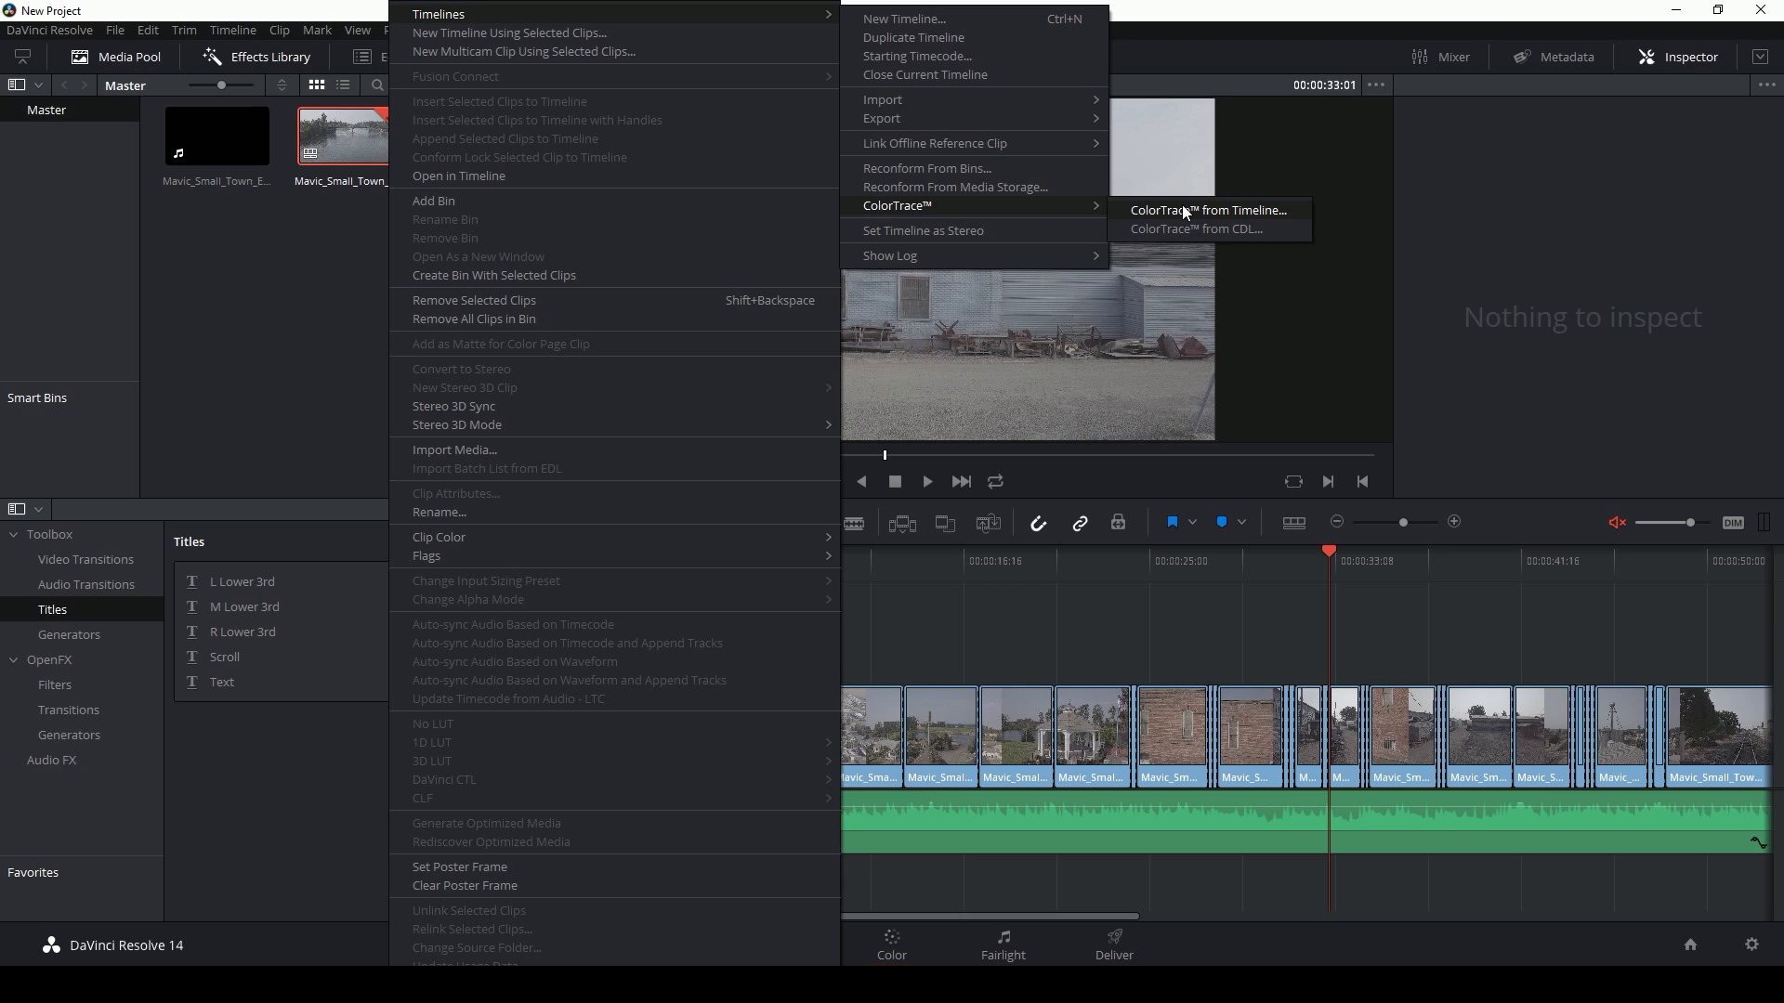
Copy storefront shot 45's grade from the earlier project via another ColorTrace pass.
left_click(1210, 210)
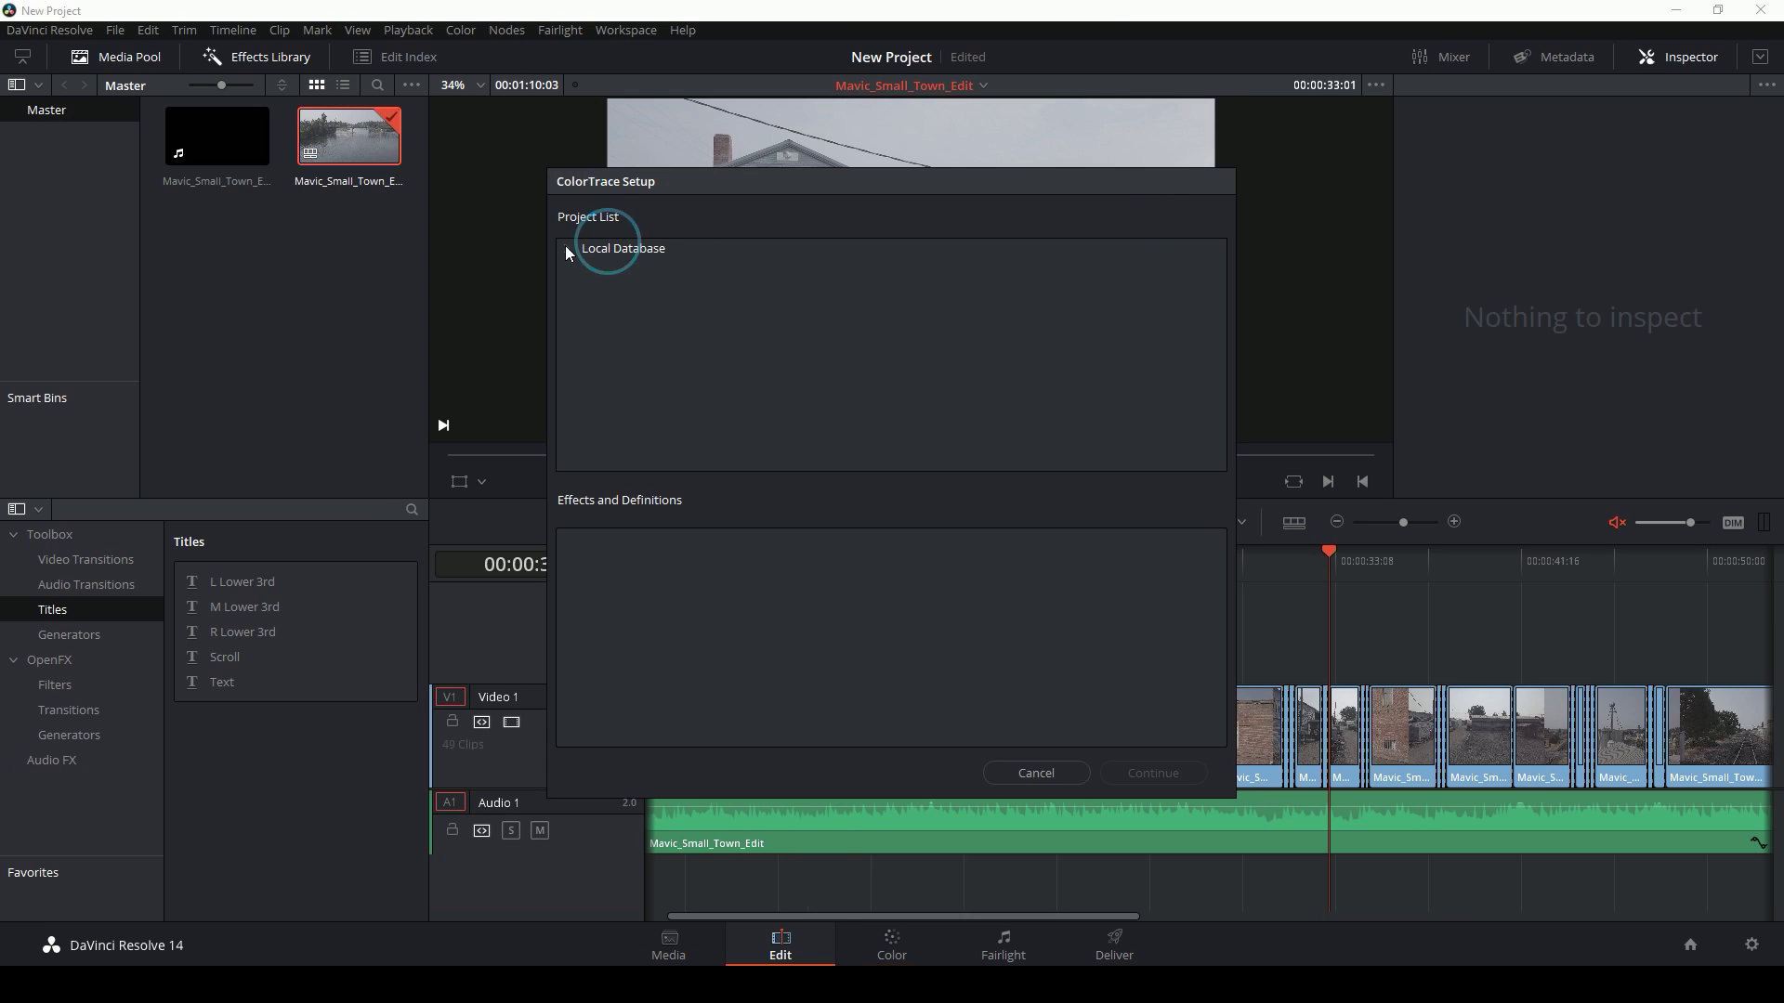
left_click(567, 247)
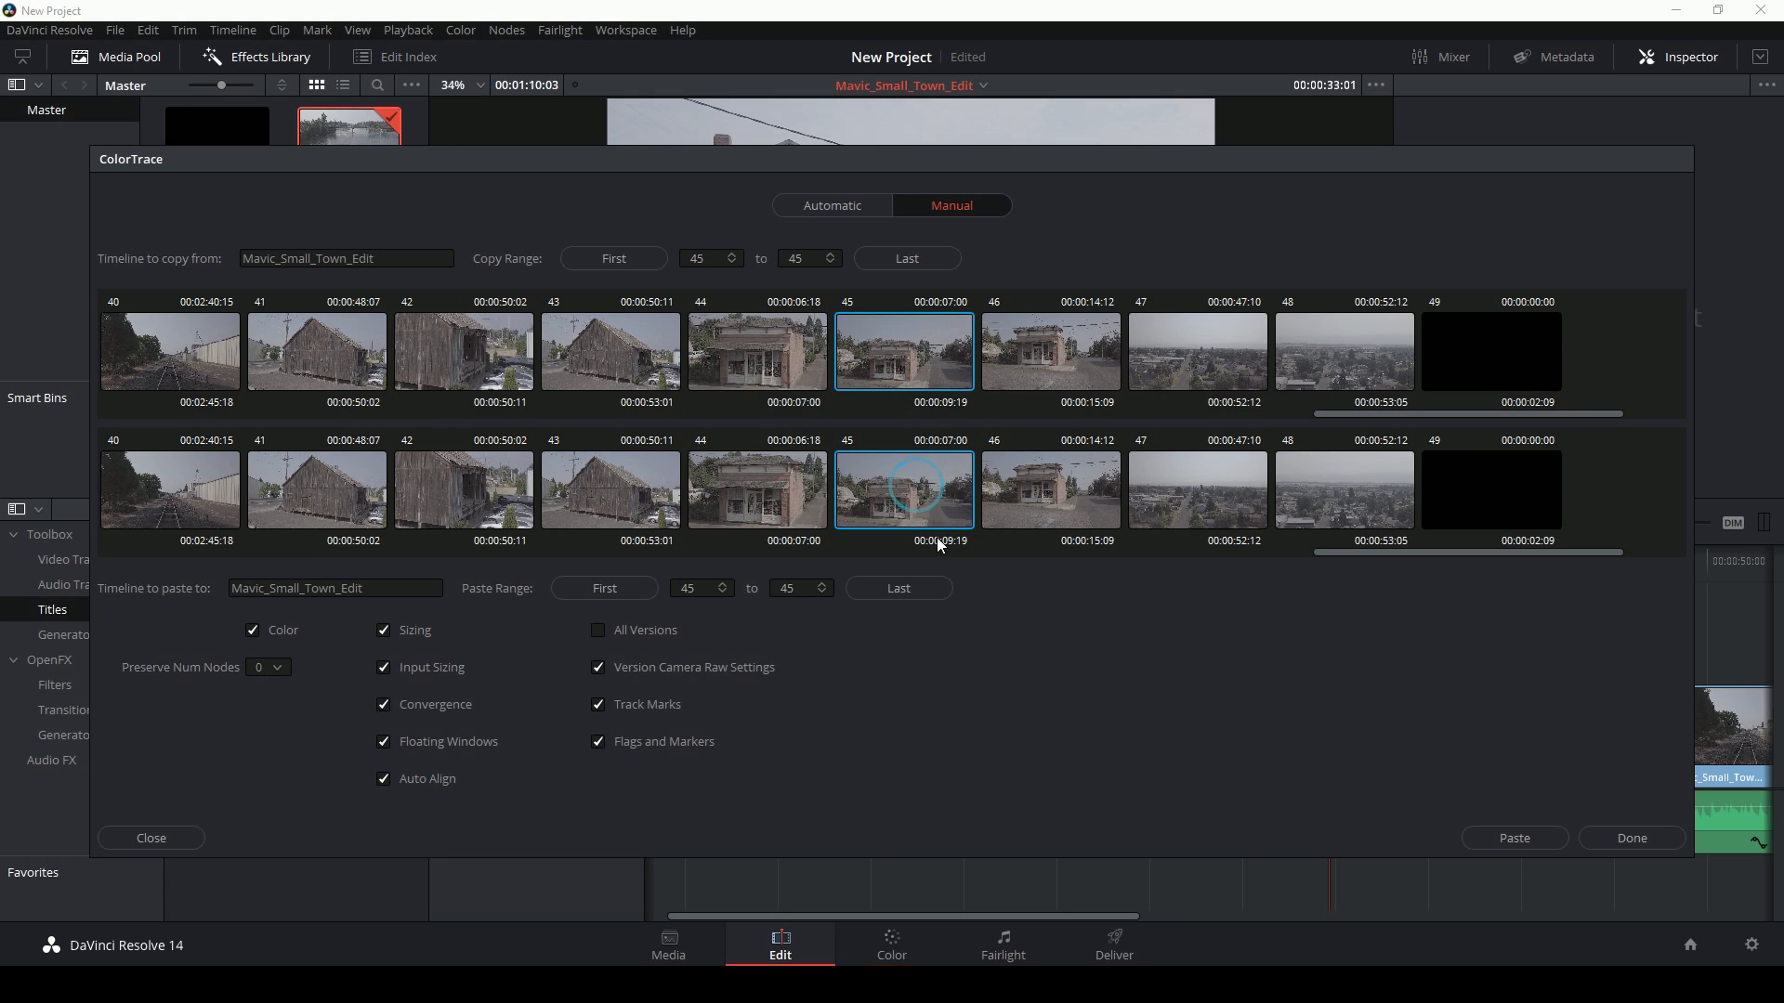
left_click(1515, 838)
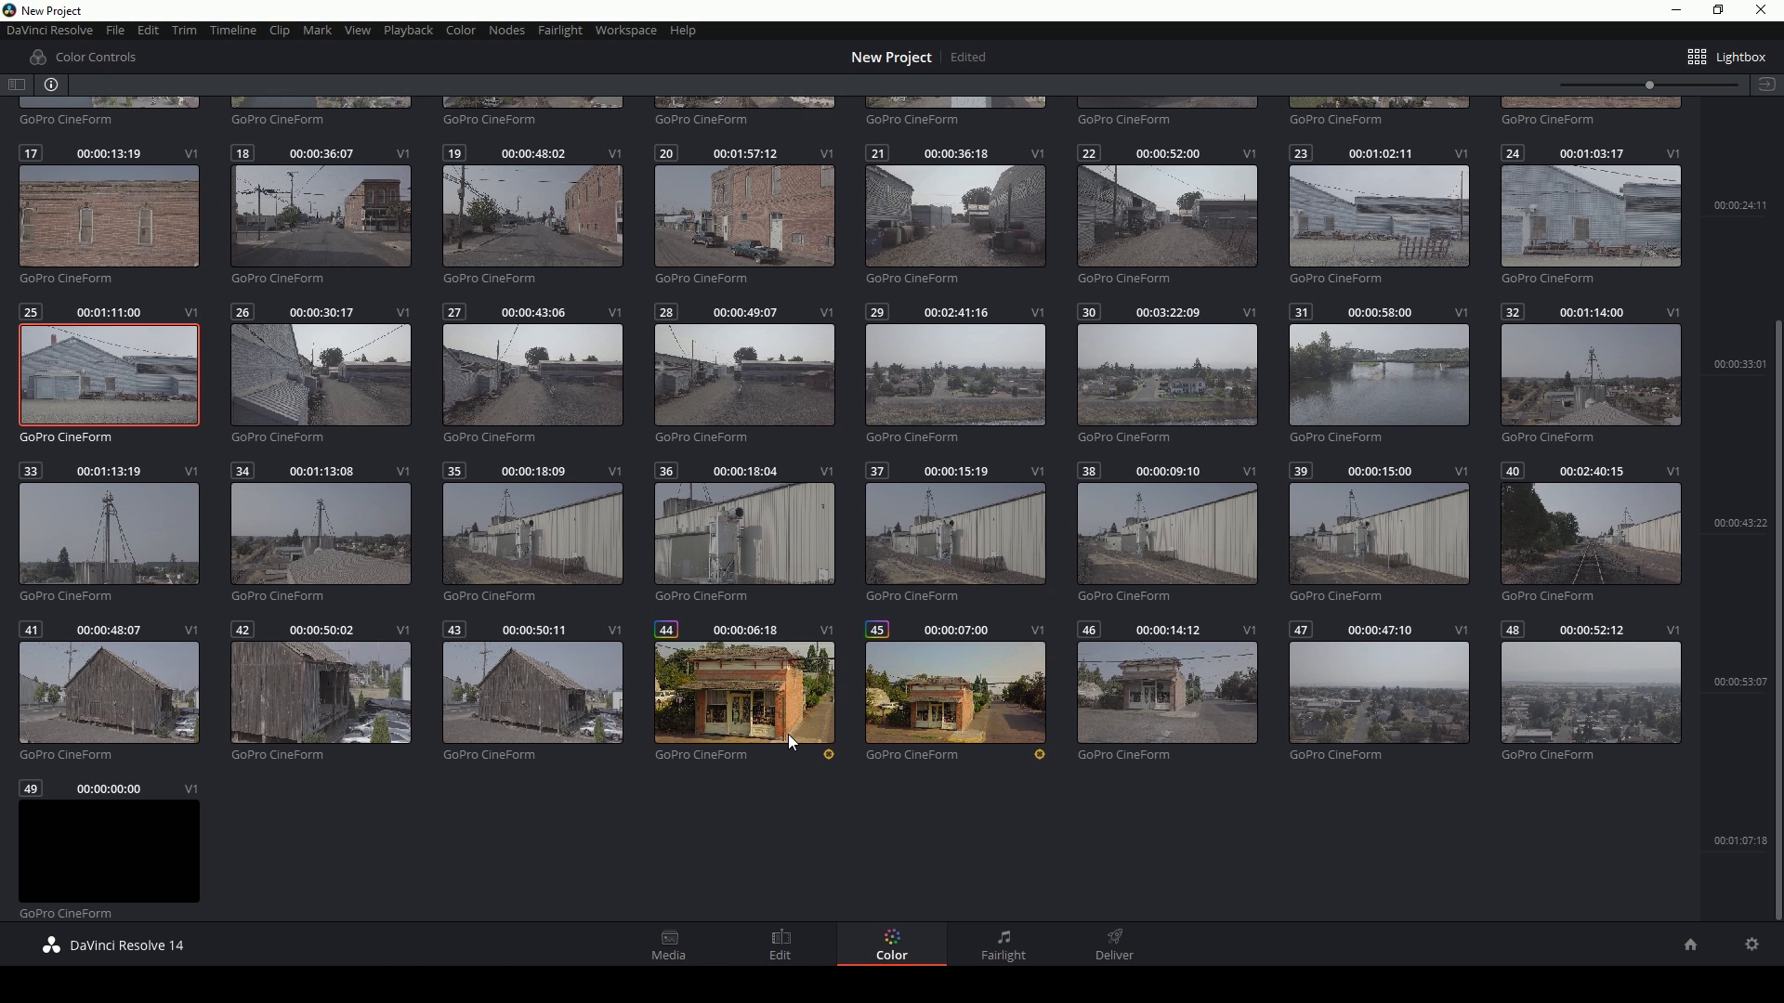
mouse_move(1061, 757)
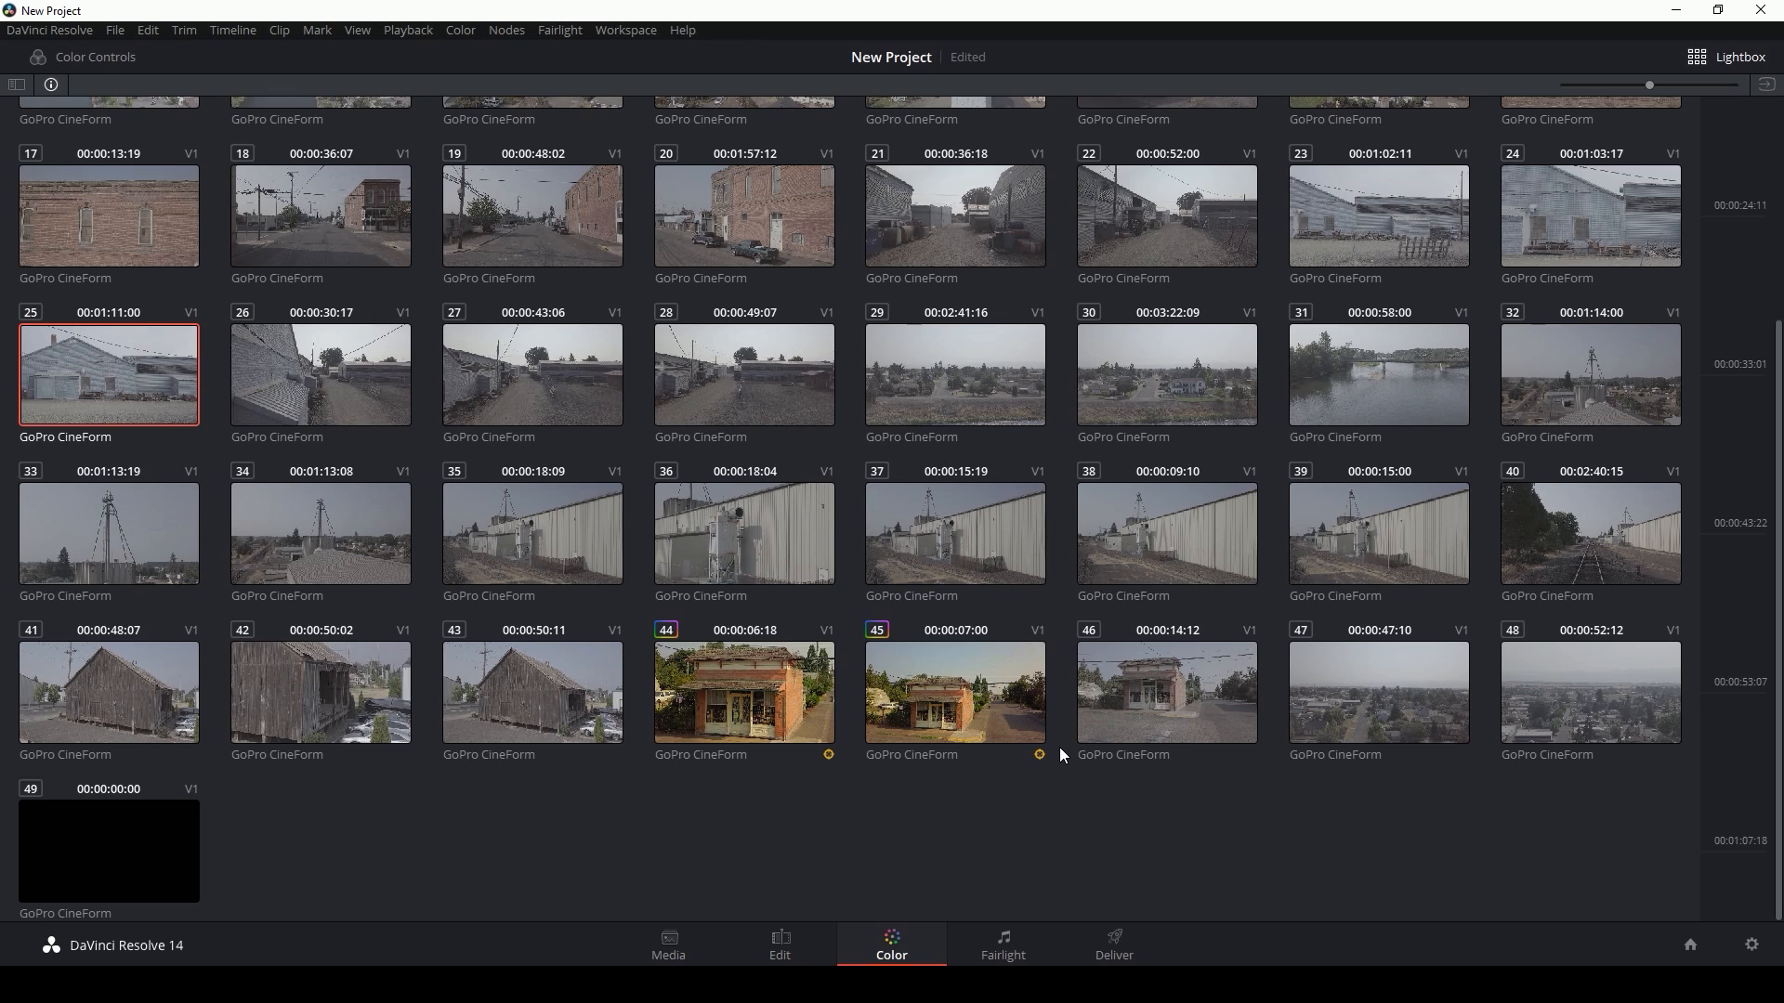
mouse_move(1485, 664)
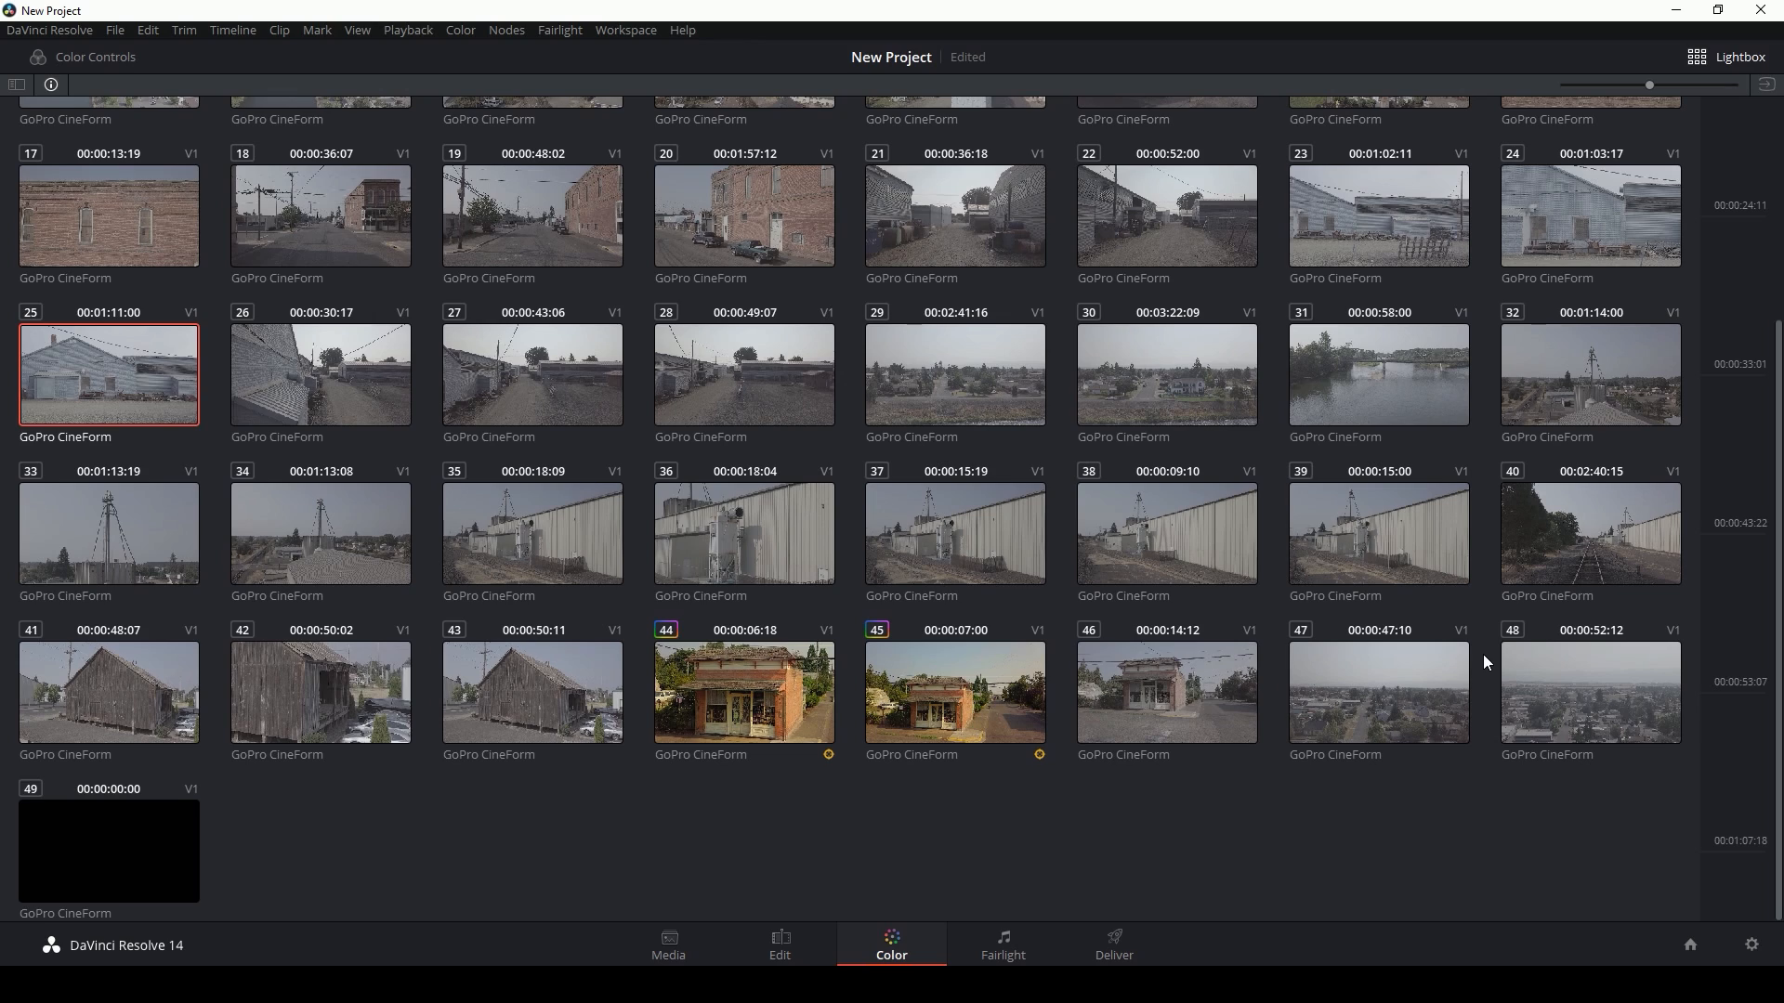
mouse_move(1436, 818)
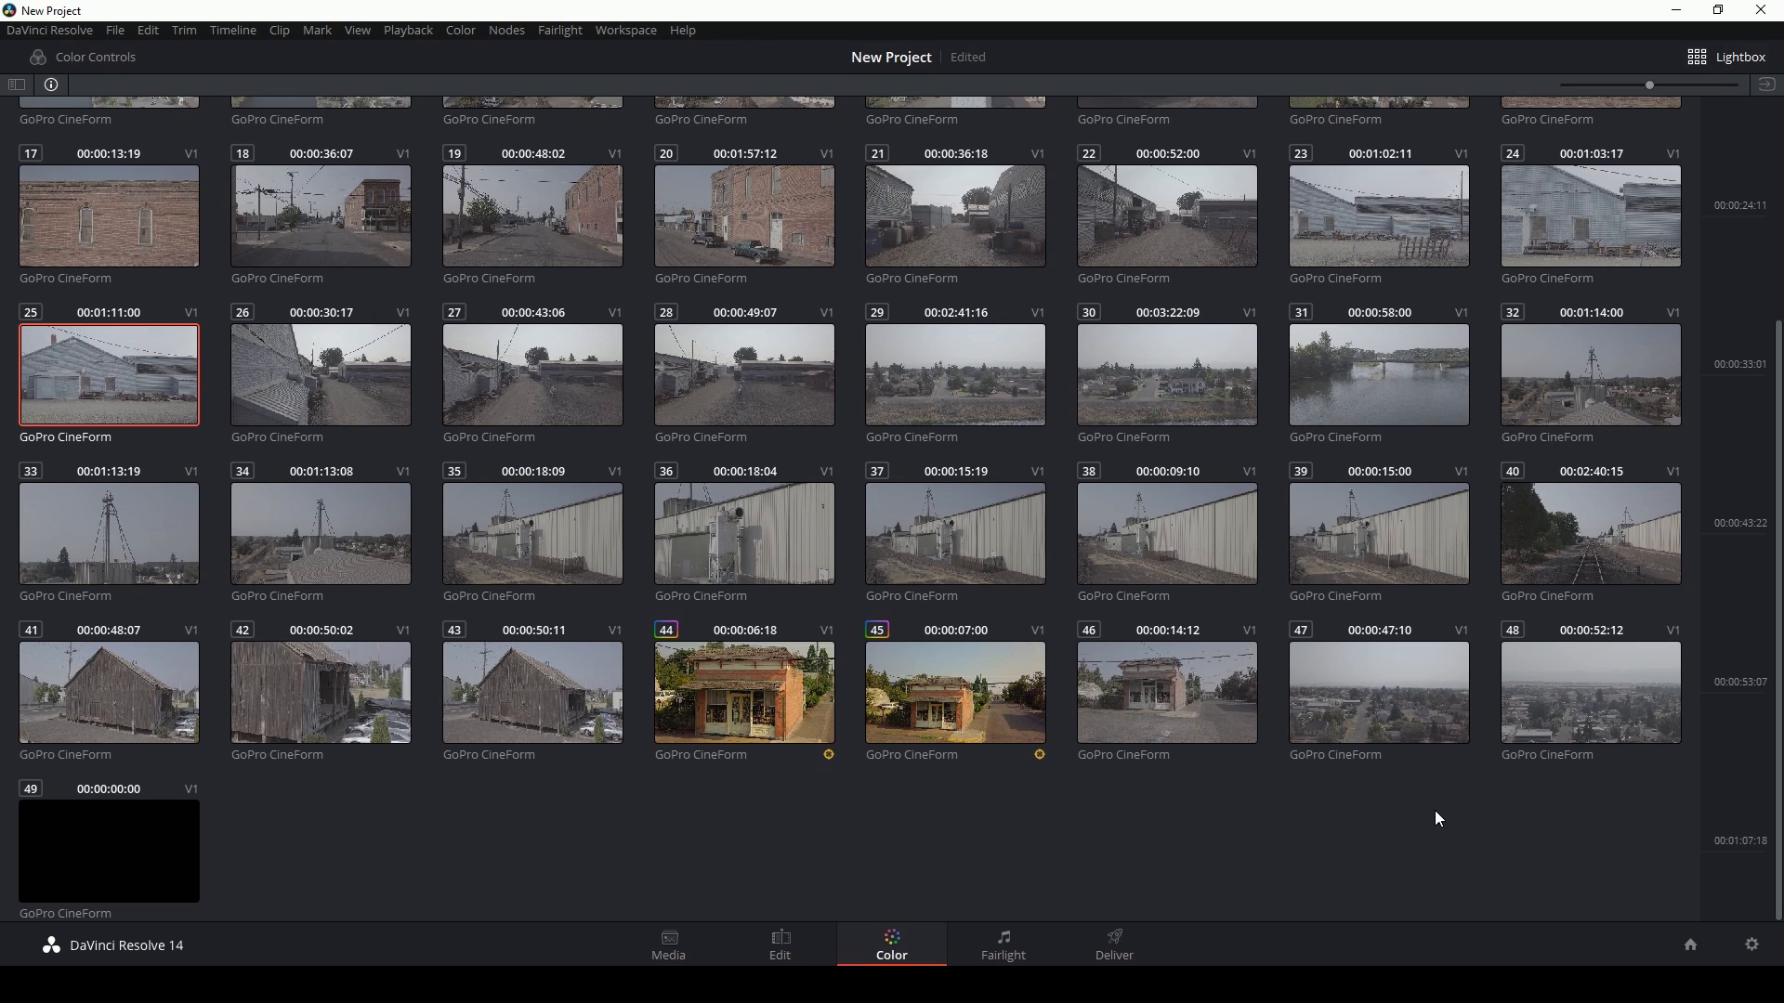
mouse_move(1421, 816)
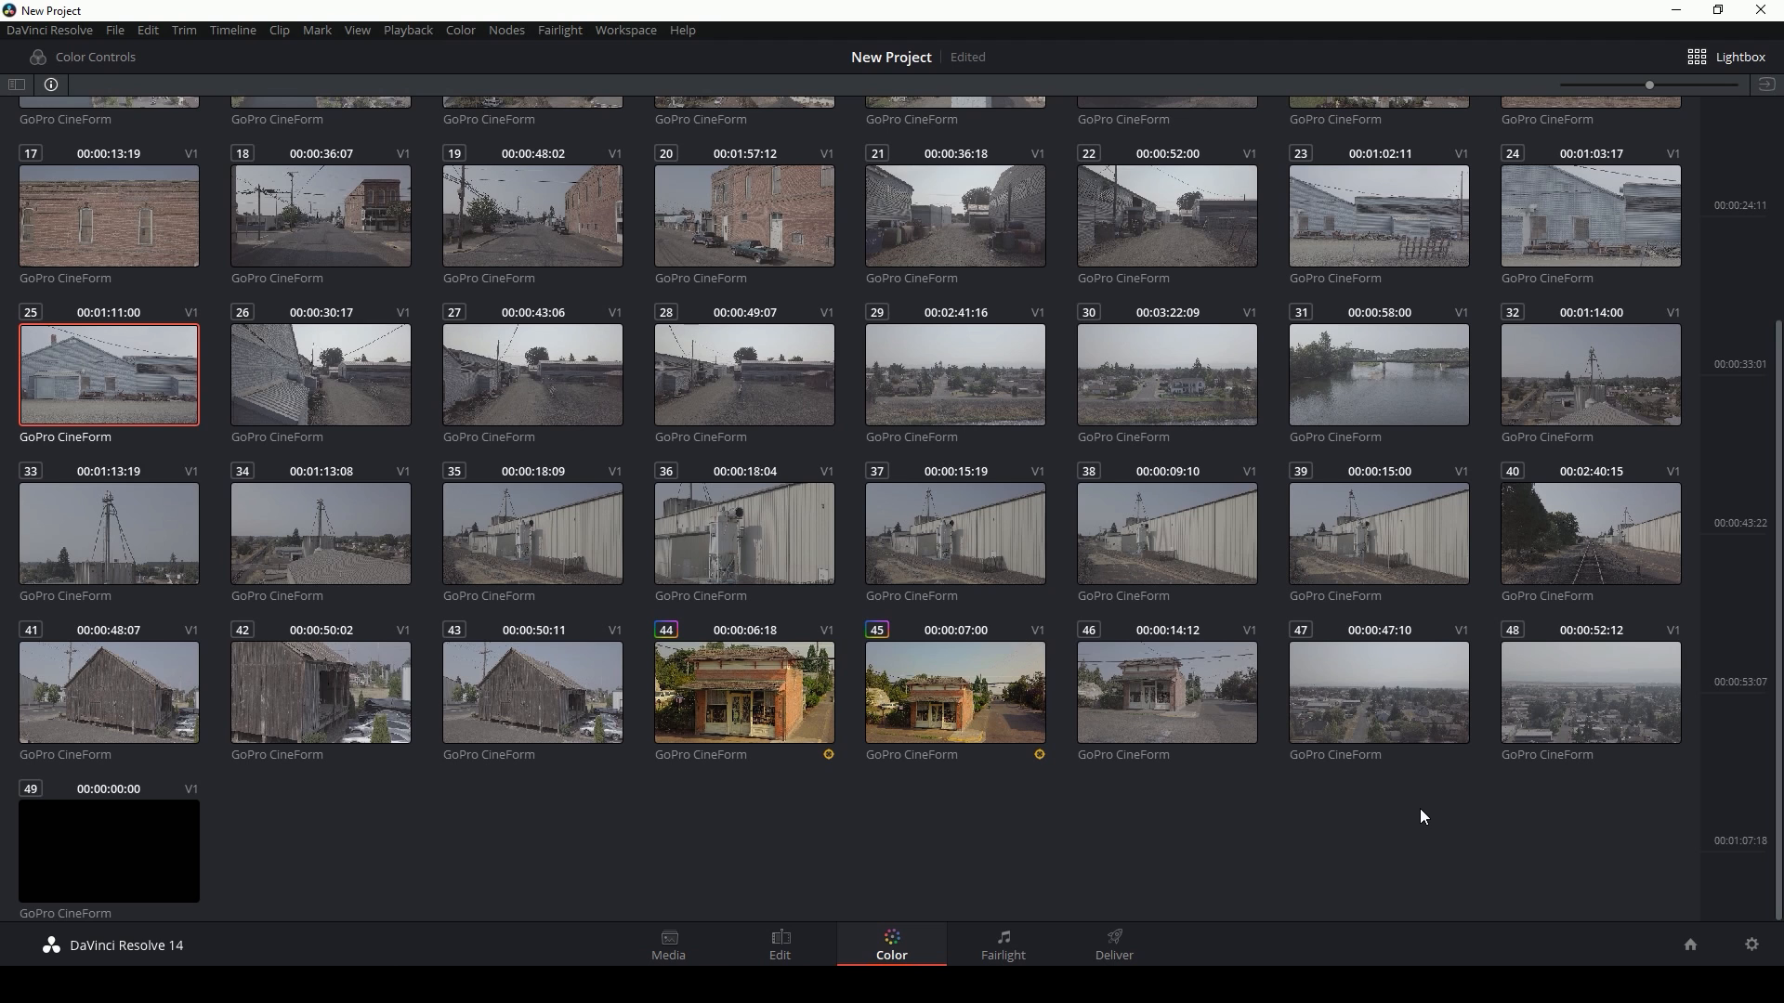